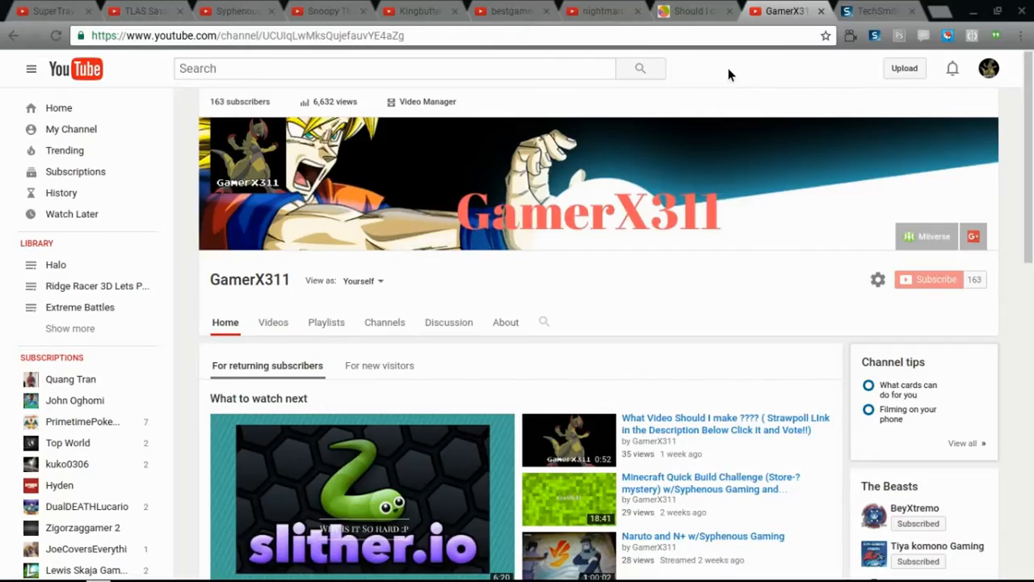
Show the StrawPoll poll (continue Ridge Racer 3D vs Super Mario Bros 2 / Mario Kart 7), then start a Miiverse search.
left_click(695, 10)
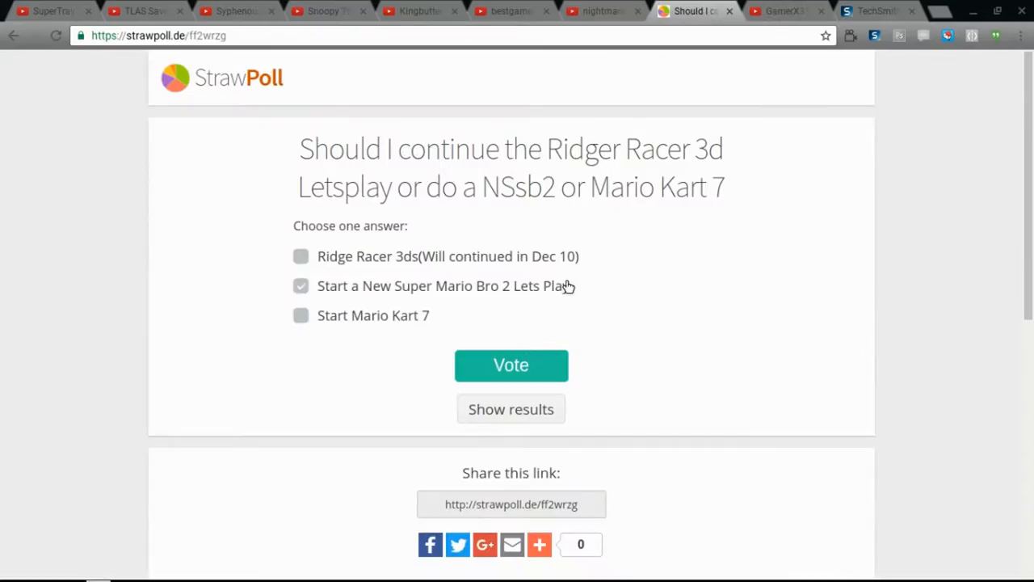
left_click(300, 285)
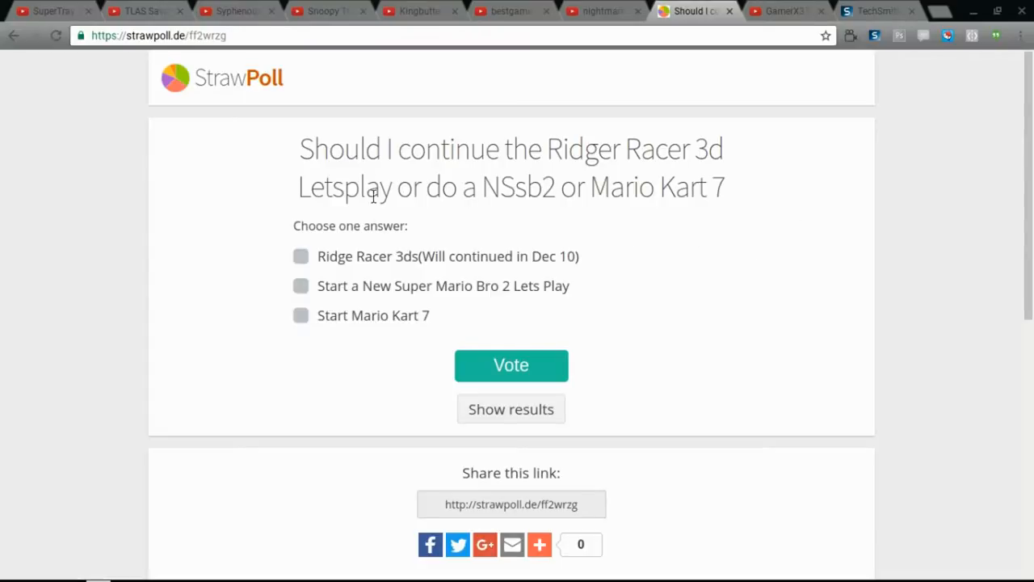
mouse_move(439, 191)
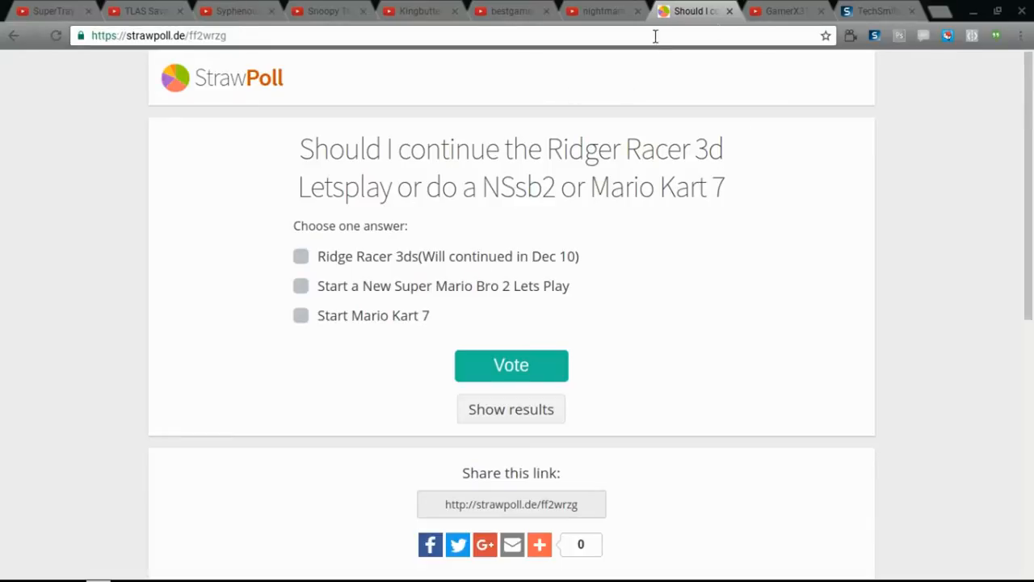
left_click(790, 9)
type("miiverse")
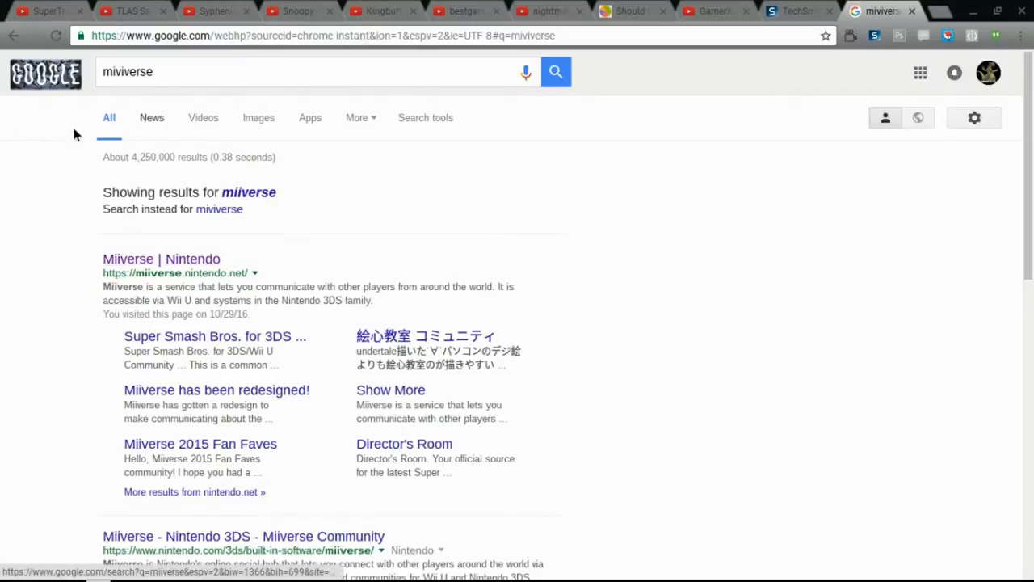
Open Miiverse from the results, go to the user's profile page, then return to the GamerX311 channel.
left_click(249, 193)
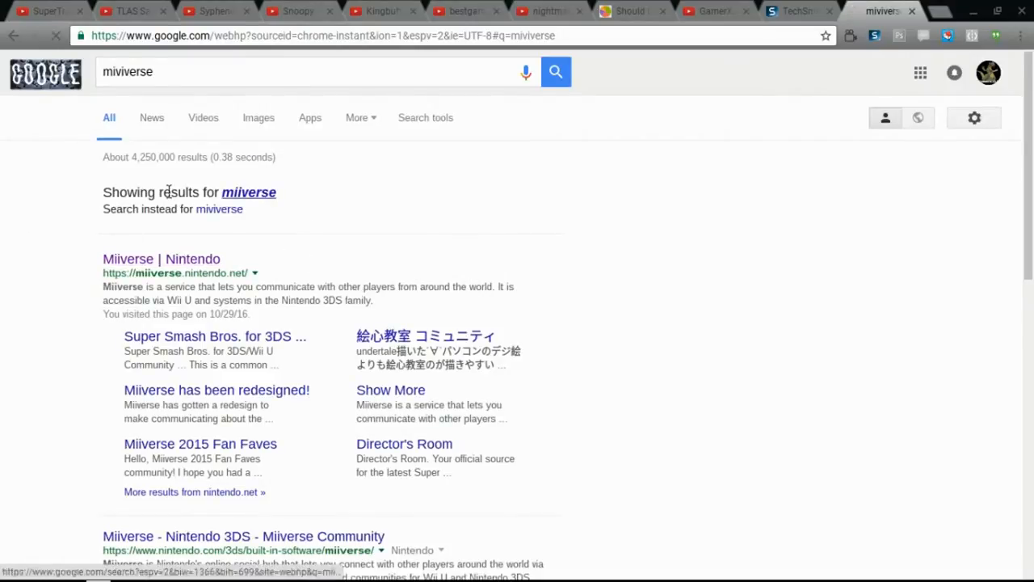
left_click(162, 259)
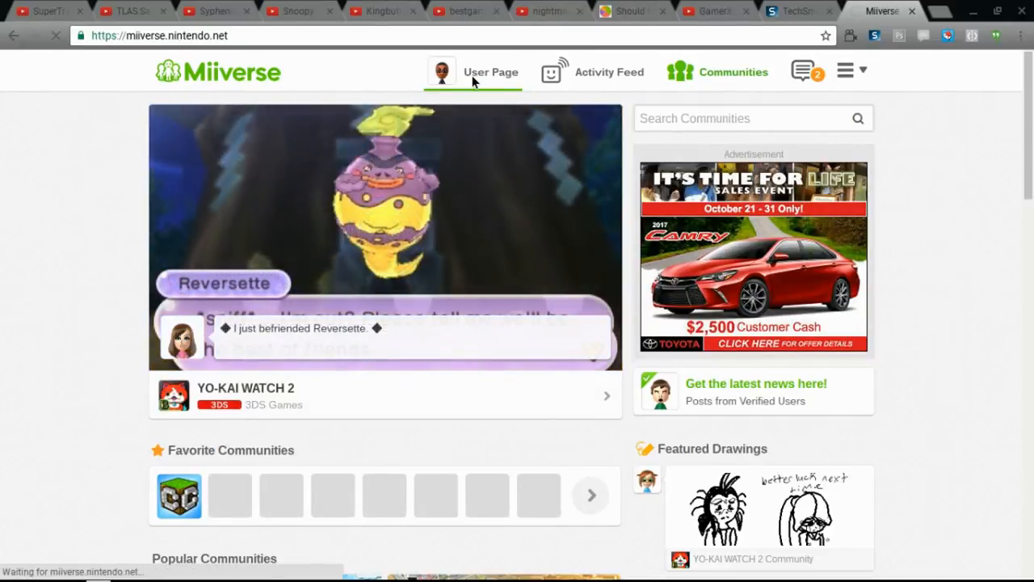
left_click(732, 71)
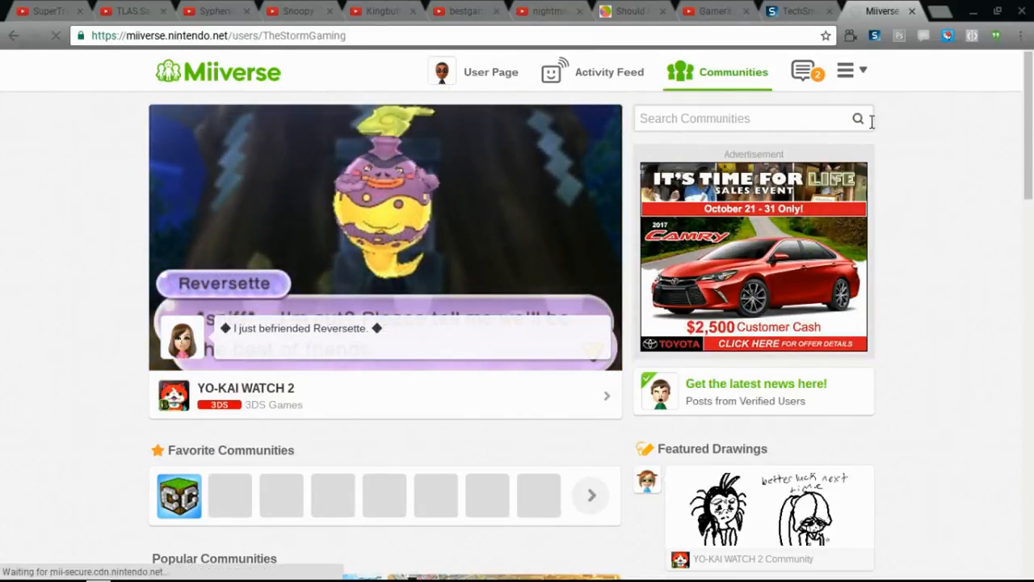
left_click(491, 71)
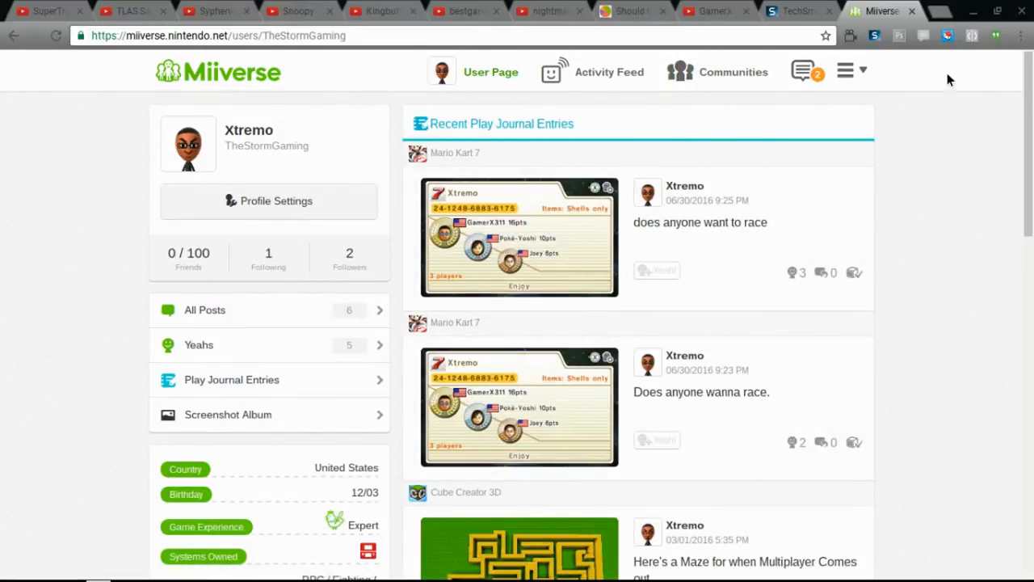
left_click(708, 10)
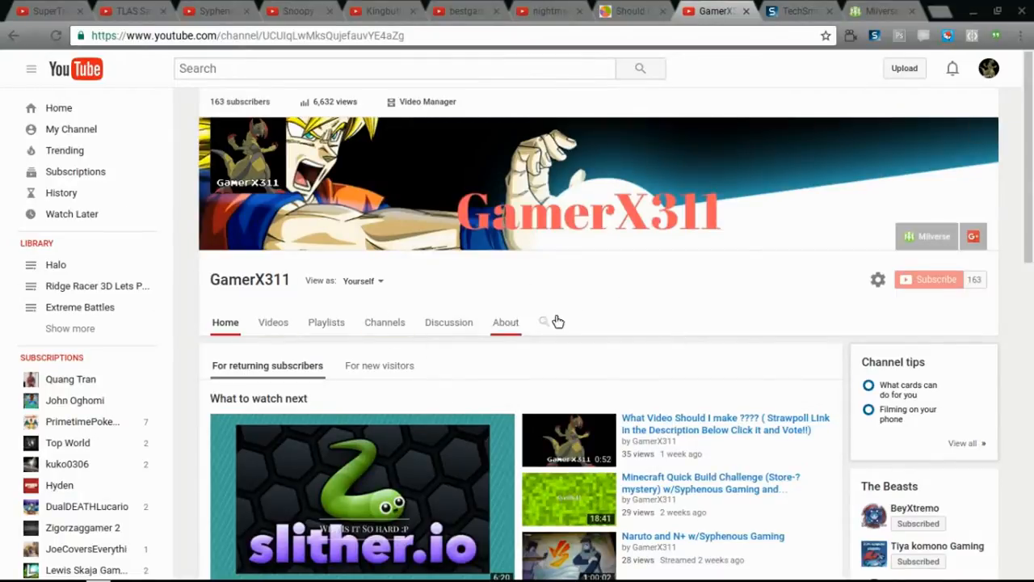
mouse_move(136, 98)
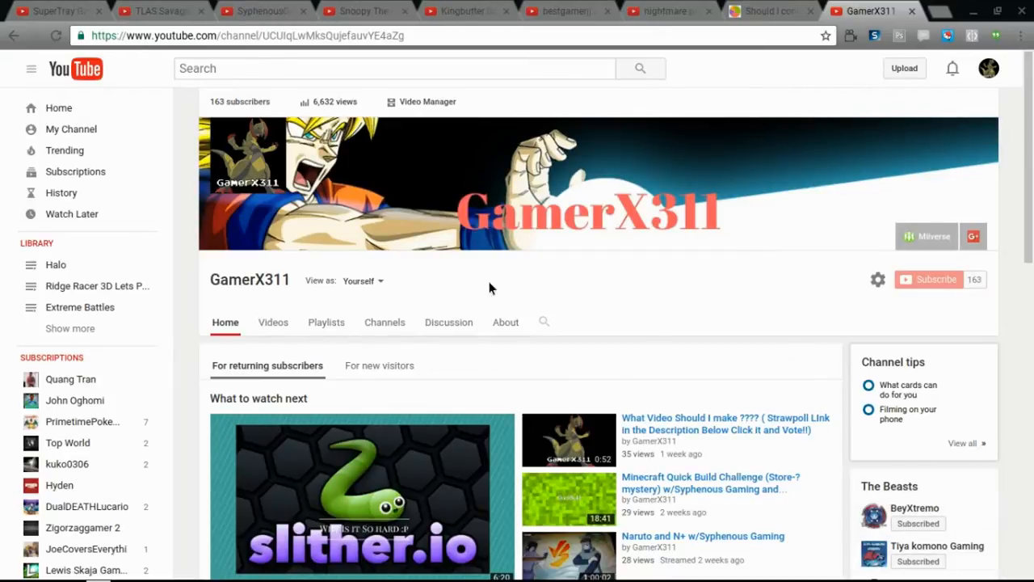
mouse_move(52, 13)
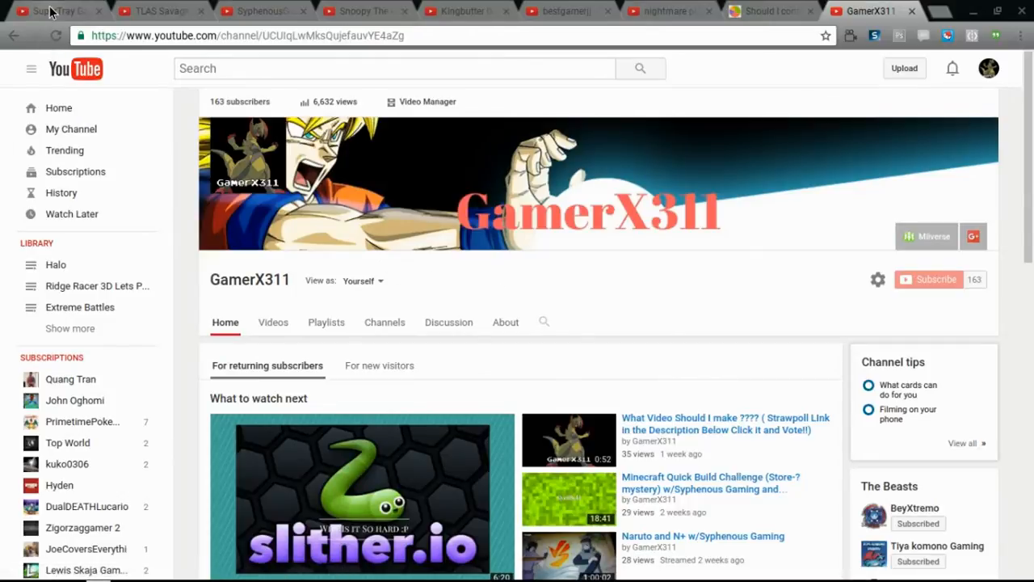
mouse_move(285, 104)
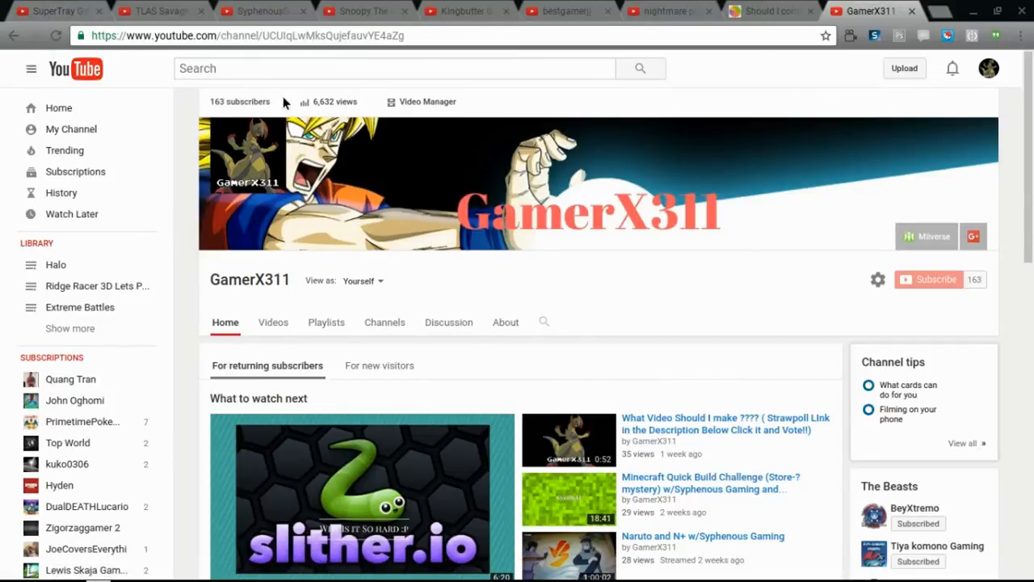
mouse_move(433, 209)
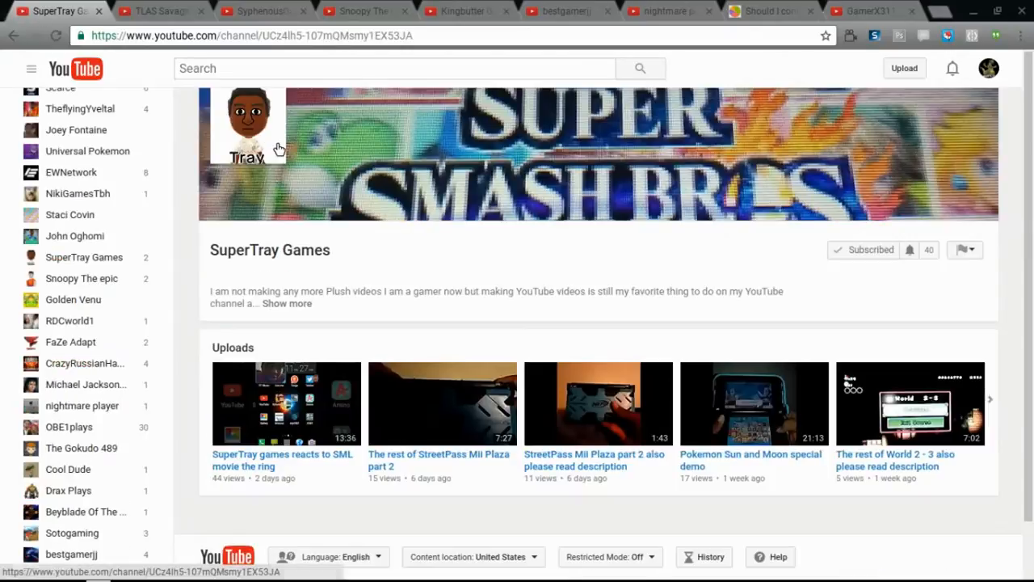
mouse_move(278, 153)
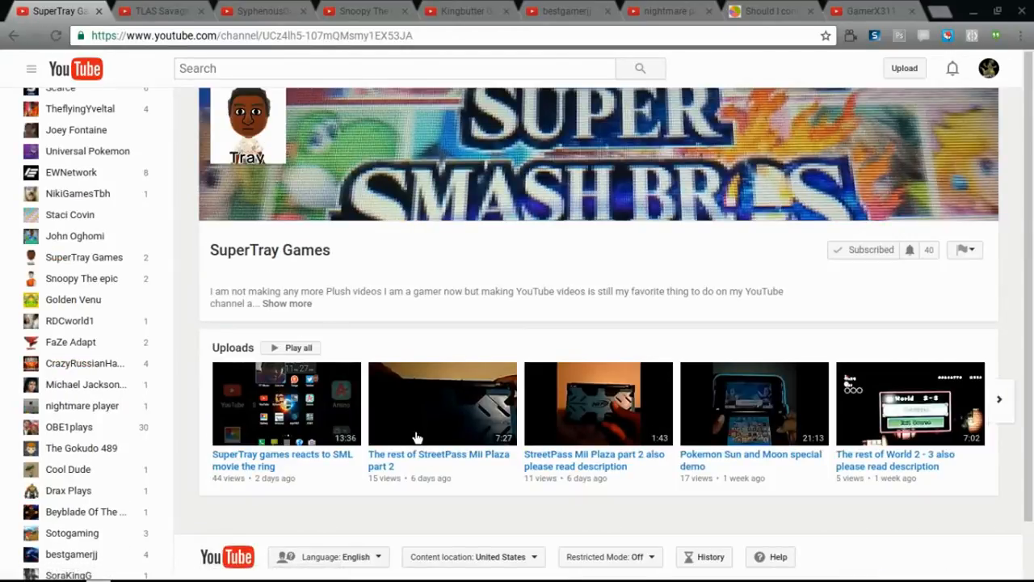
mouse_move(808, 358)
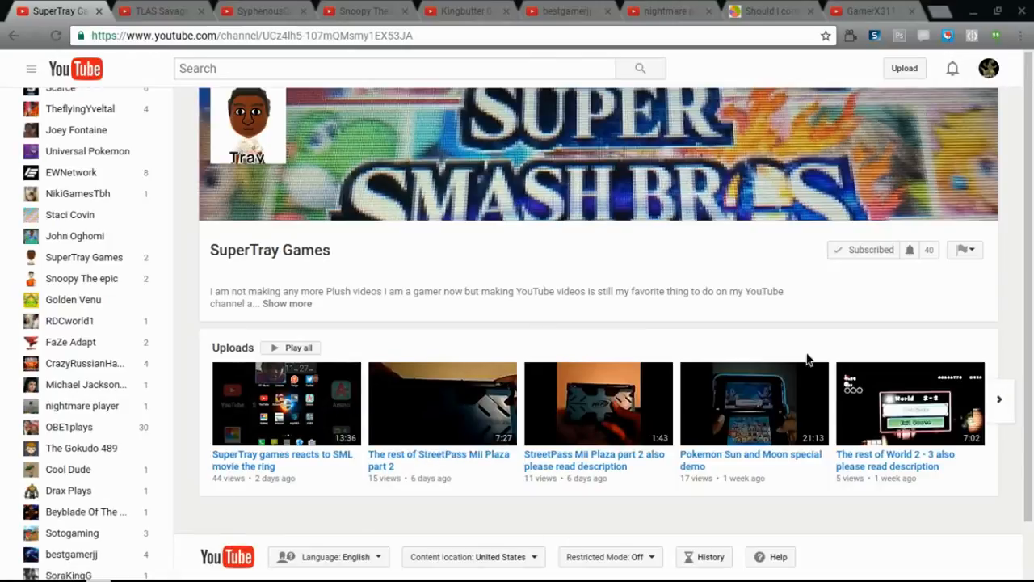
Page through the SuperTray Games uploads carousel forward, back and forward again.
left_click(999, 399)
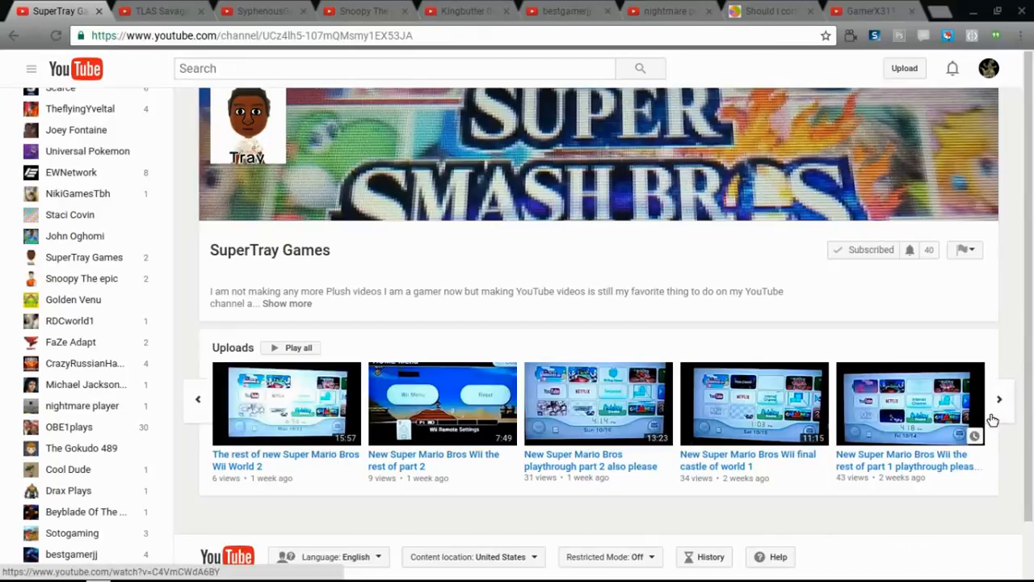
left_click(1000, 399)
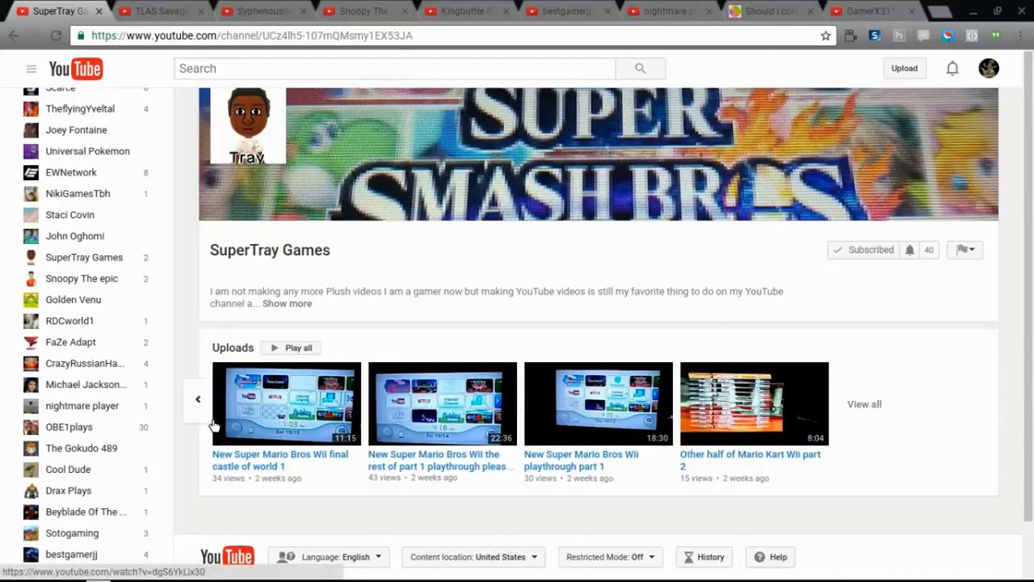
left_click(197, 401)
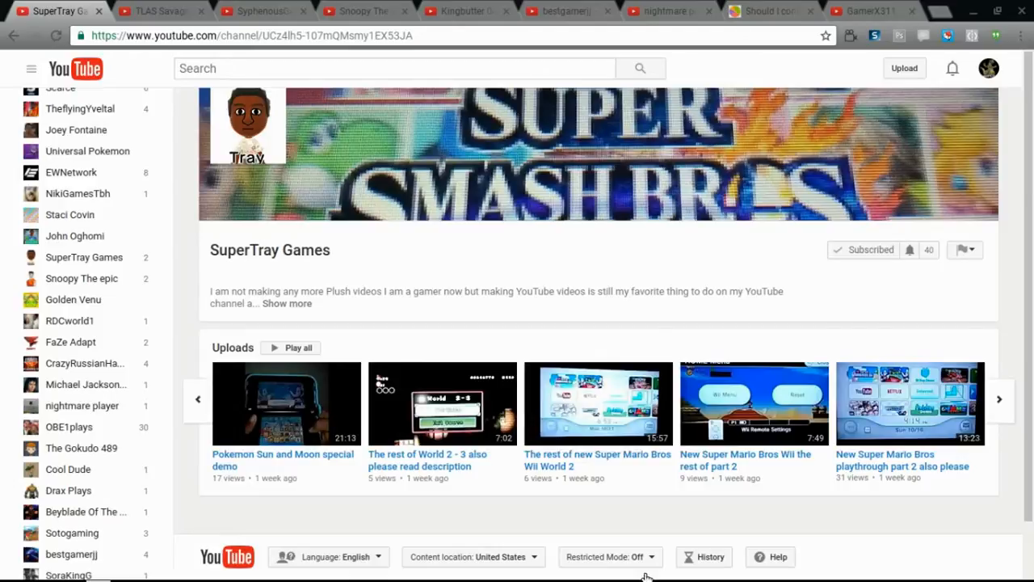
mouse_move(564, 477)
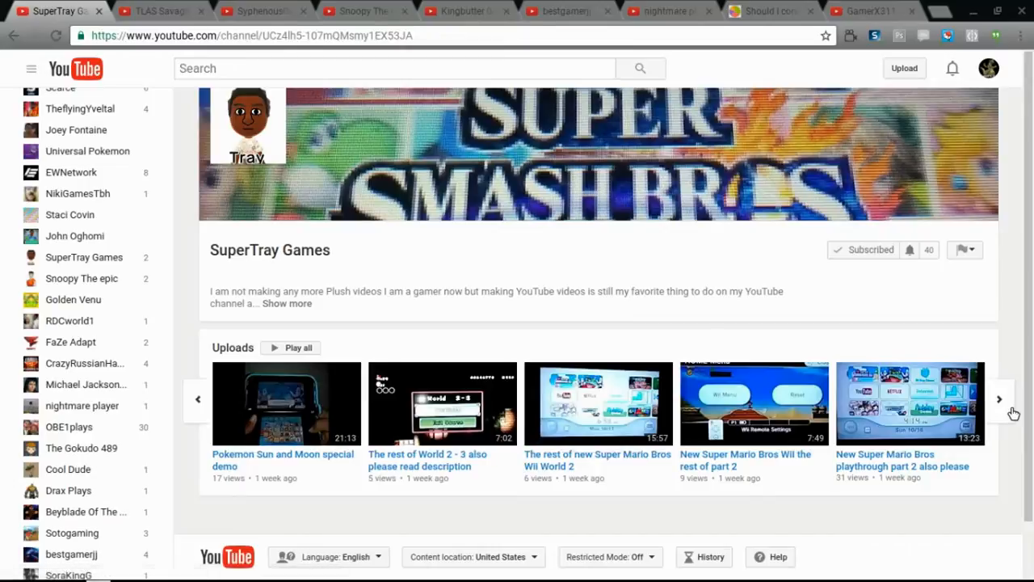
left_click(999, 398)
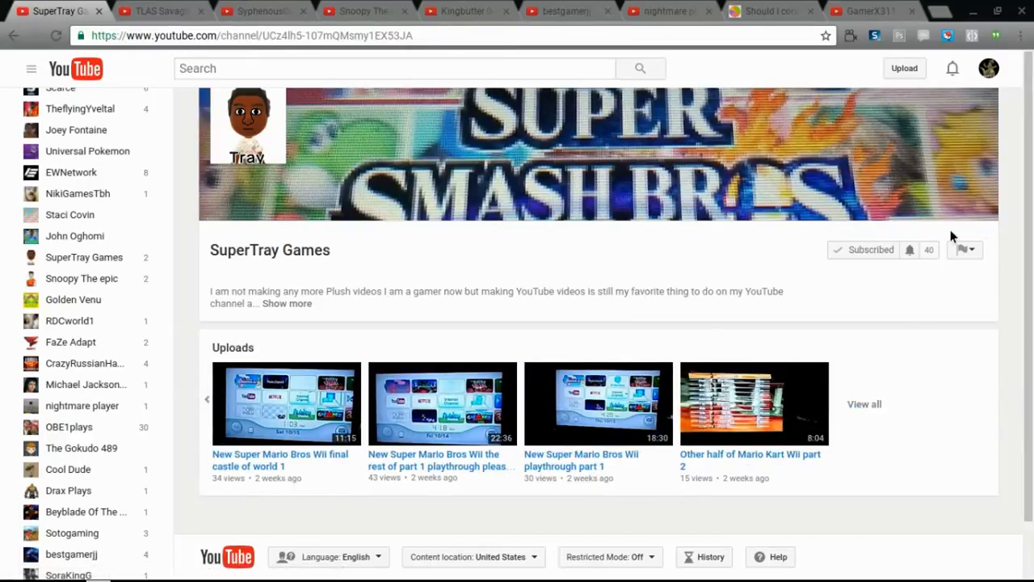
mouse_move(828, 223)
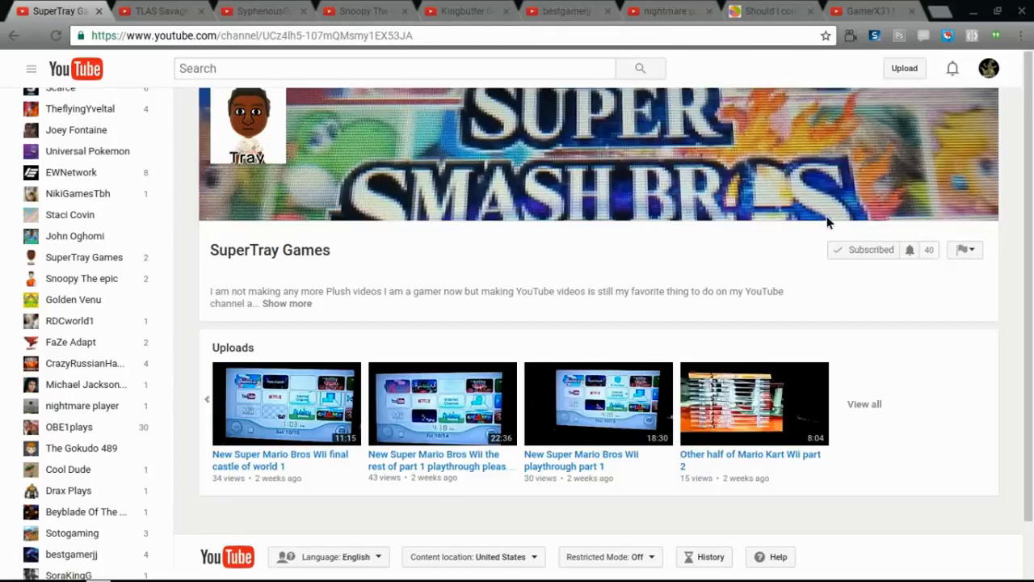
mouse_move(955, 294)
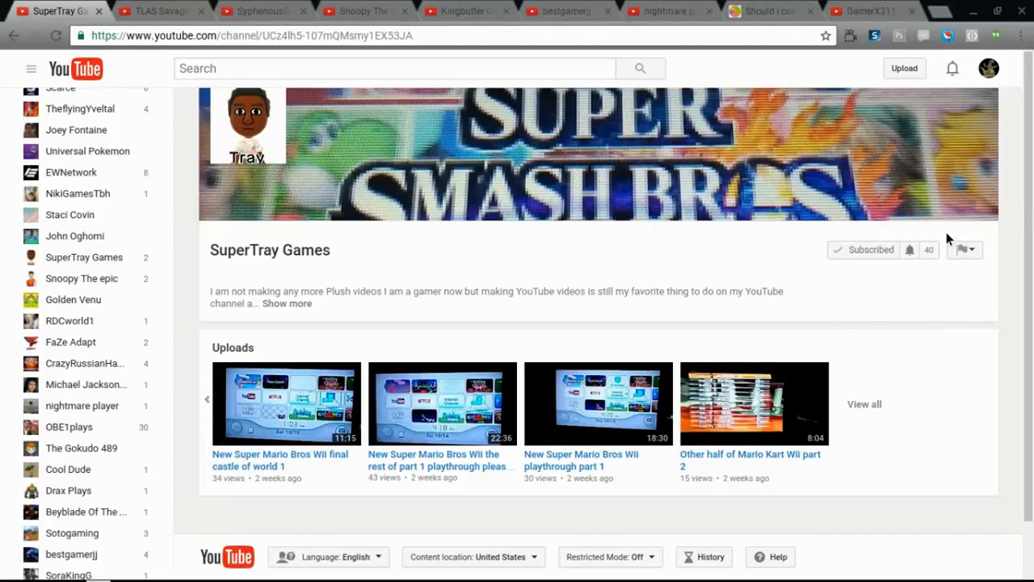
mouse_move(255, 446)
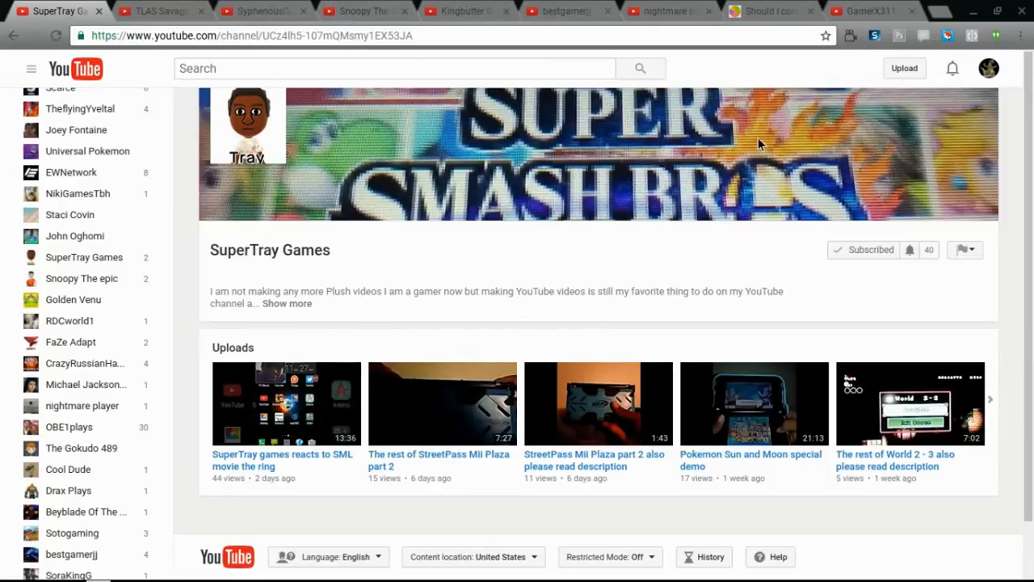
Unsubscribe and resubscribe to SuperTray Games, then move to the TLAS Savage channel.
left_click(869, 249)
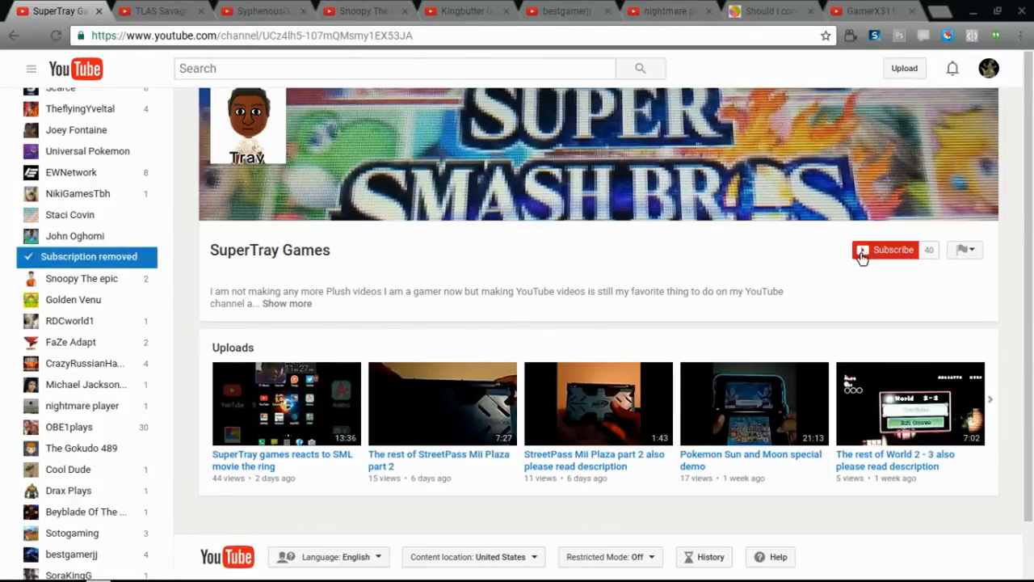
left_click(886, 248)
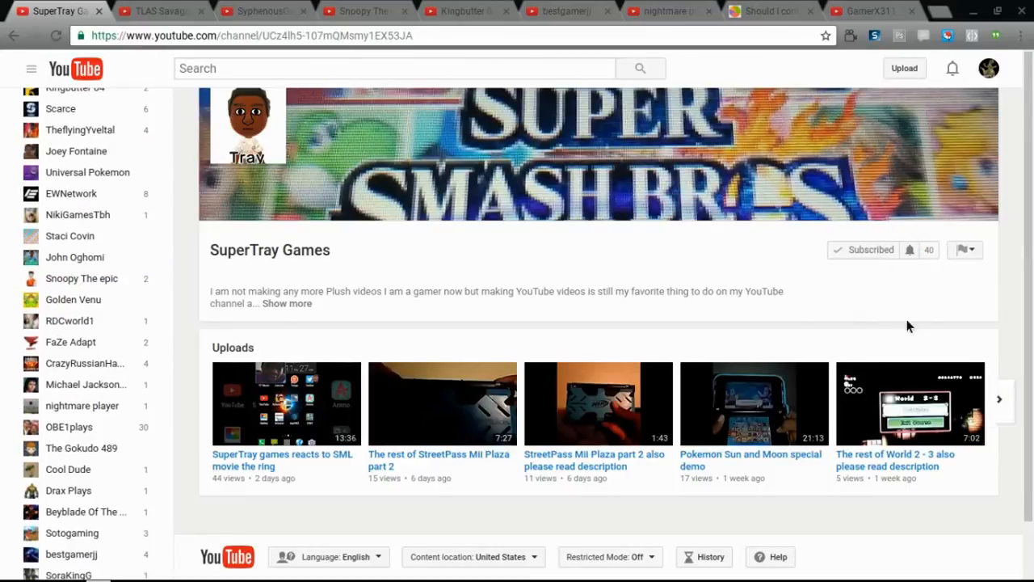
mouse_move(182, 91)
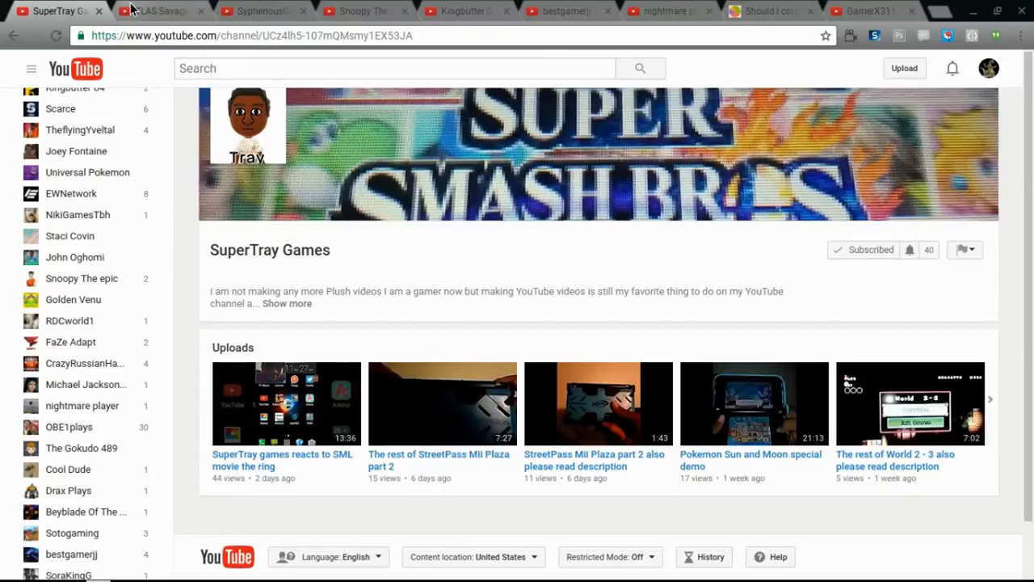
left_click(162, 13)
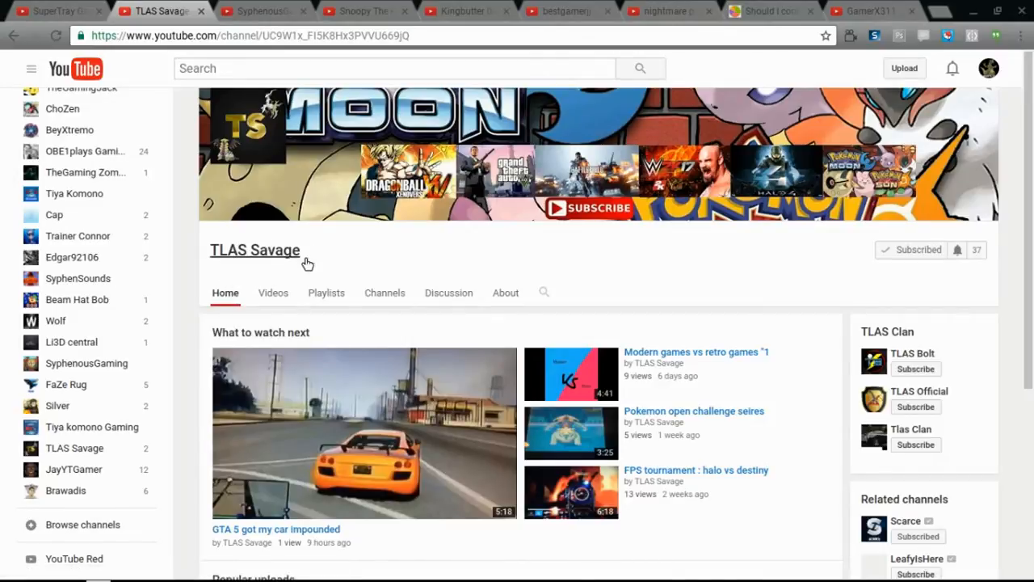
Toggle the TLAS Savage subscription and scroll through its home page recommendations and popular uploads.
left_click(918, 249)
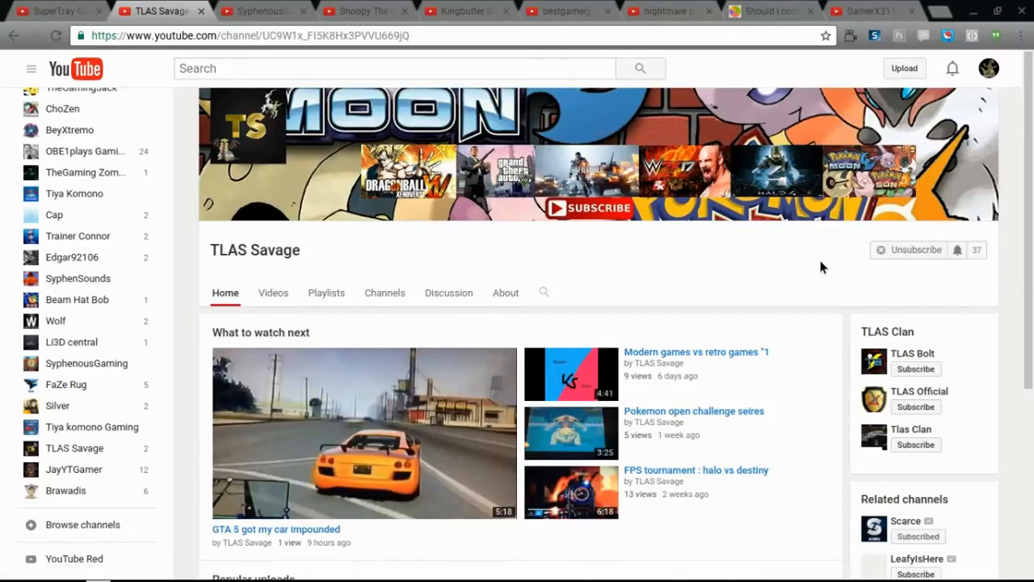
left_click(915, 249)
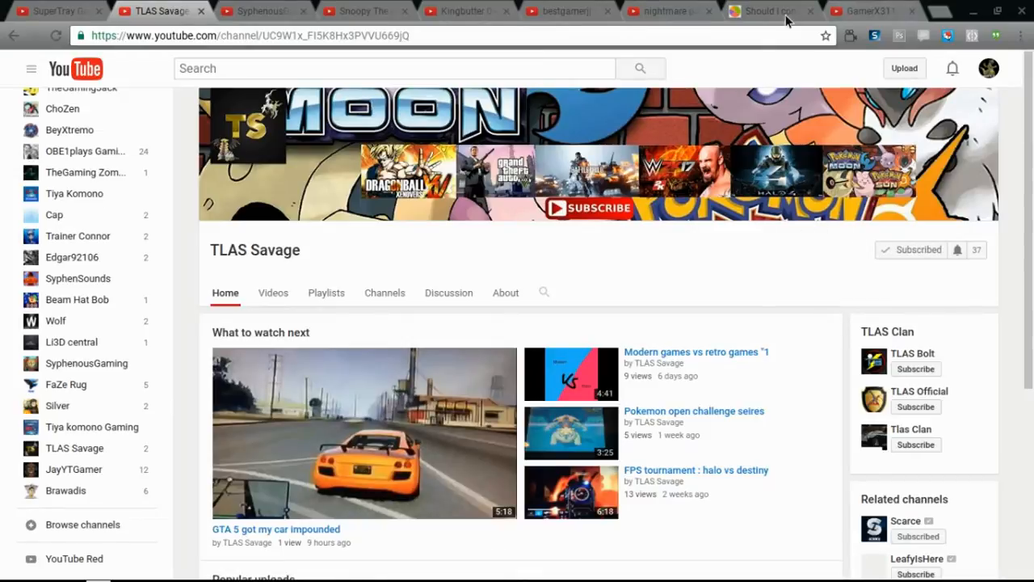
mouse_move(359, 211)
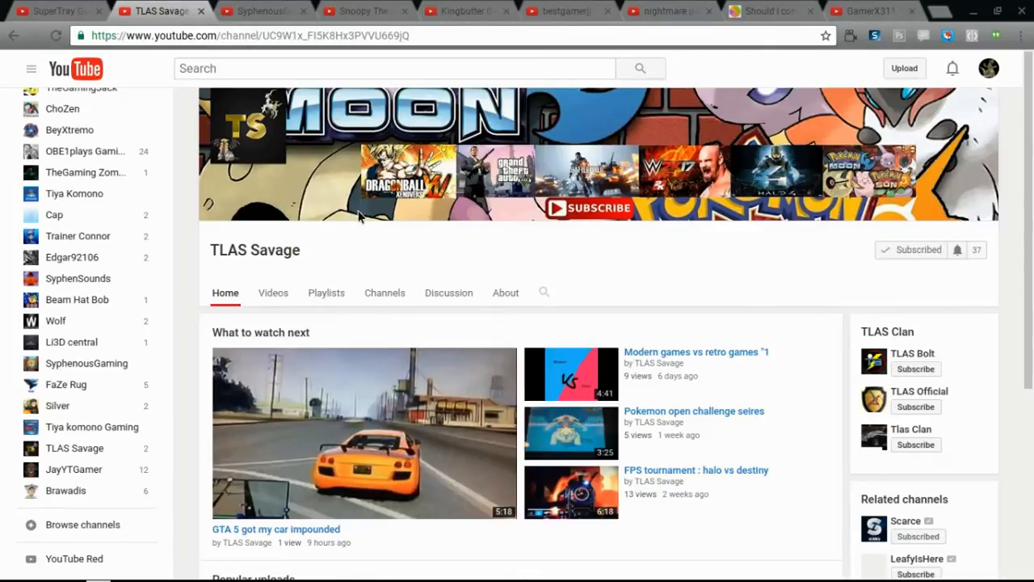
mouse_move(306, 189)
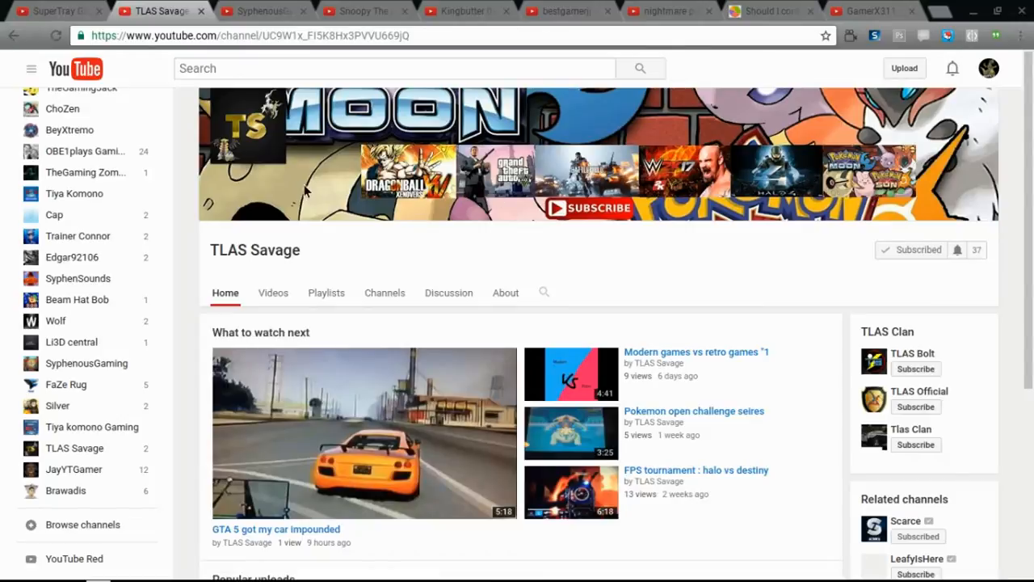
mouse_move(857, 170)
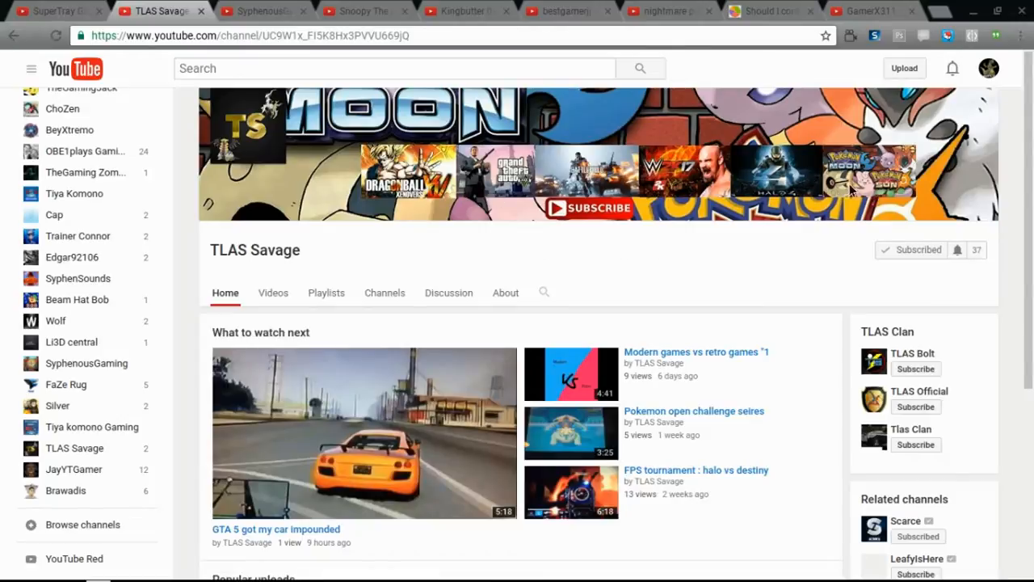
scroll("down", 3)
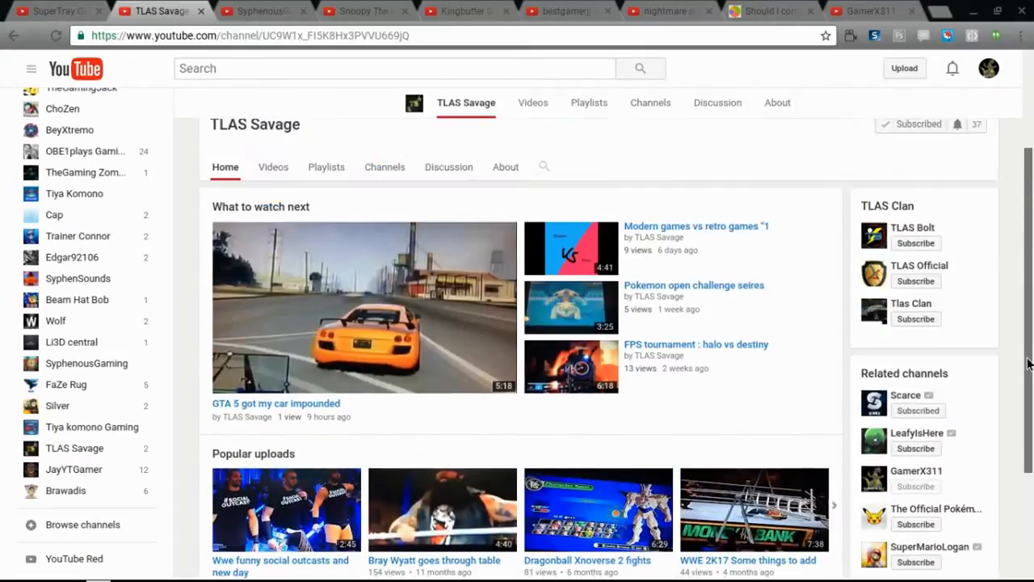
scroll("up", 3)
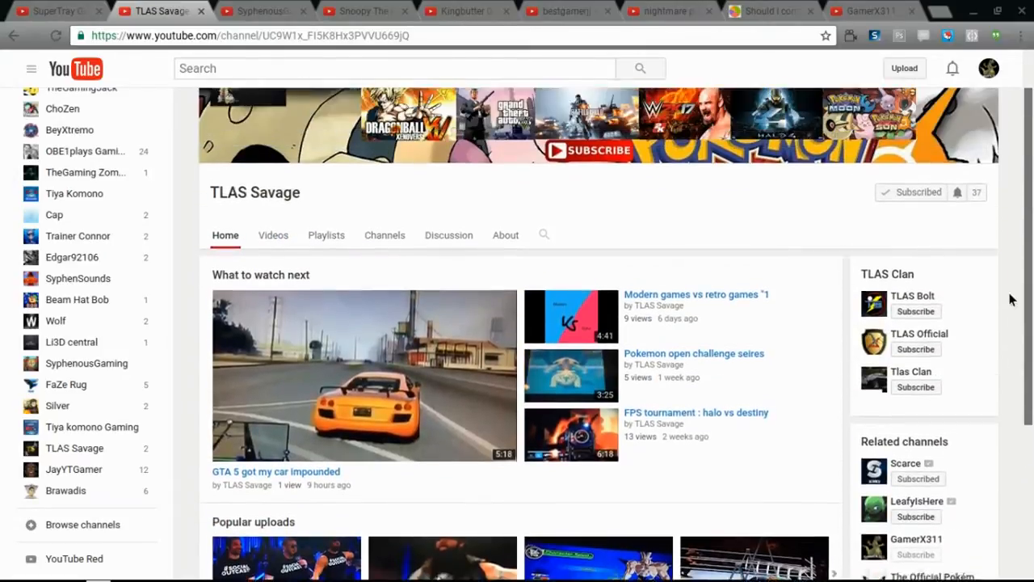
scroll("down", 3)
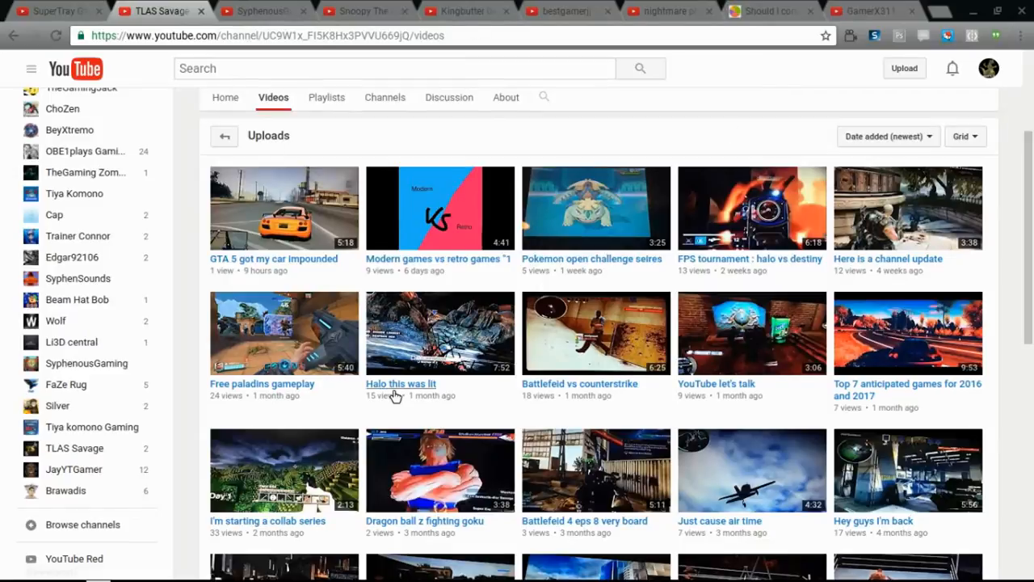
mouse_move(324, 257)
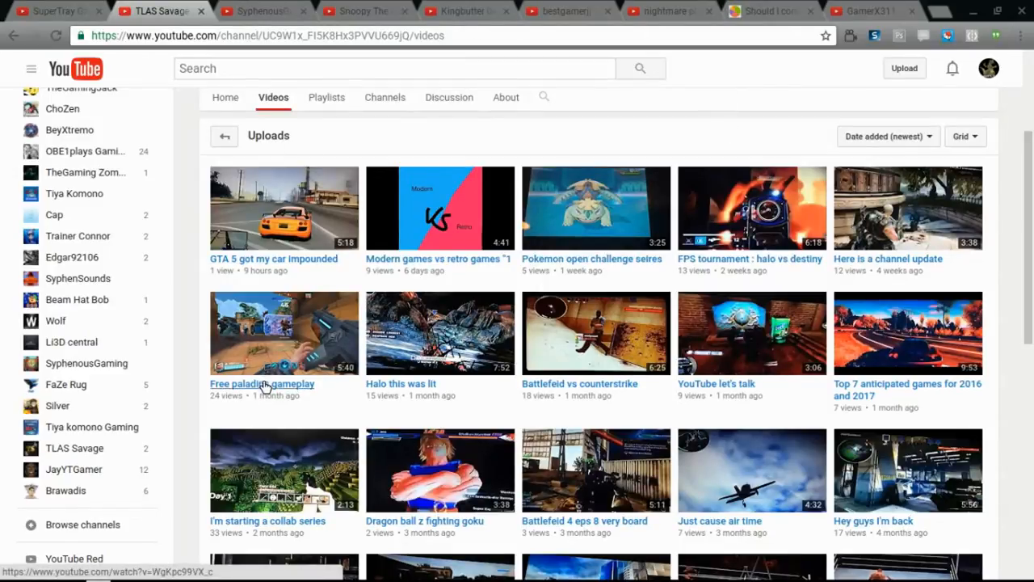
mouse_move(444, 375)
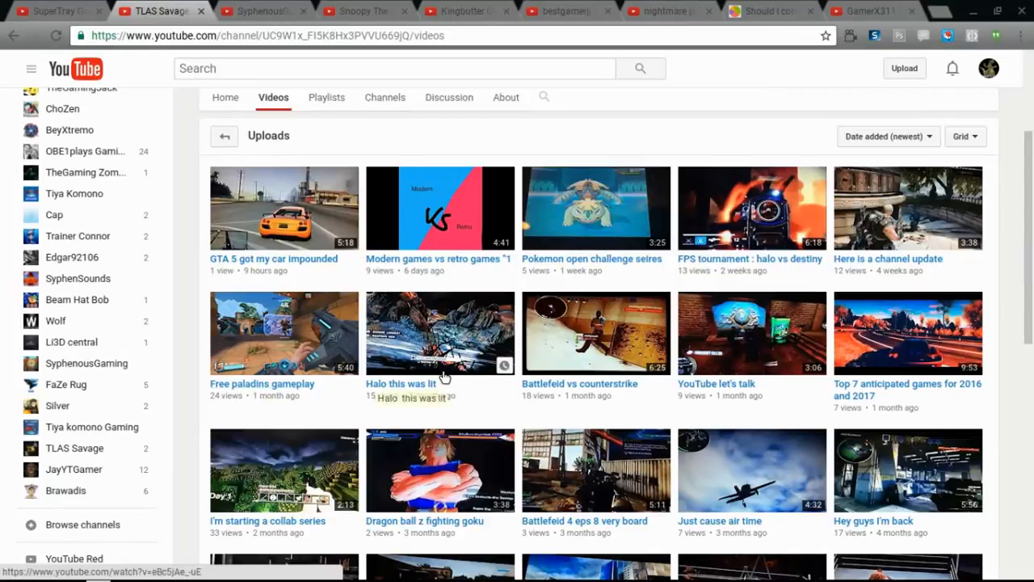
mouse_move(552, 379)
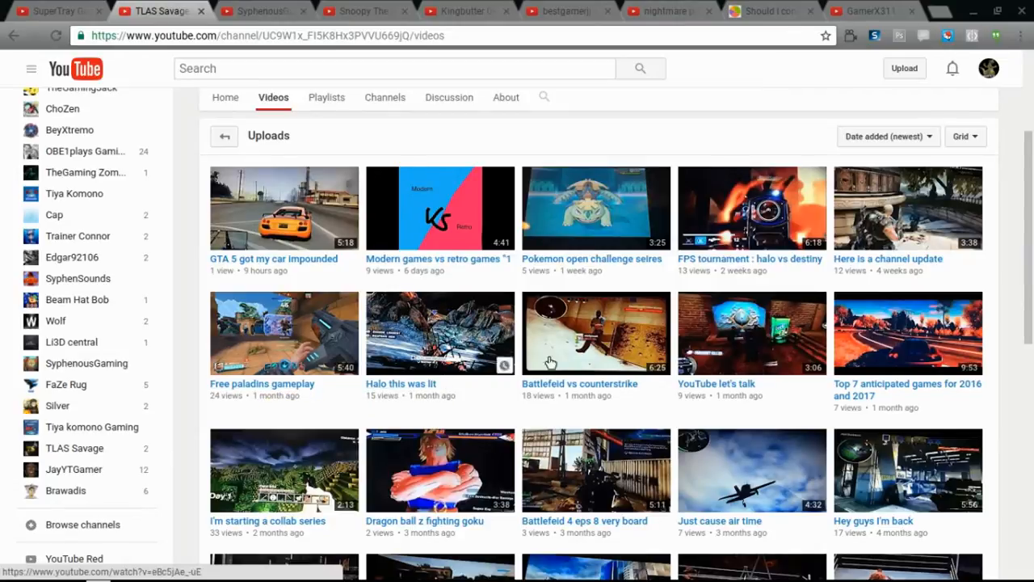
mouse_move(627, 389)
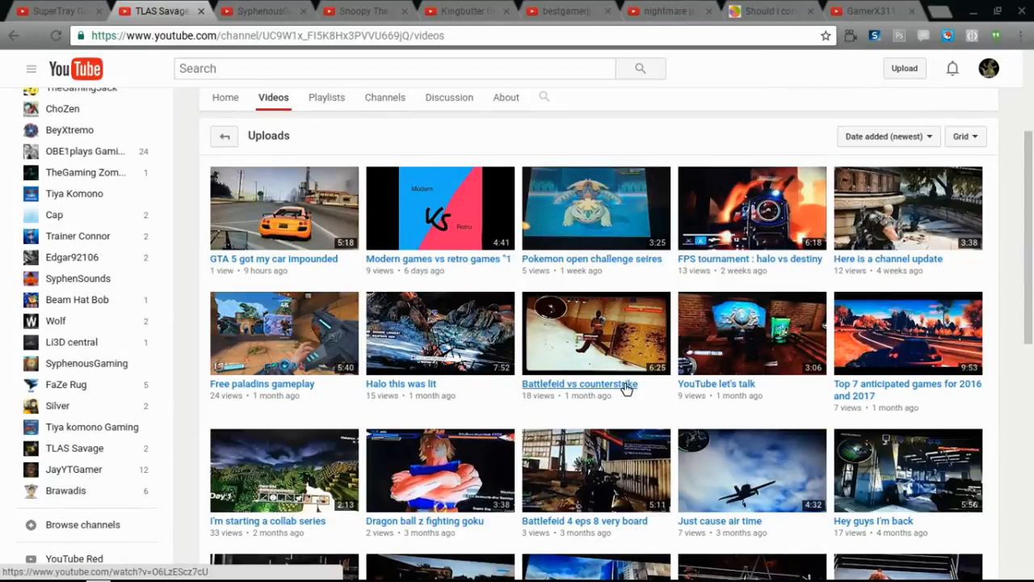
mouse_move(737, 404)
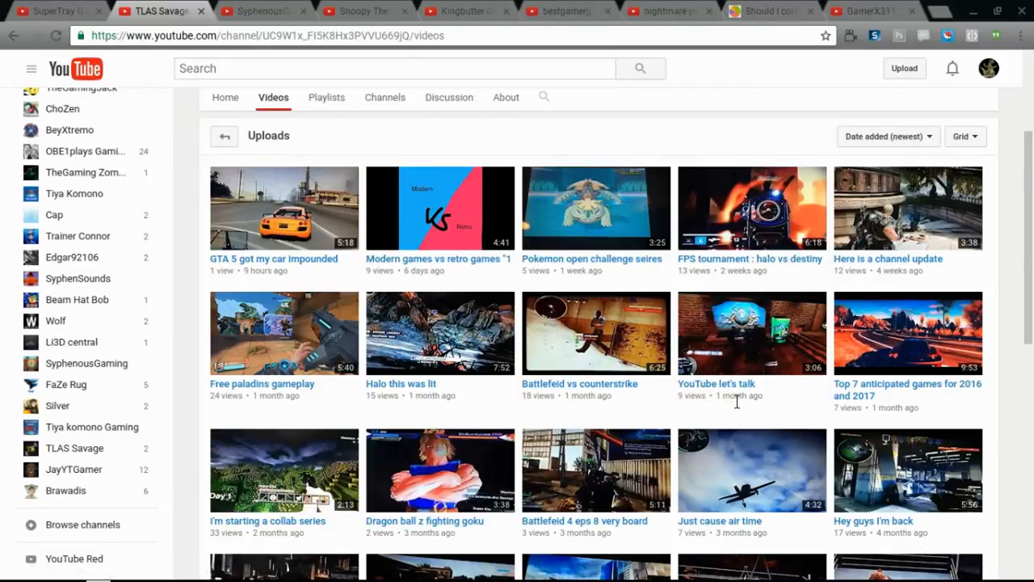
mouse_move(665, 357)
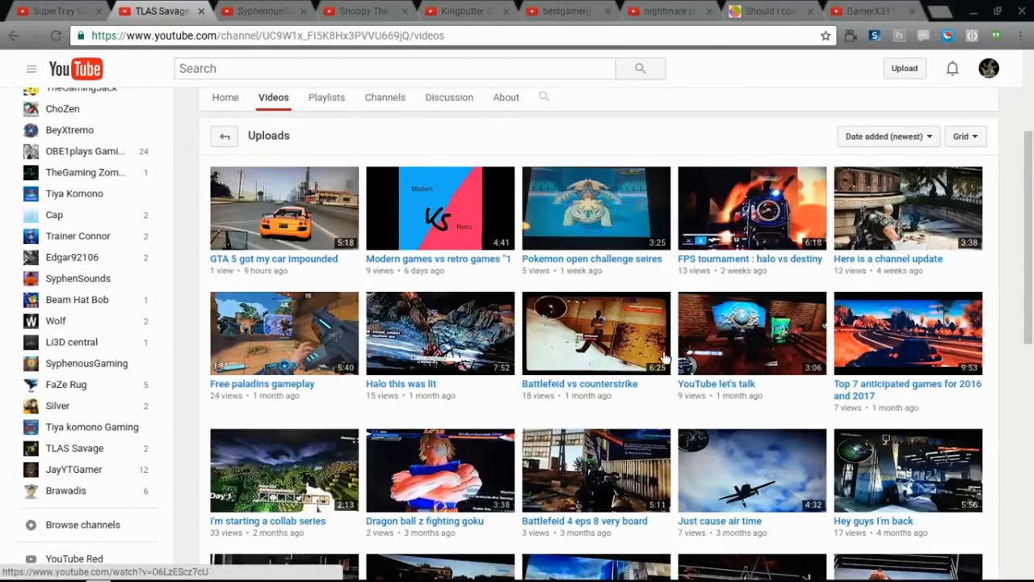
Unsubscribe and resubscribe to TLAS Savage, return to its home page, then move to SyphenousGaming.
scroll("up", 3)
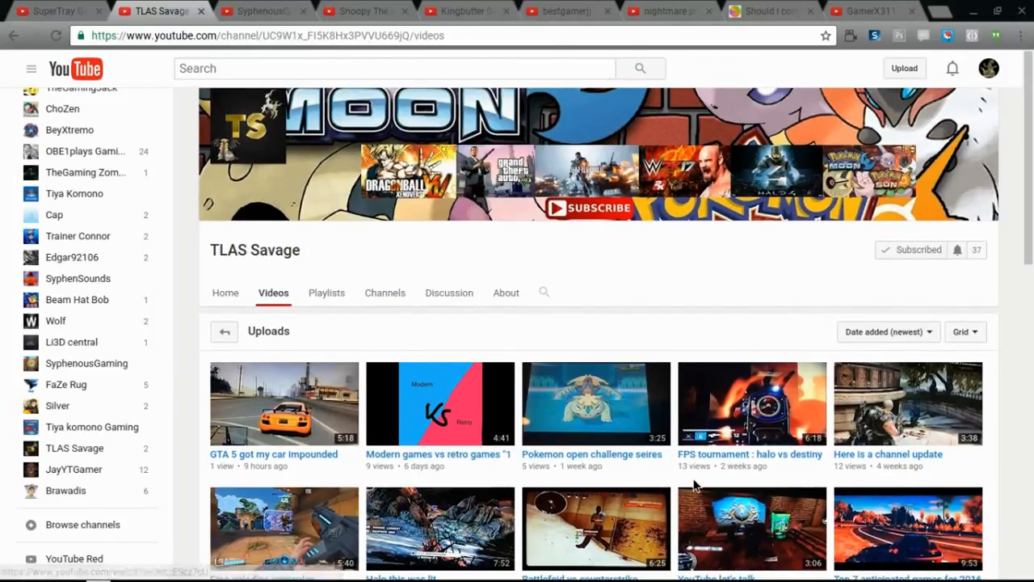
mouse_move(896, 332)
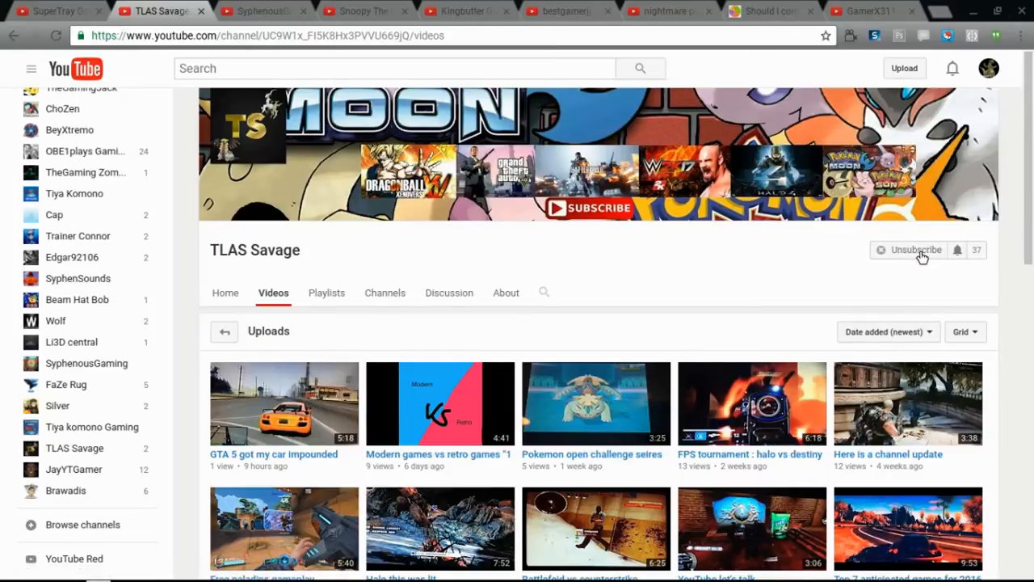
left_click(925, 252)
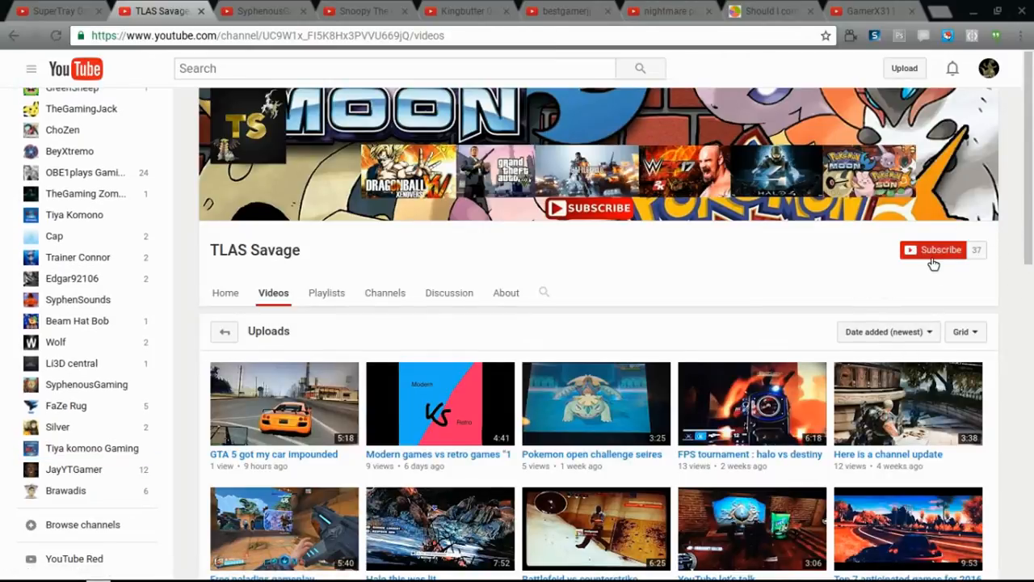
left_click(934, 249)
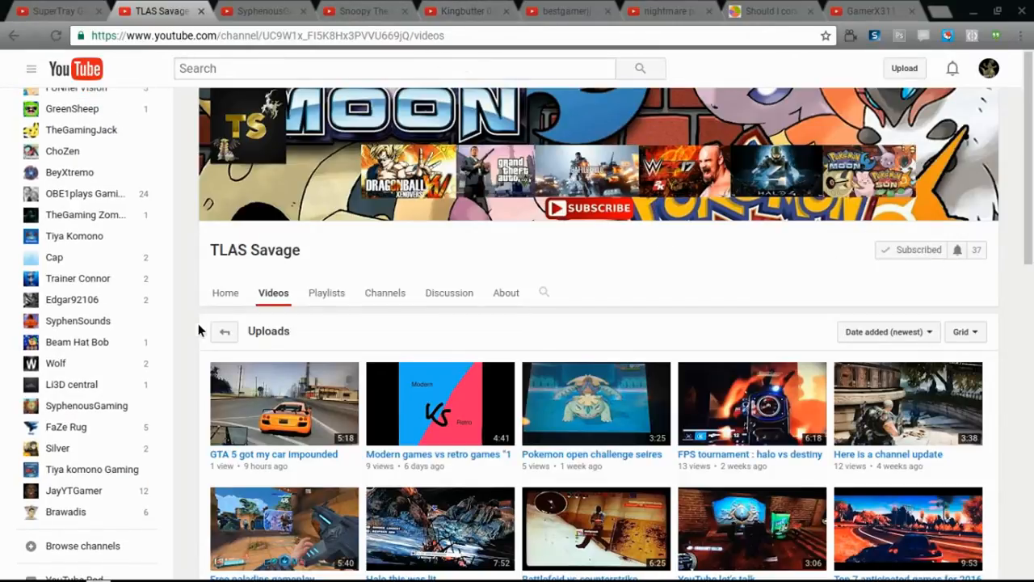
left_click(226, 293)
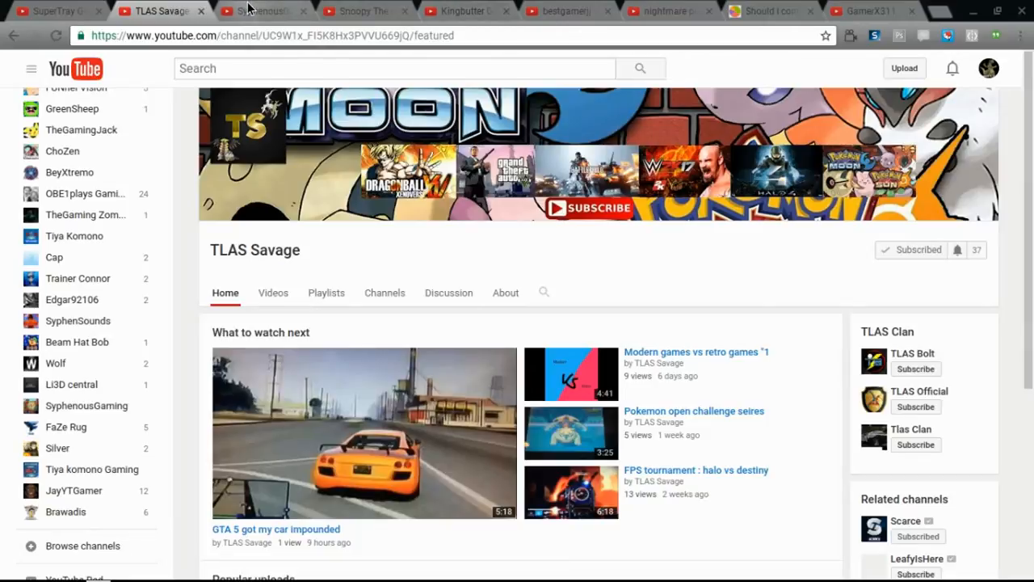
left_click(267, 13)
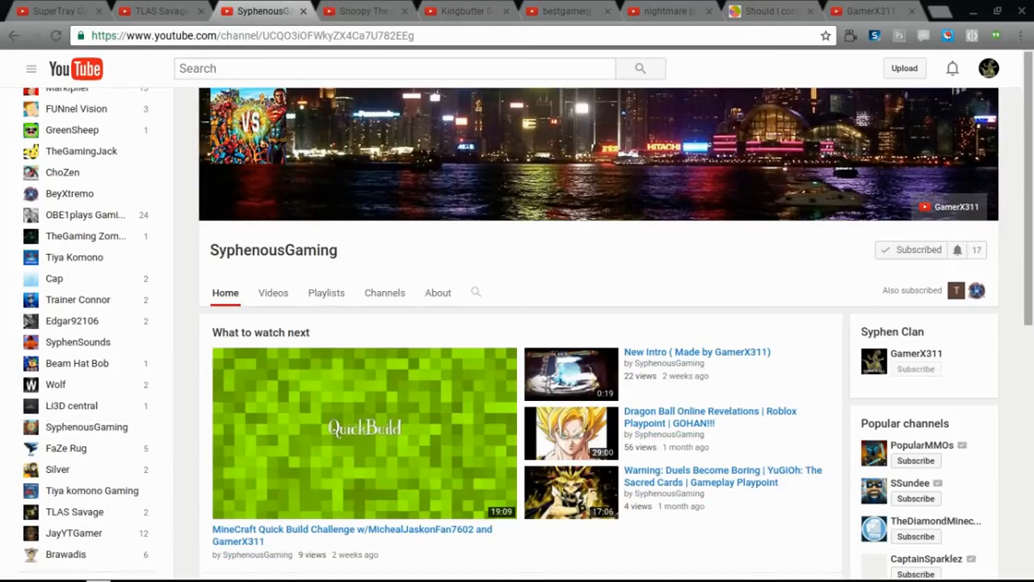
Scroll through SyphenousGaming's home page featured videos and back up.
scroll("down", 3)
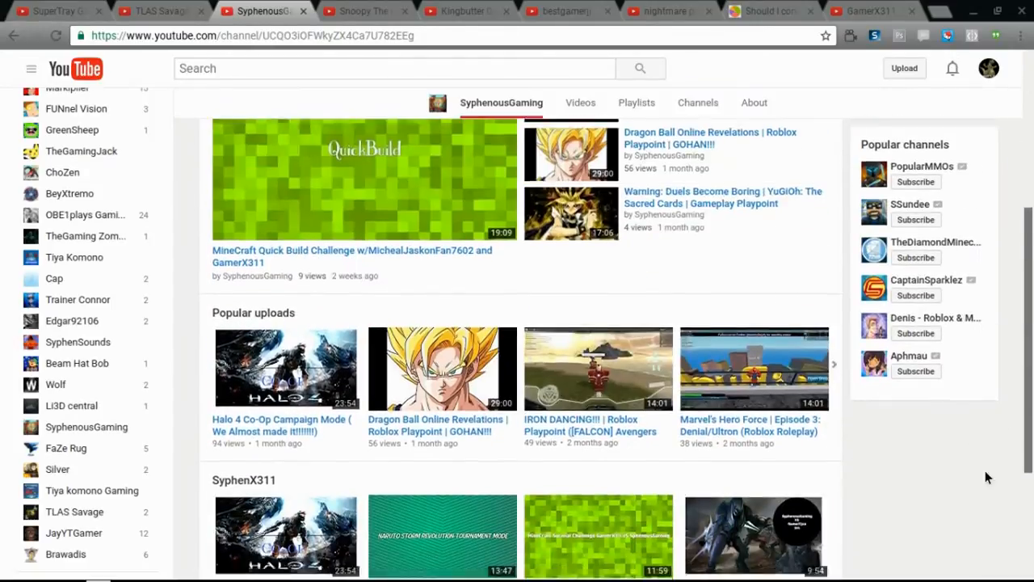
mouse_move(987, 459)
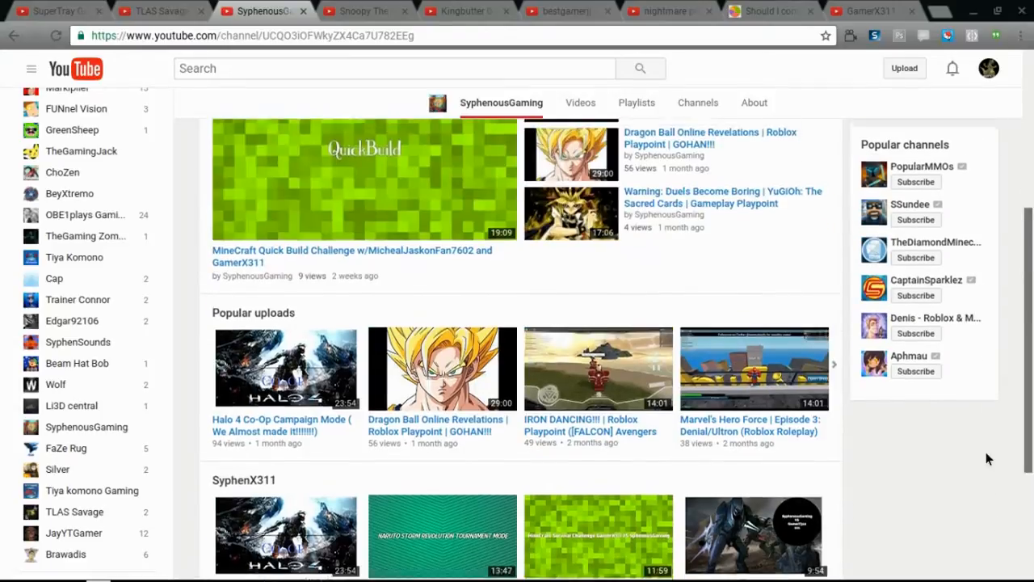
scroll("down", 3)
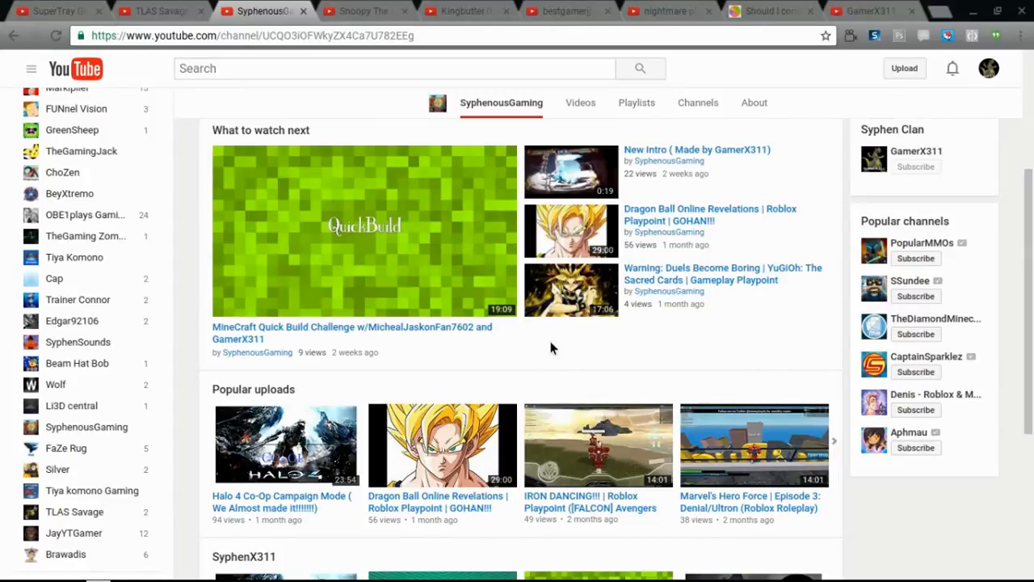
mouse_move(535, 339)
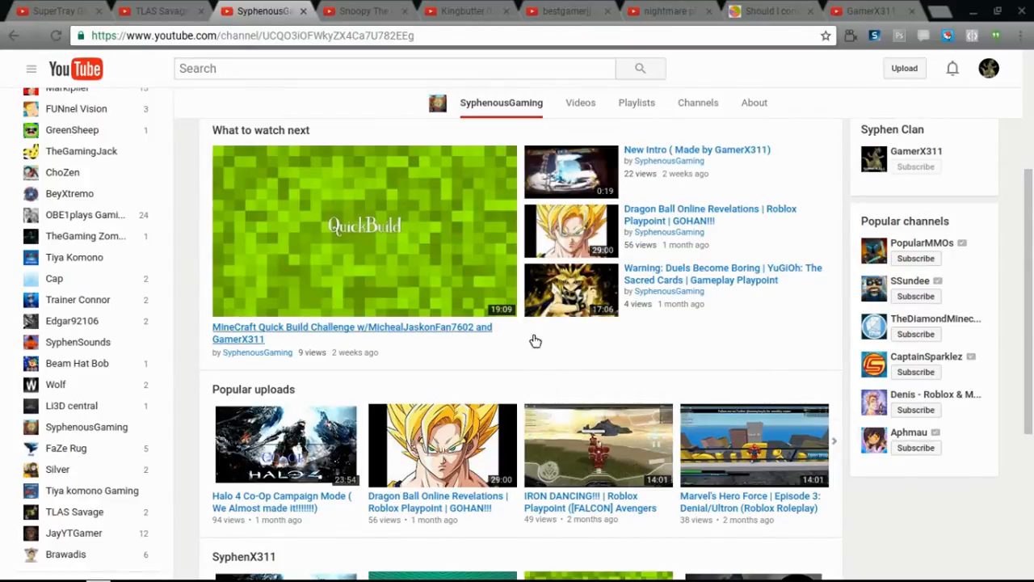
scroll("down", 3)
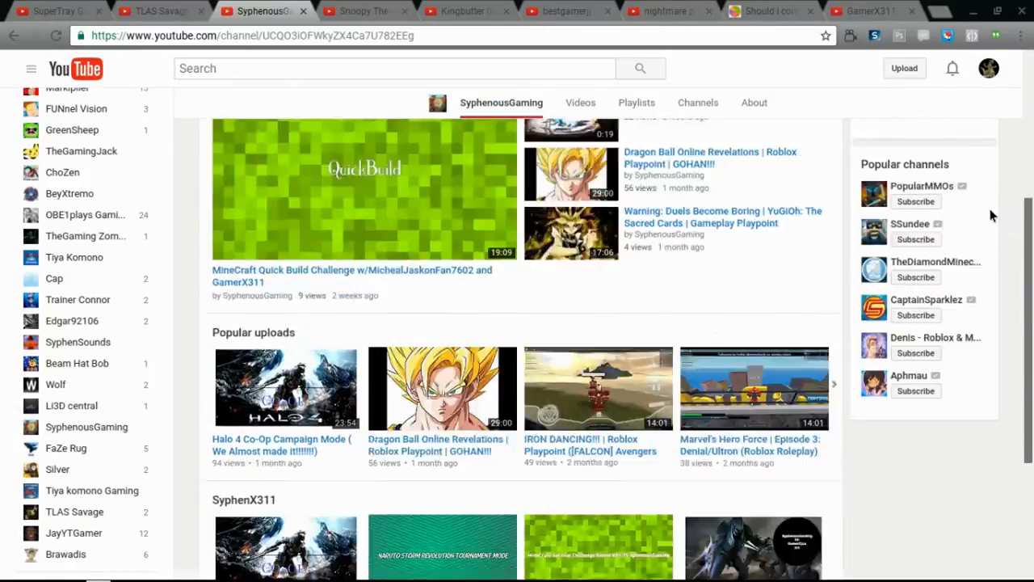
scroll("up", 3)
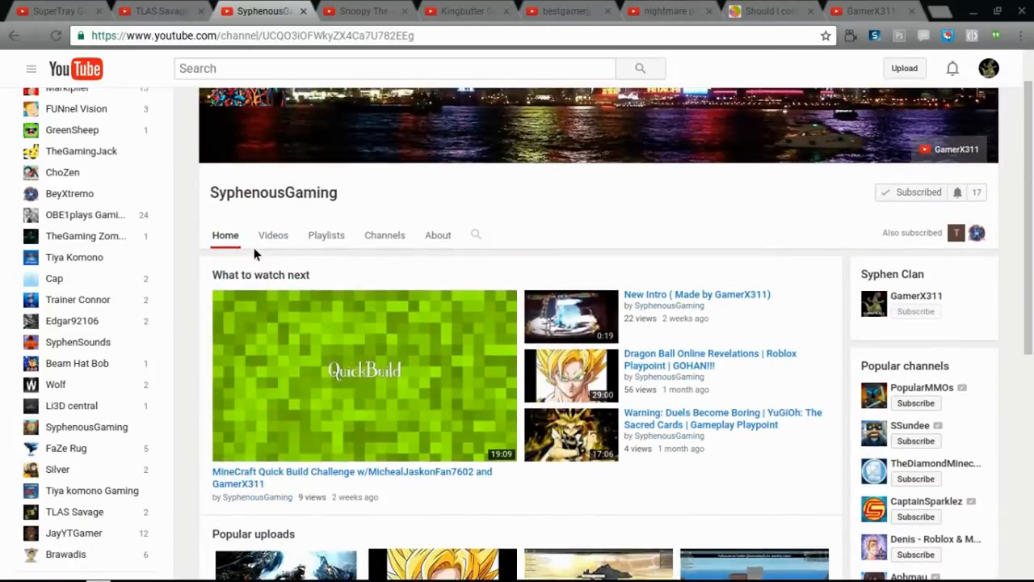
View SyphenousGaming's uploaded videos list, then return to the channel home page.
left_click(273, 235)
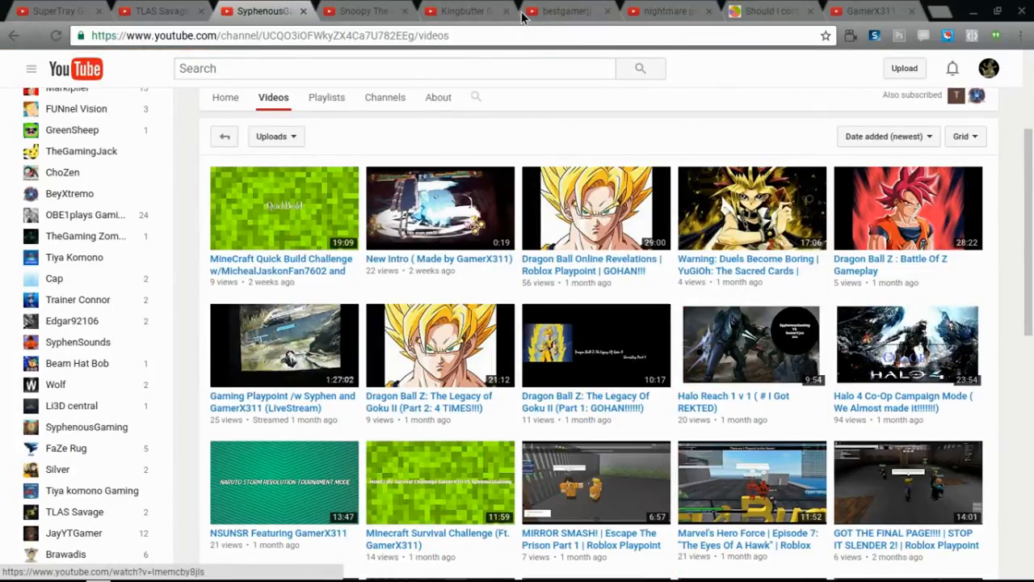
scroll("up", 3)
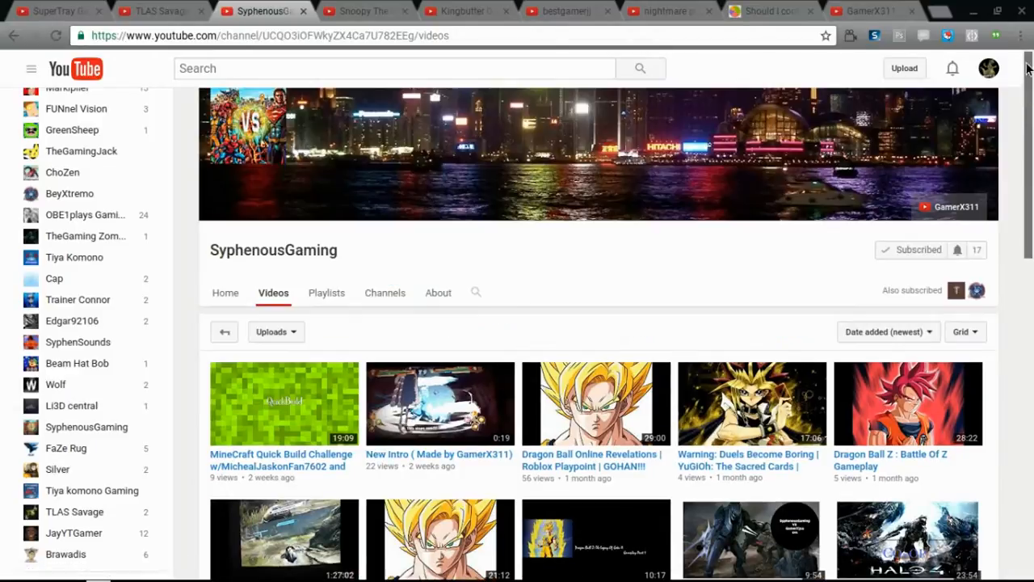
mouse_move(225, 299)
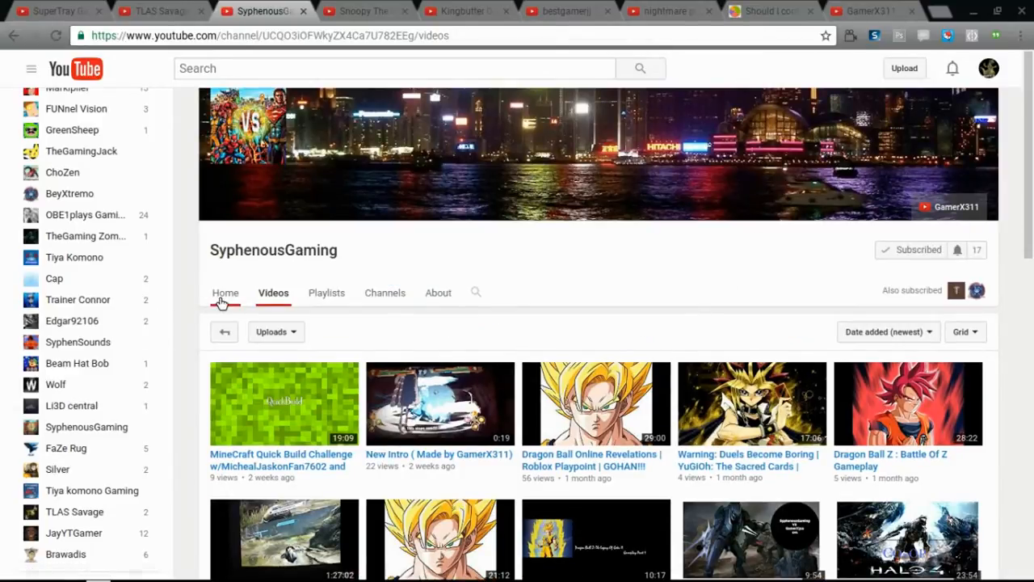
left_click(227, 293)
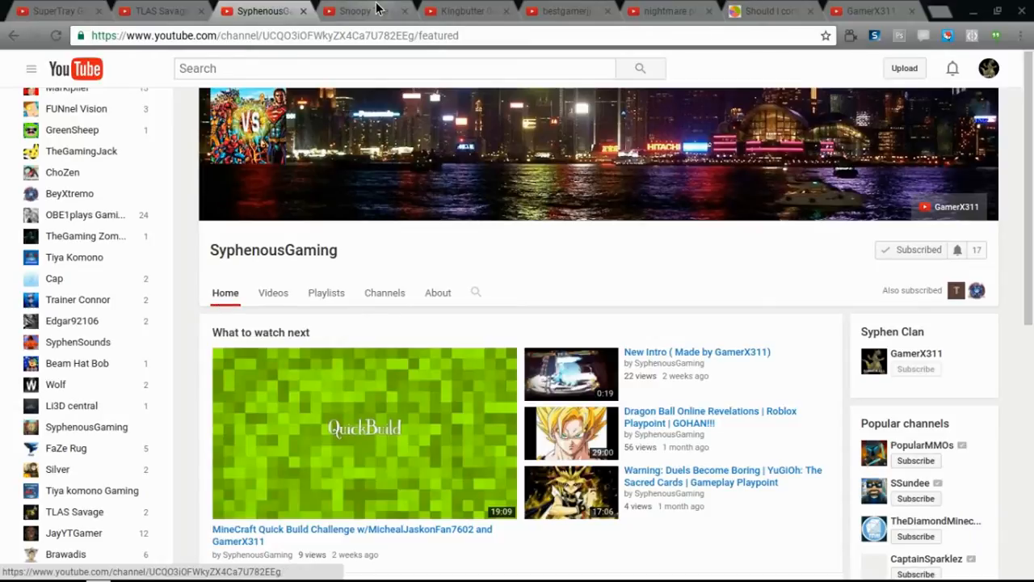
Go back to SyphenousGaming to unsubscribe, then return to the Snoopy The epic channel.
left_click(359, 13)
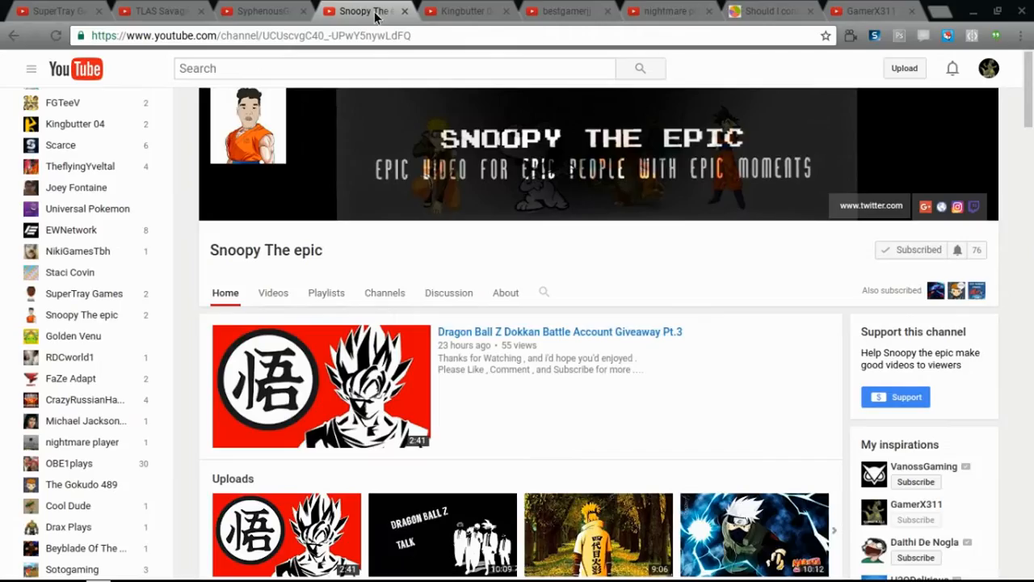
mouse_move(931, 215)
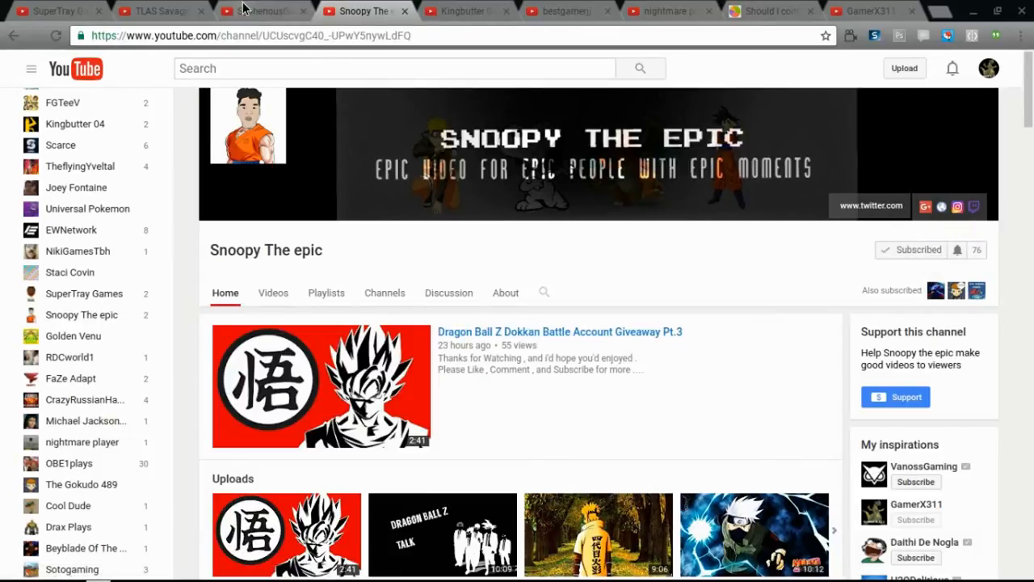
left_click(266, 13)
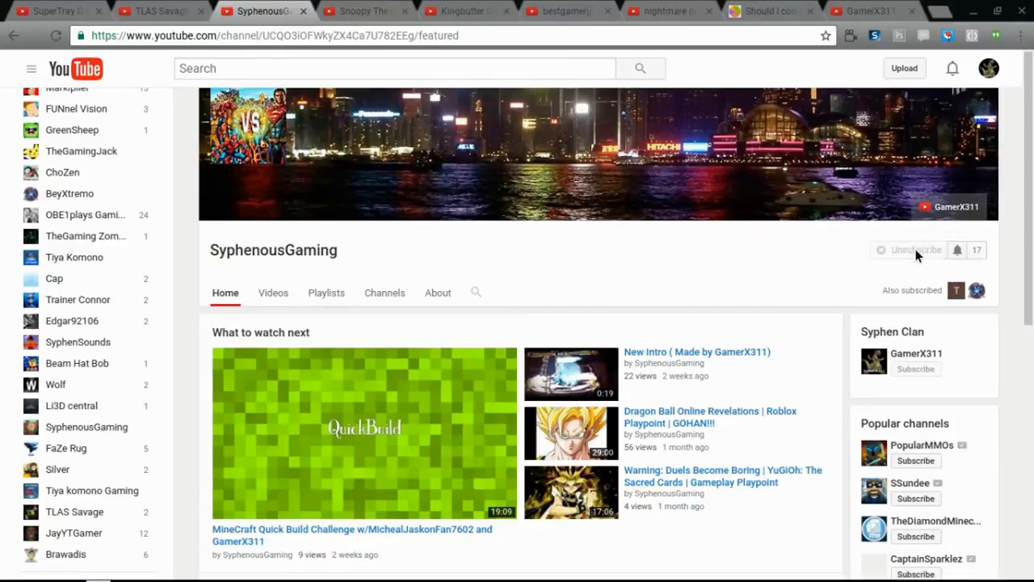
left_click(928, 248)
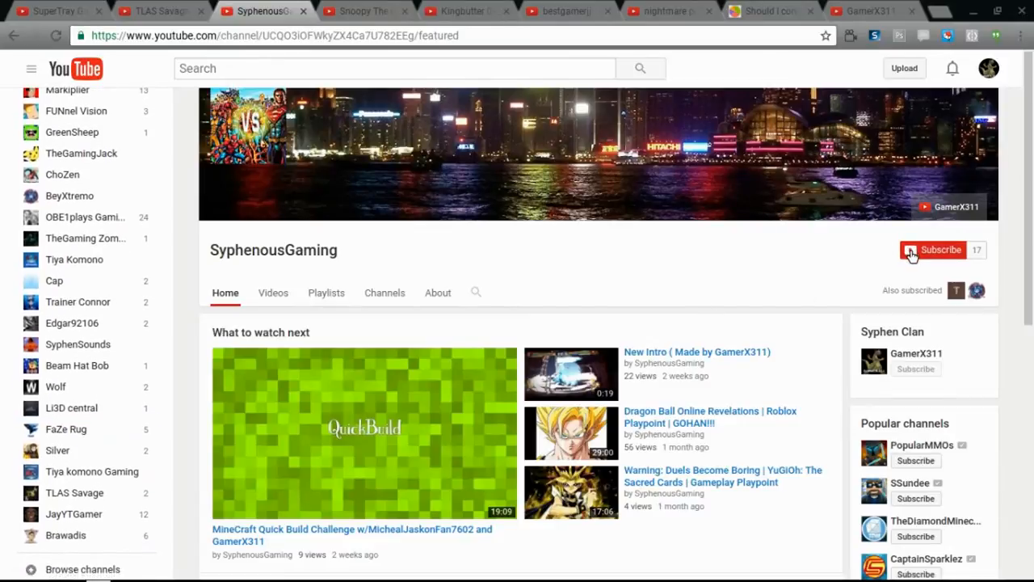
left_click(363, 12)
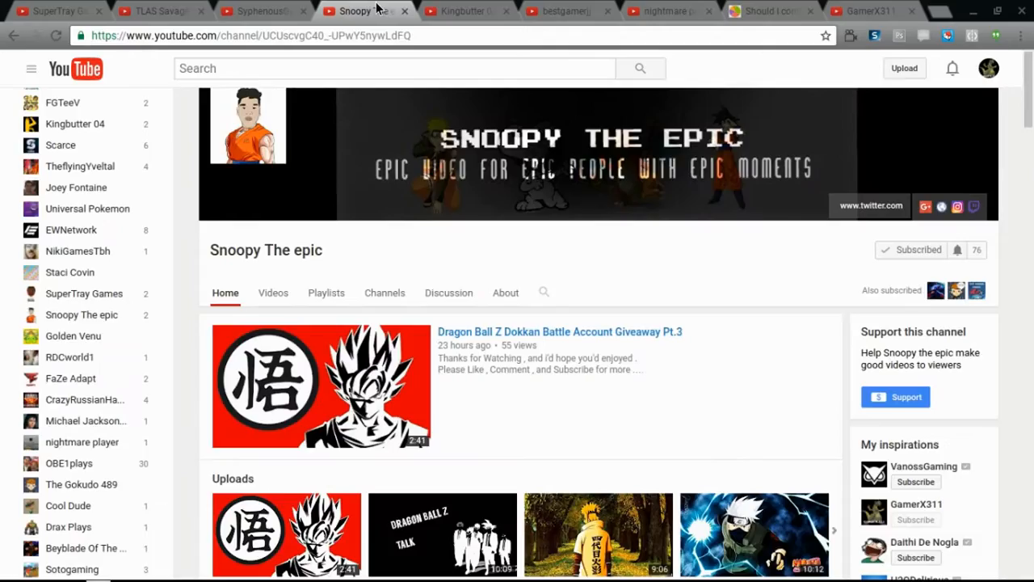
mouse_move(819, 383)
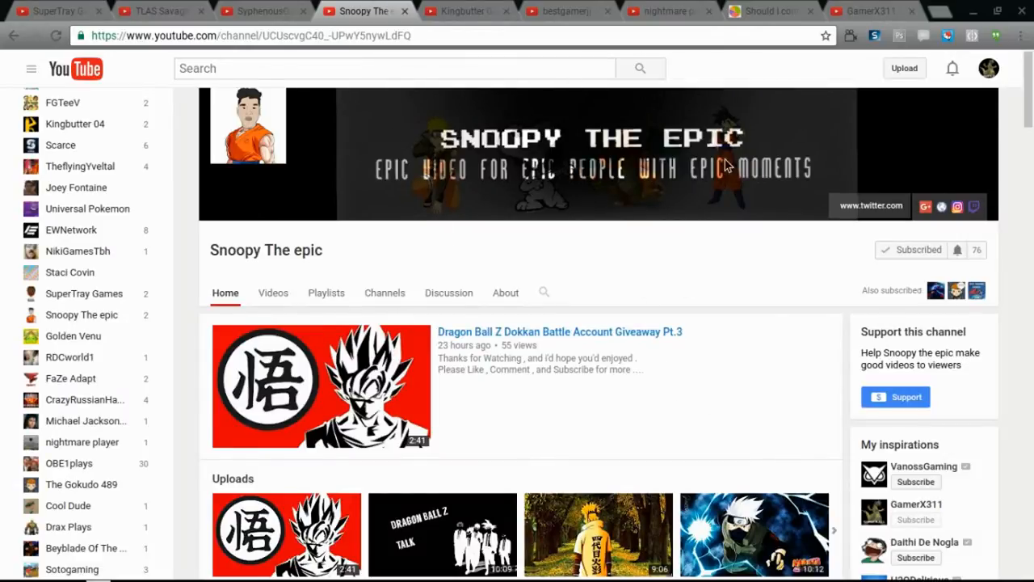
mouse_move(502, 179)
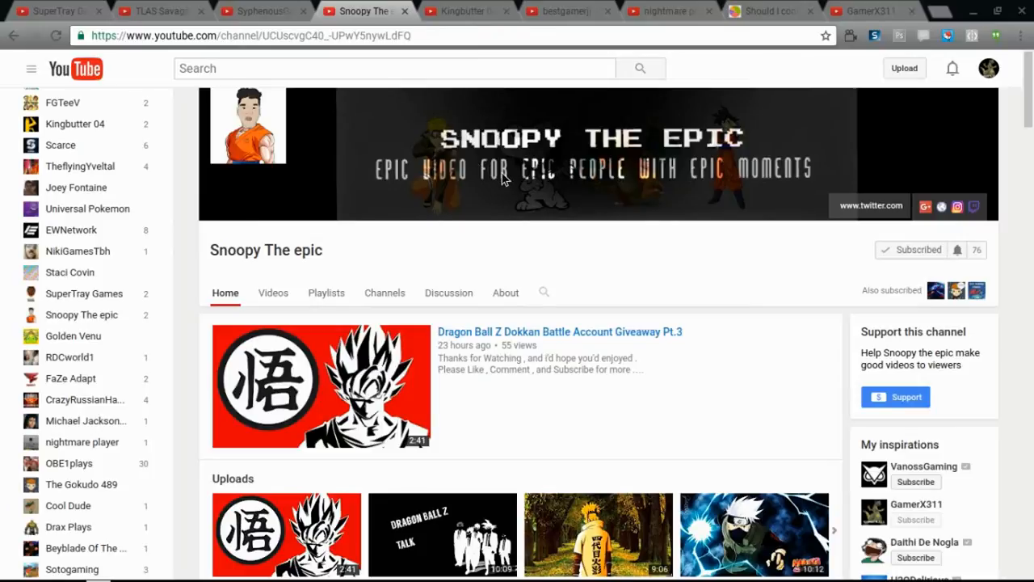
mouse_move(989, 259)
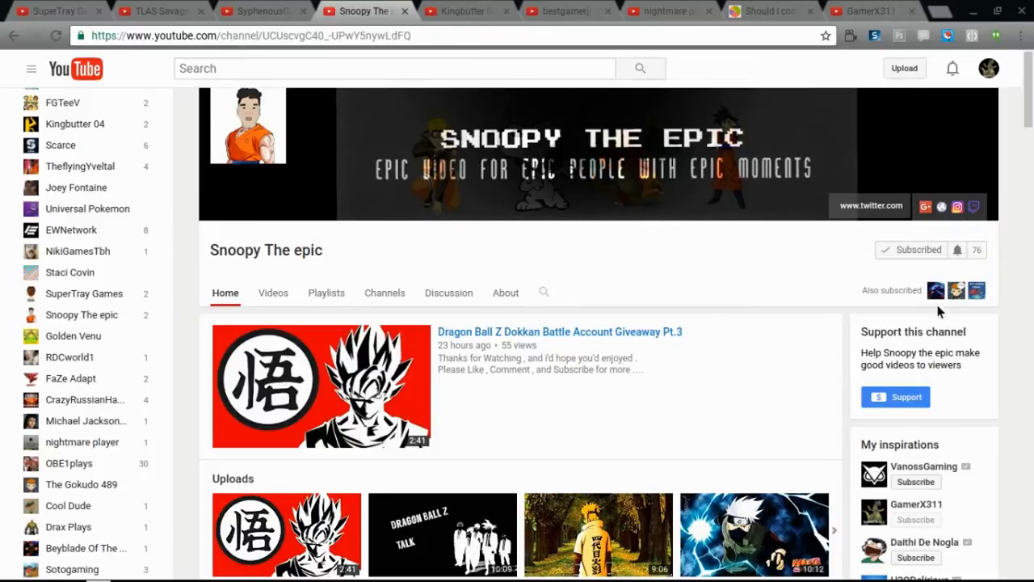
mouse_move(895, 349)
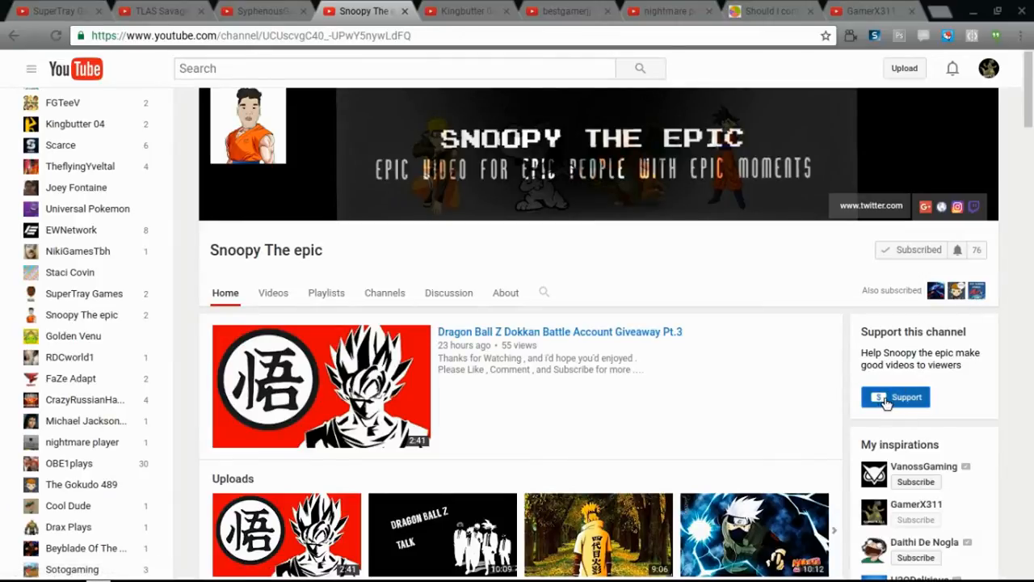
left_click(895, 397)
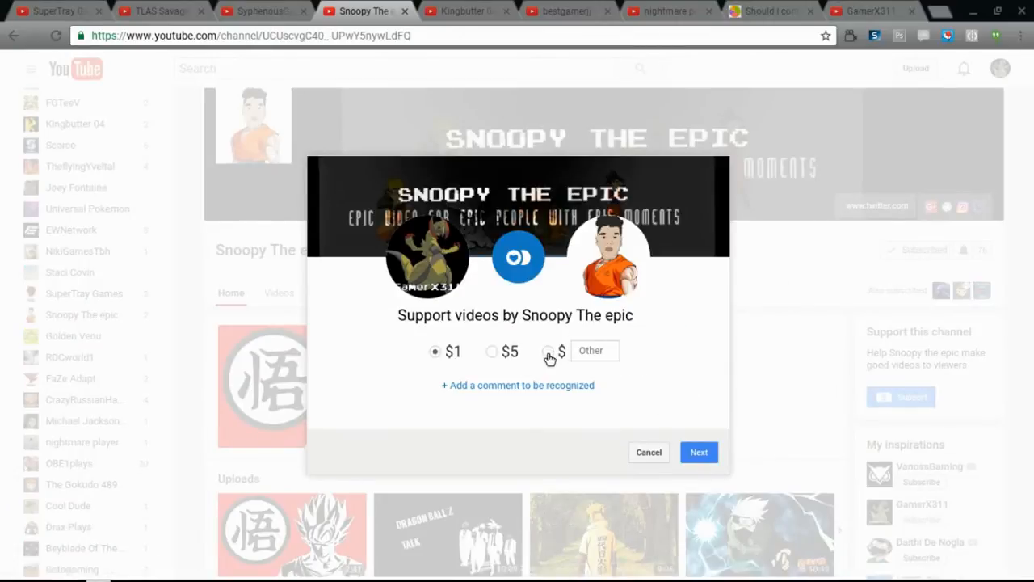
left_click(491, 353)
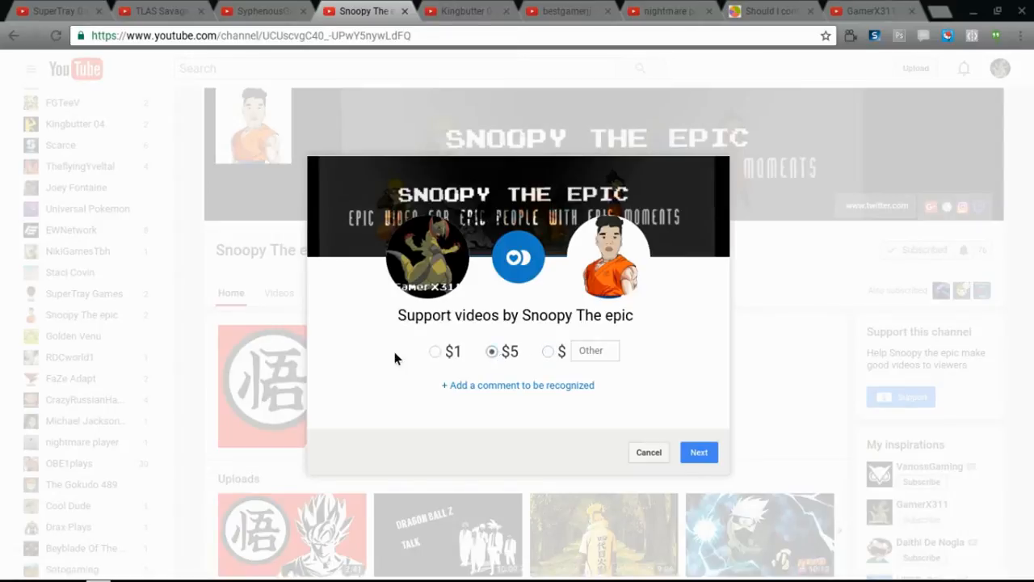
left_click(433, 352)
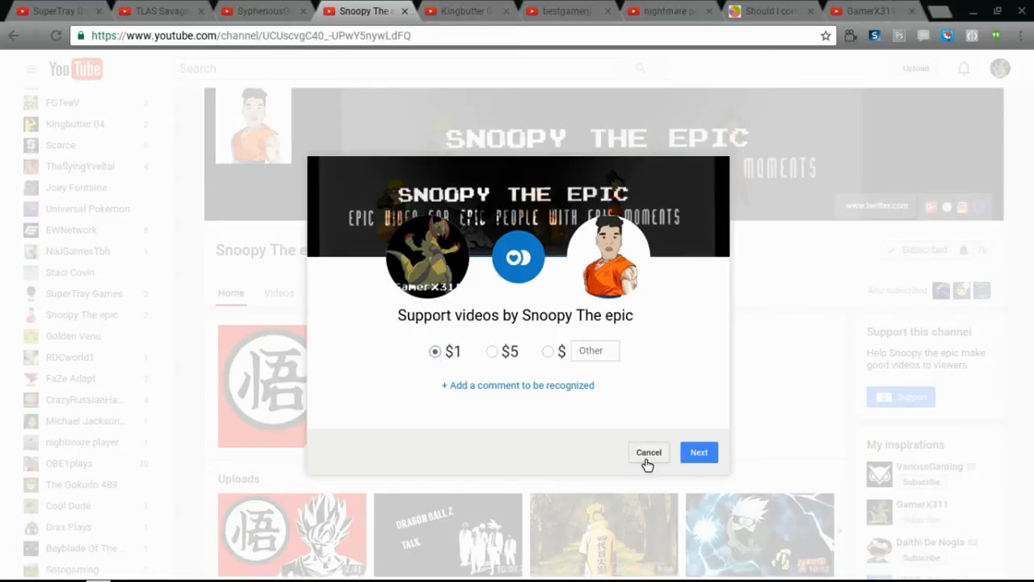
left_click(648, 453)
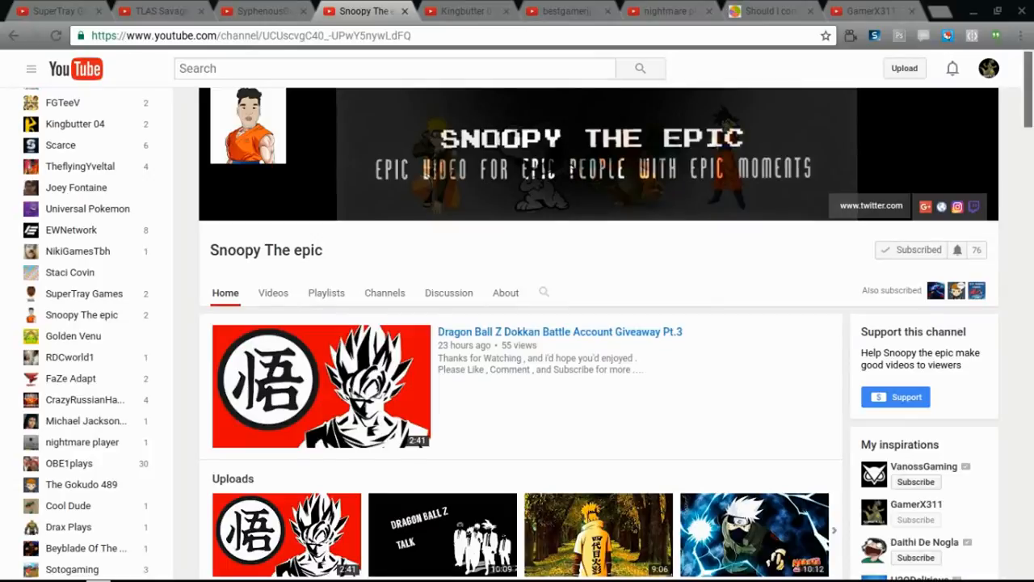
scroll("down", 3)
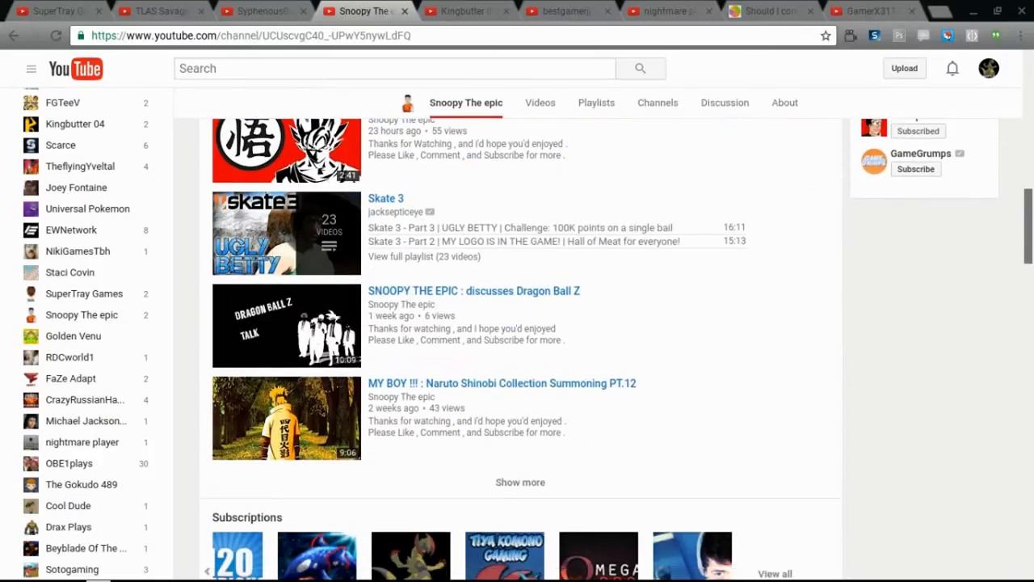
scroll("down", 3)
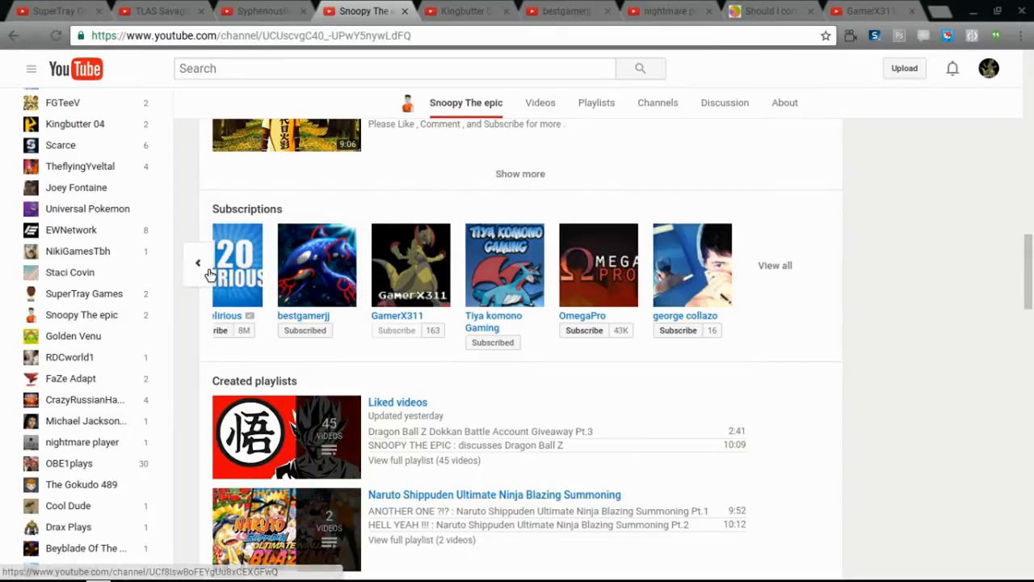
left_click(207, 262)
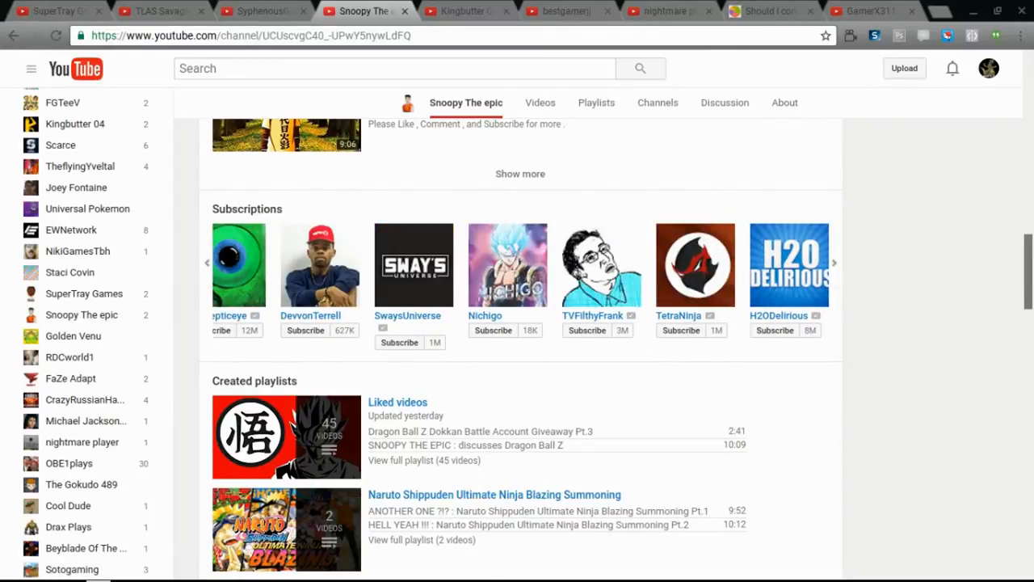
scroll("down", 3)
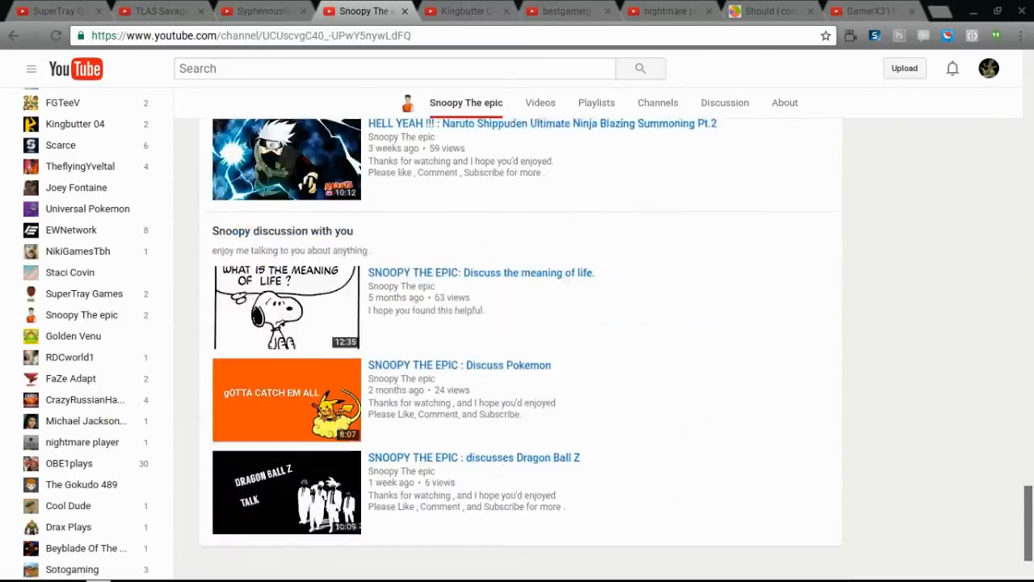
scroll("up", 3)
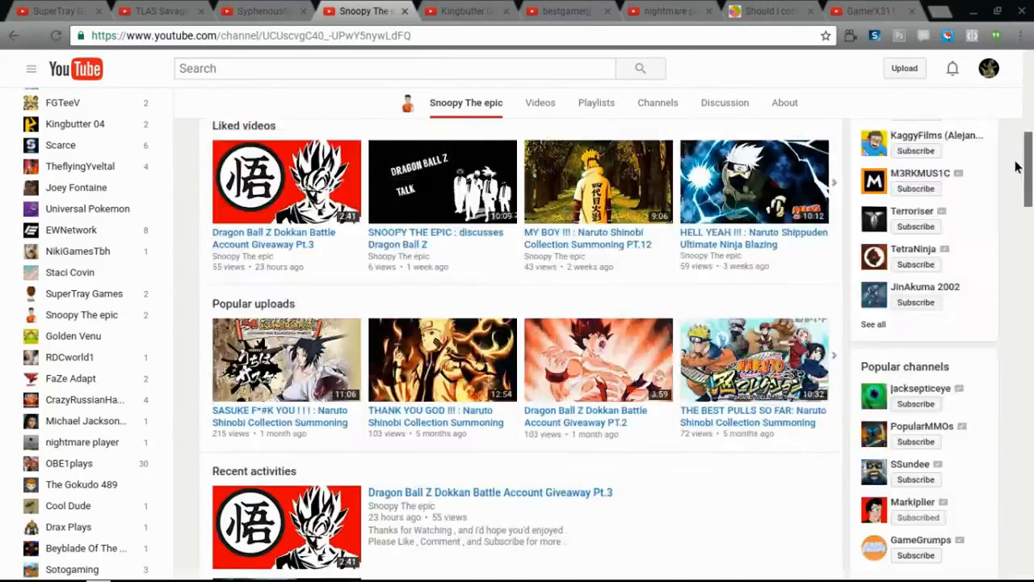
scroll("down", 3)
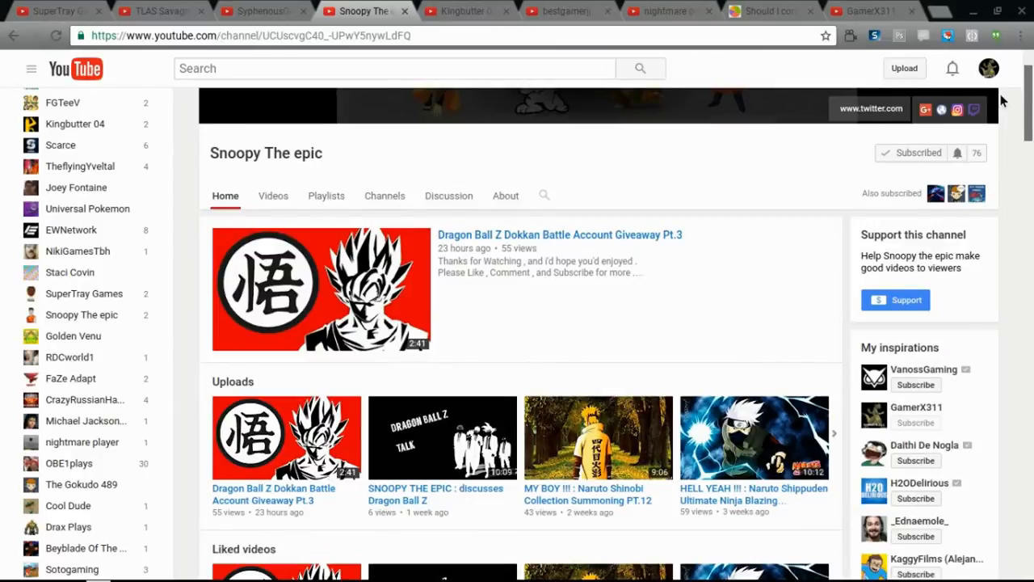
Unsubscribe and resubscribe to Snoopy The epic, then head to its uploads list.
scroll("down", 3)
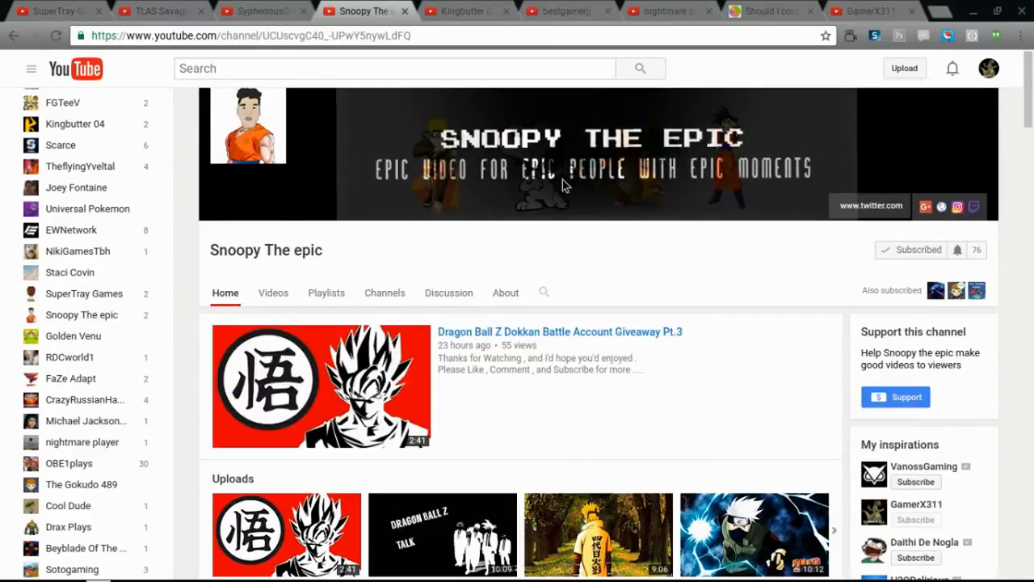
mouse_move(992, 234)
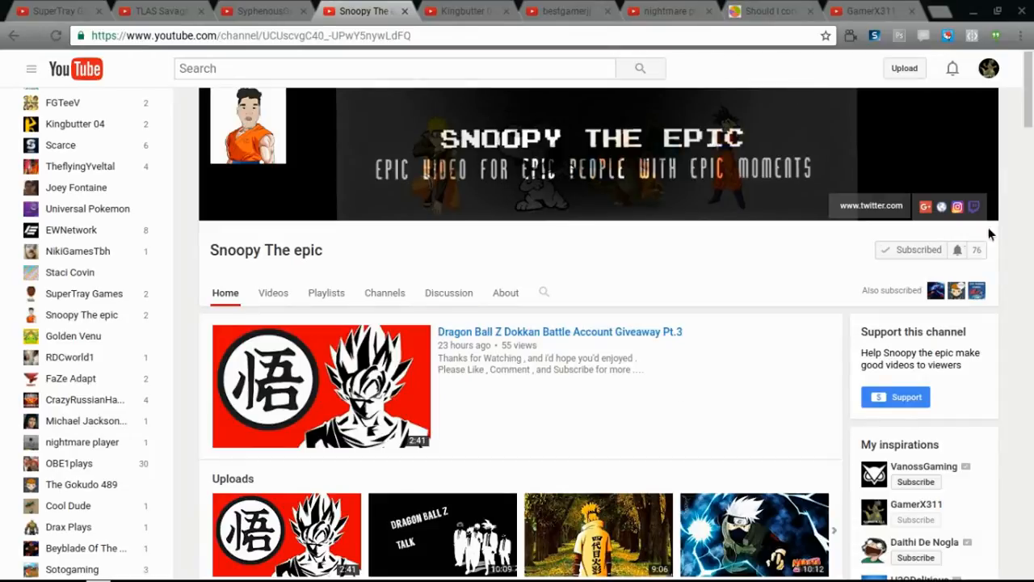
left_click(918, 248)
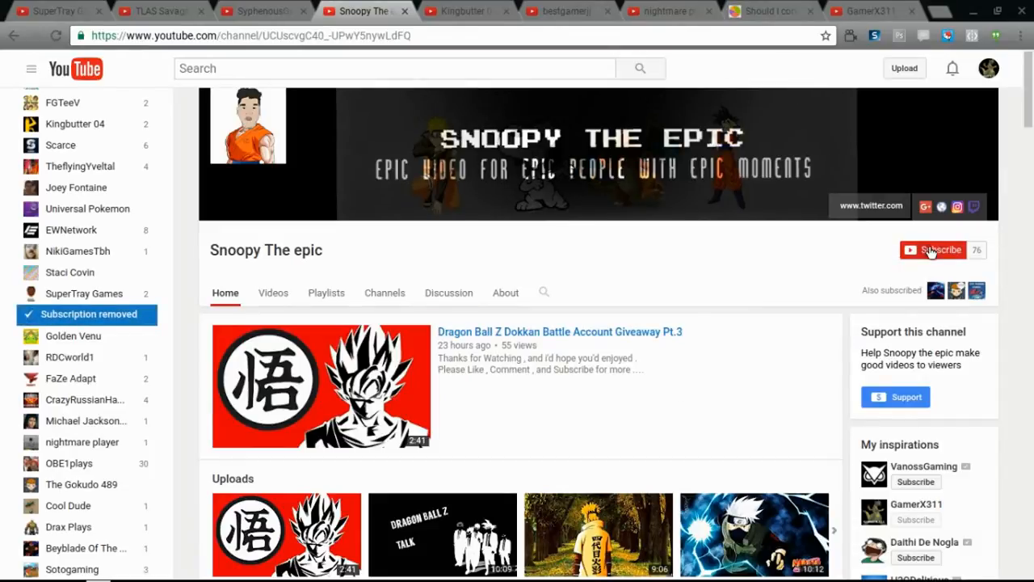
left_click(938, 248)
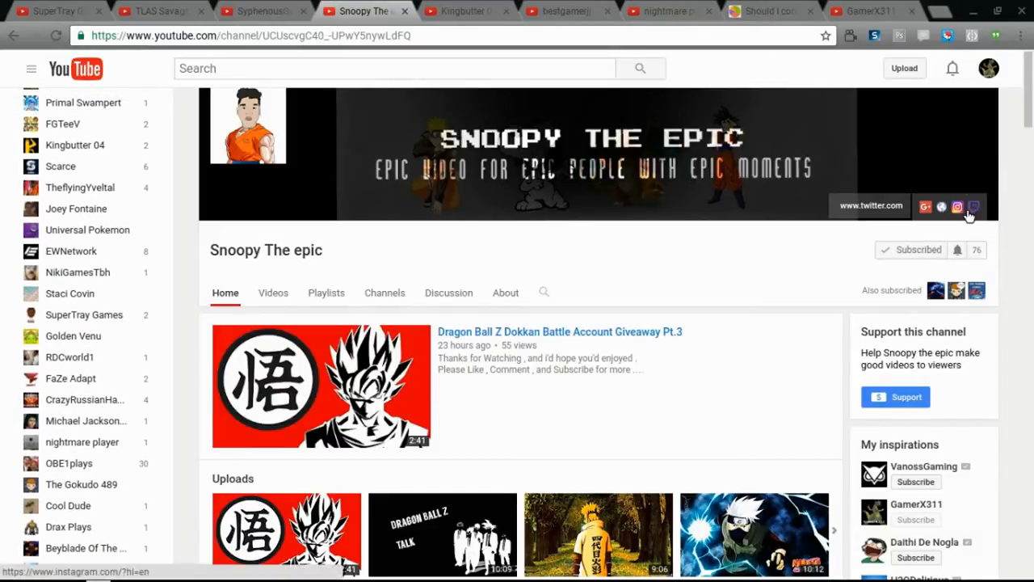
mouse_move(983, 210)
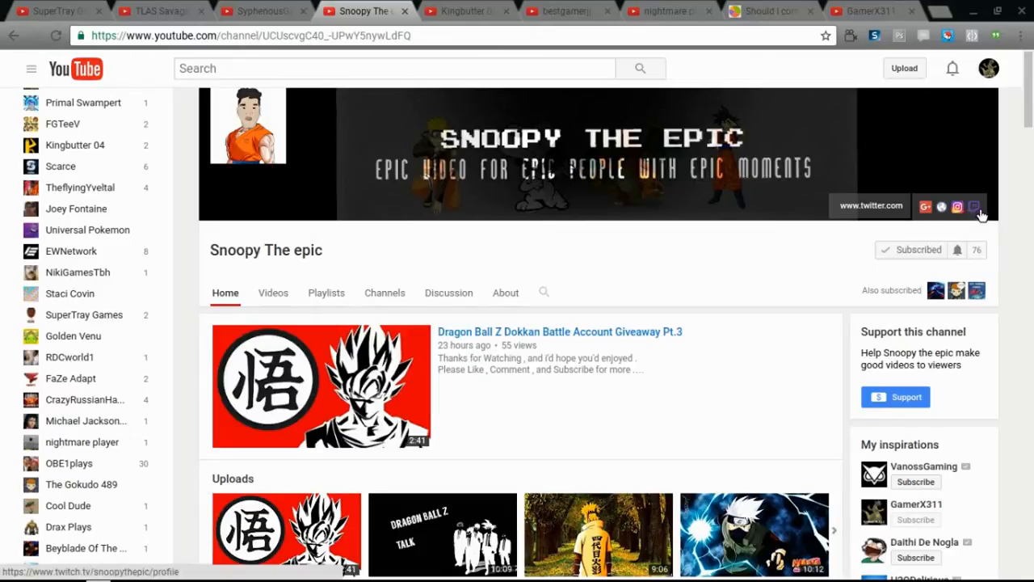
mouse_move(940, 211)
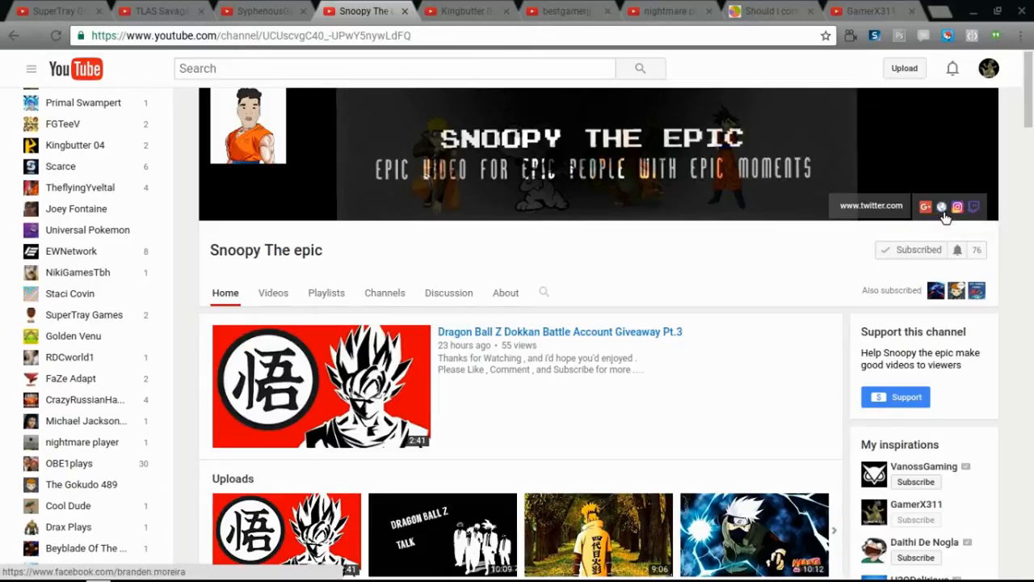
mouse_move(944, 213)
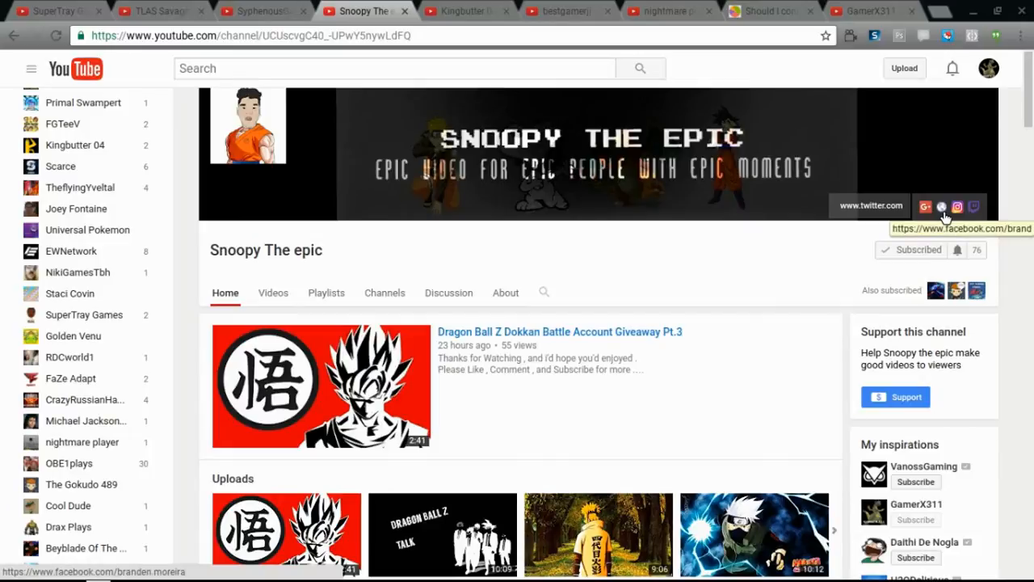
mouse_move(882, 209)
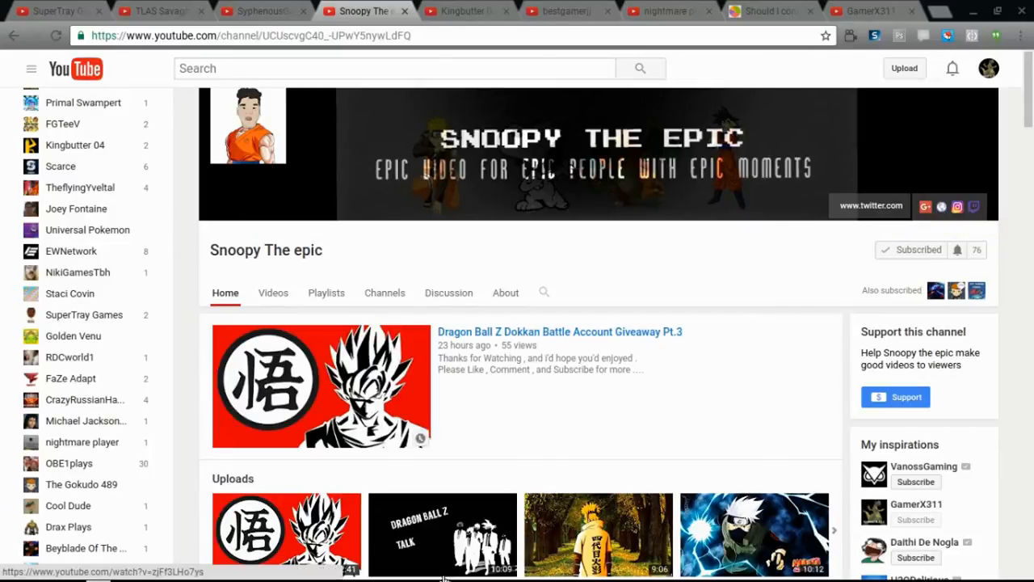
left_click(271, 292)
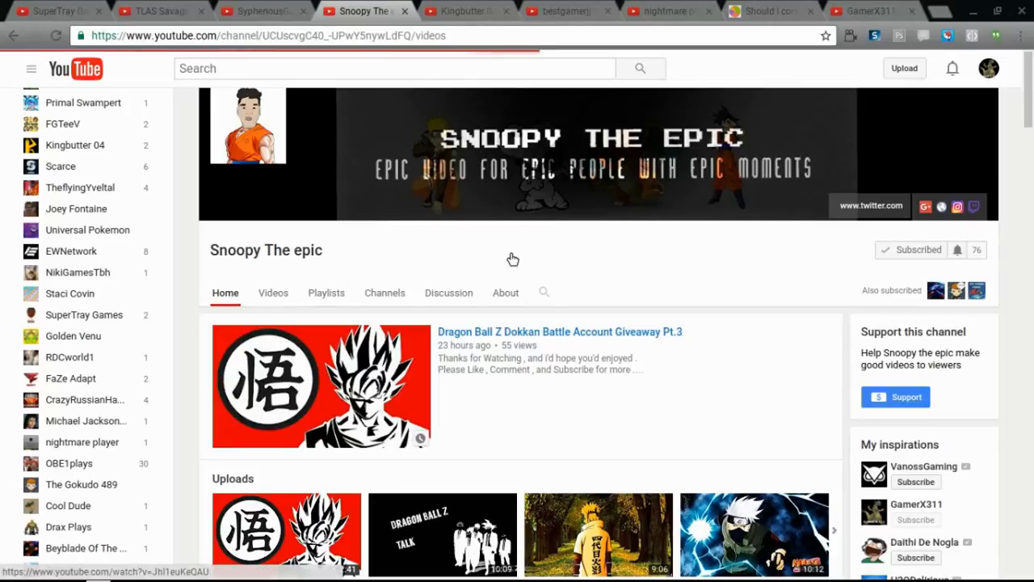
Load Snoopy The epic's uploads, return to its home page, then switch to Kingbutter 04.
left_click(273, 293)
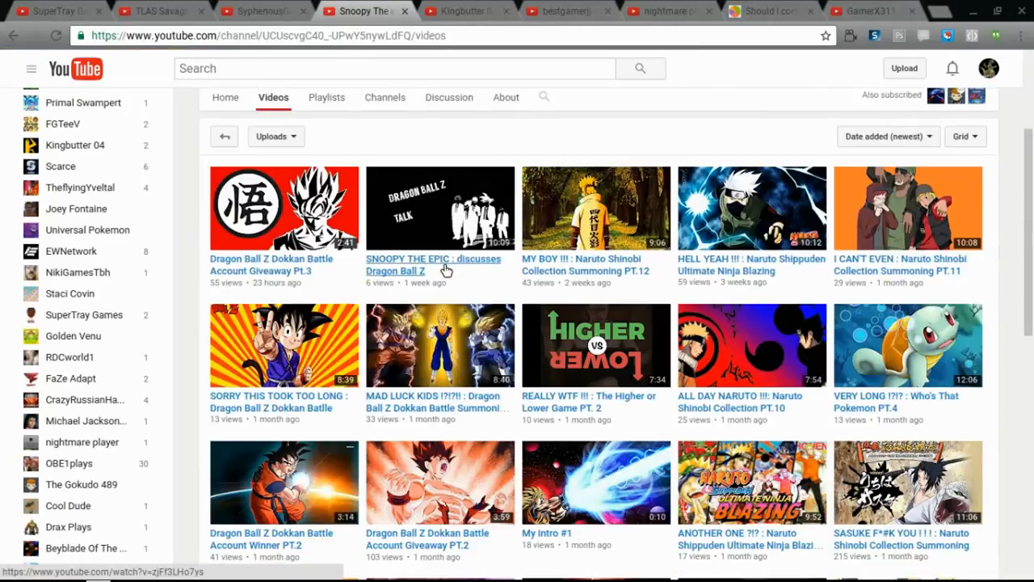
scroll("up", 3)
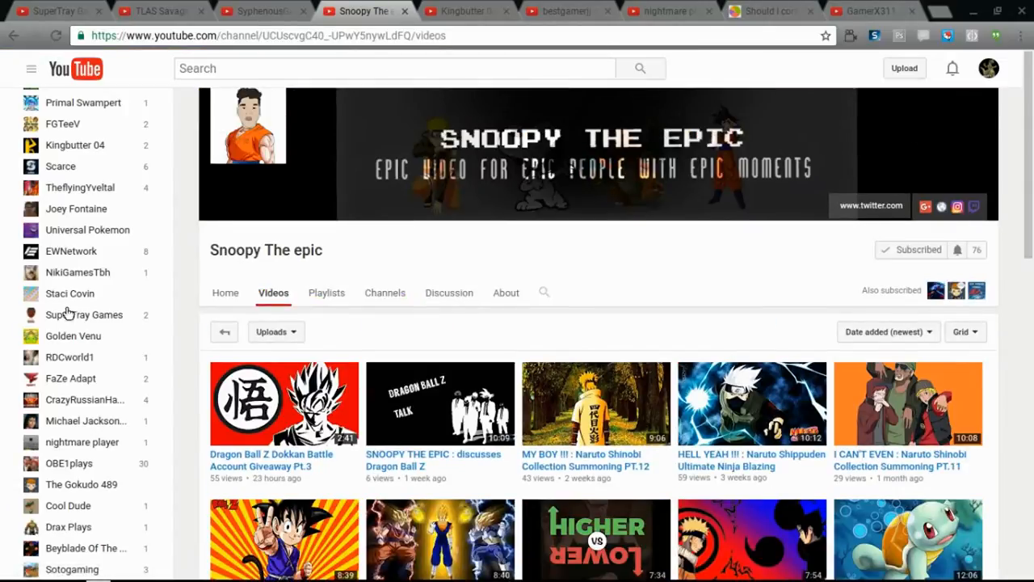
mouse_move(229, 308)
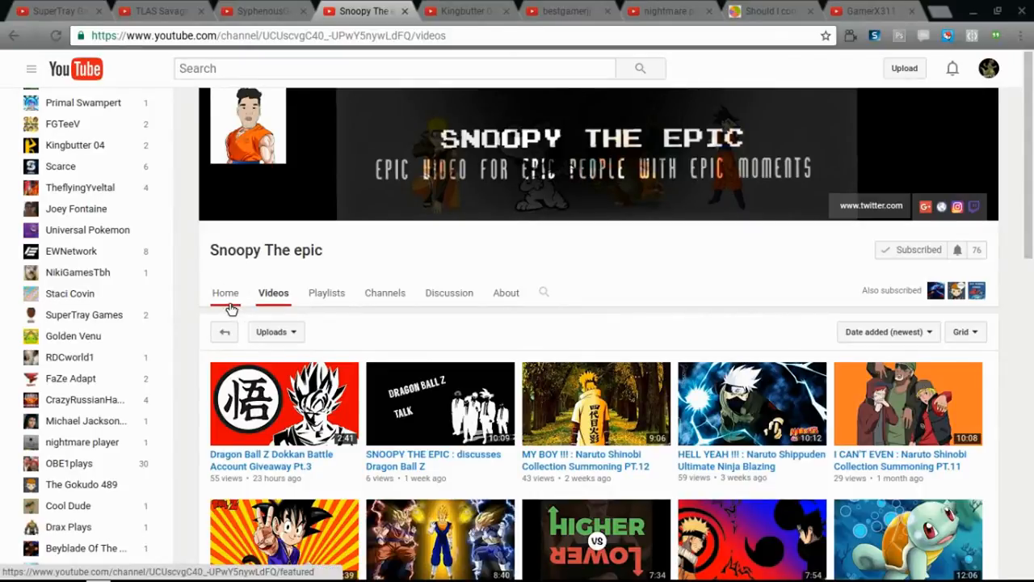
left_click(227, 293)
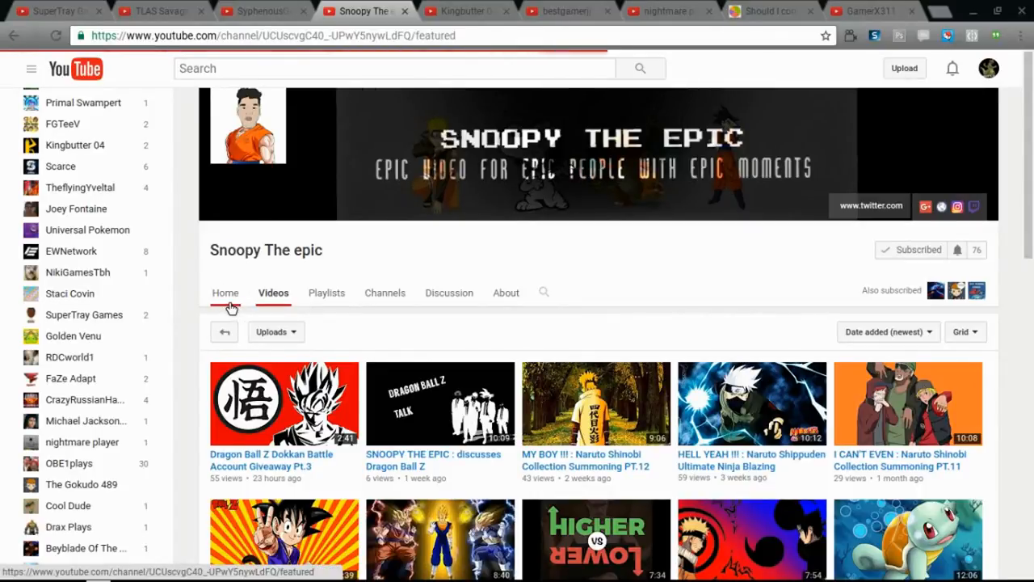
left_click(226, 293)
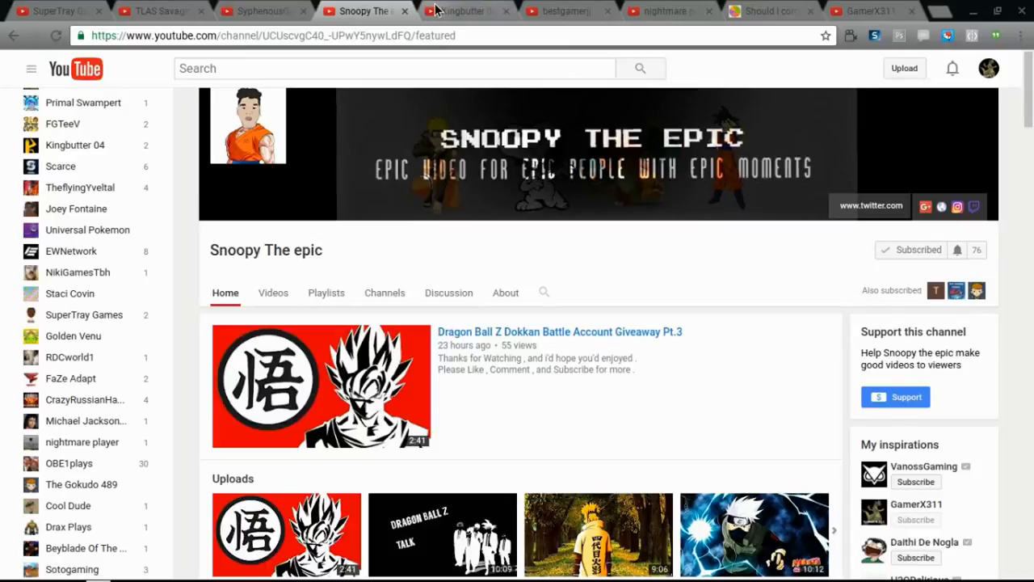
left_click(469, 11)
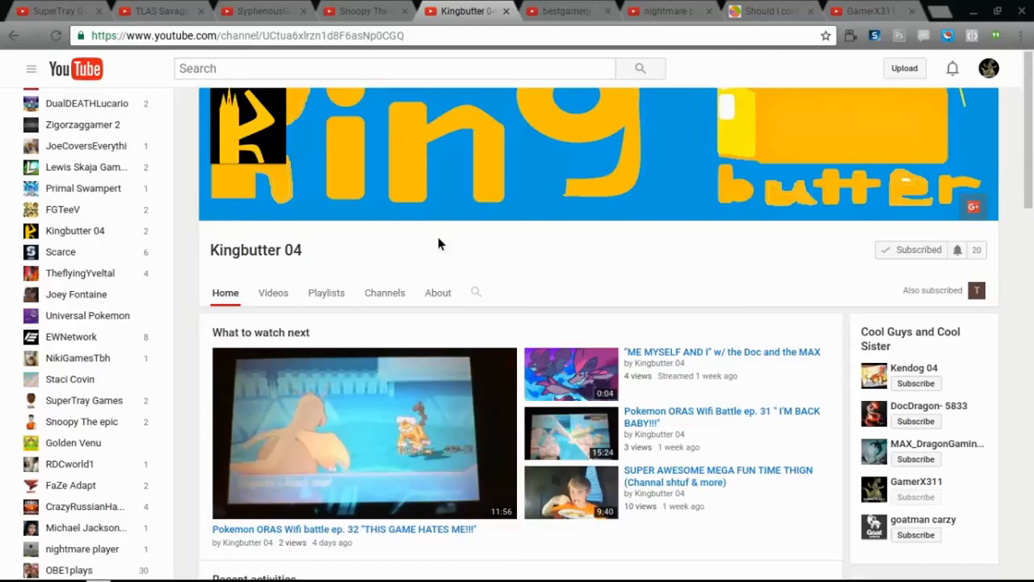
mouse_move(410, 239)
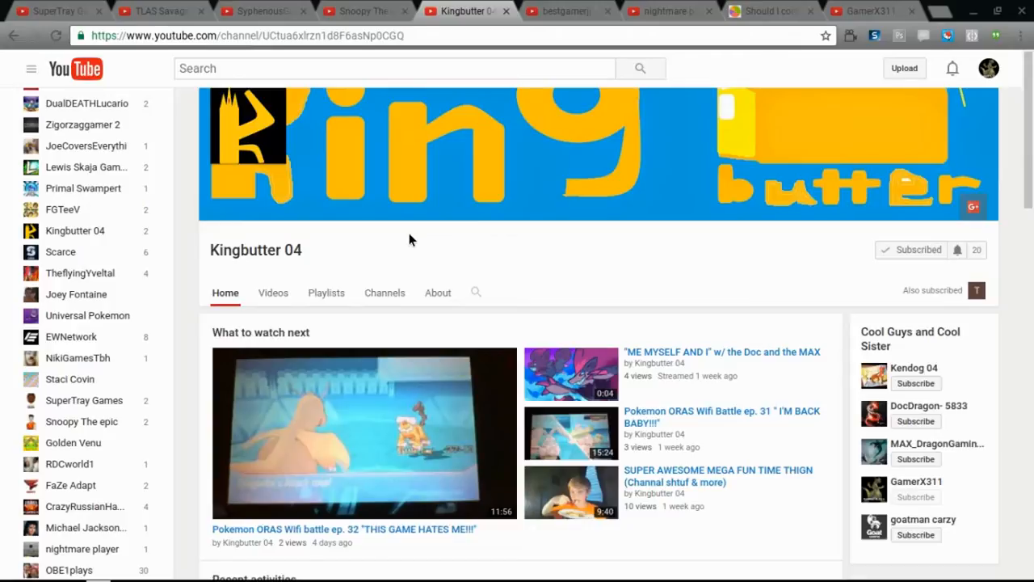
mouse_move(637, 220)
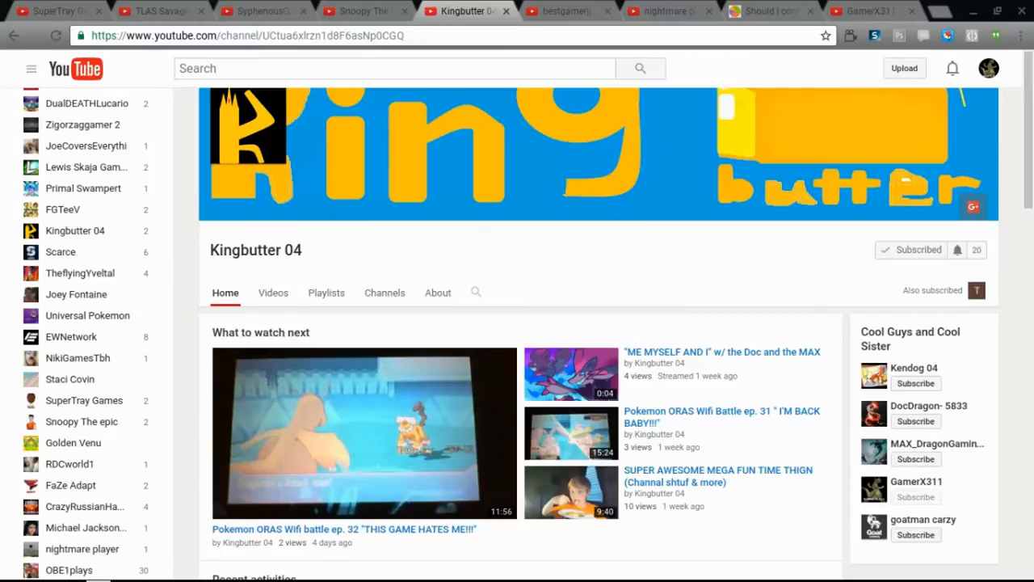
scroll("down", 3)
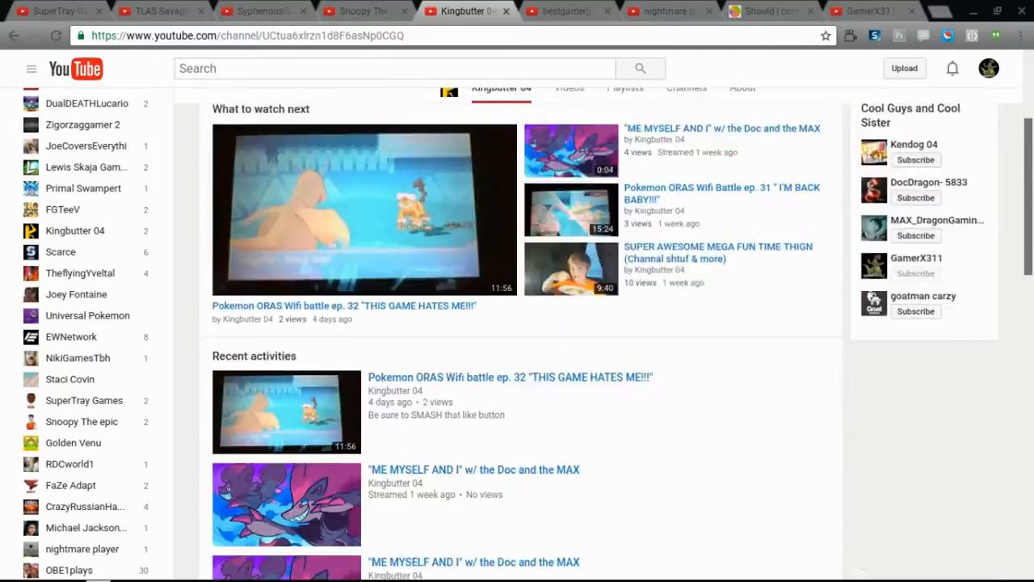
scroll("down", 3)
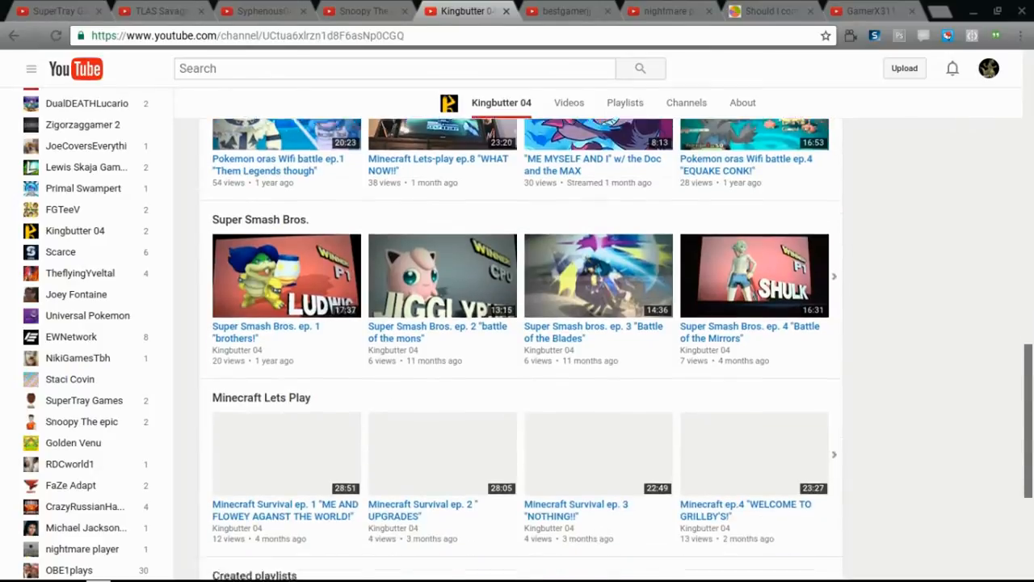
scroll("down", 3)
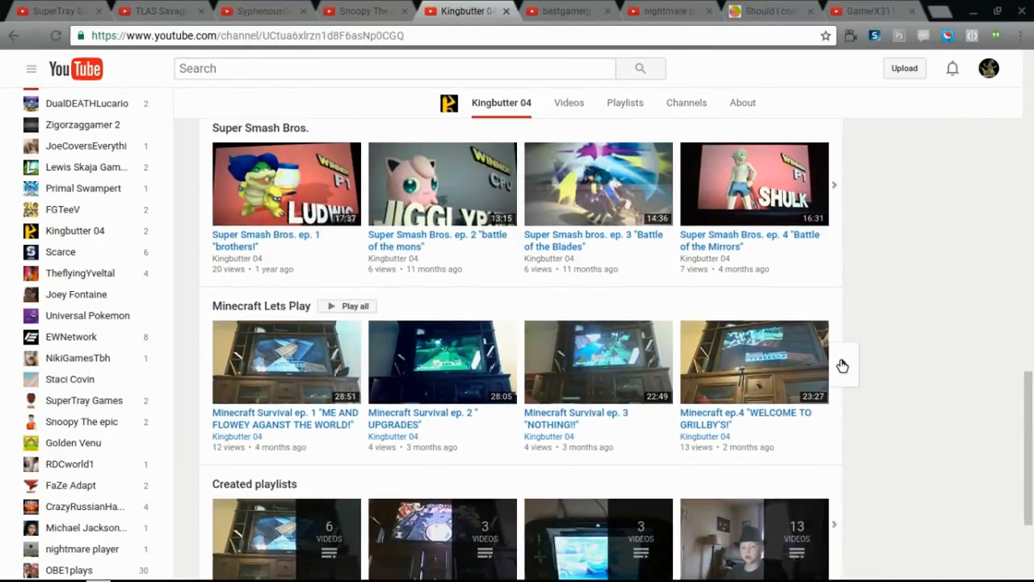
left_click(834, 362)
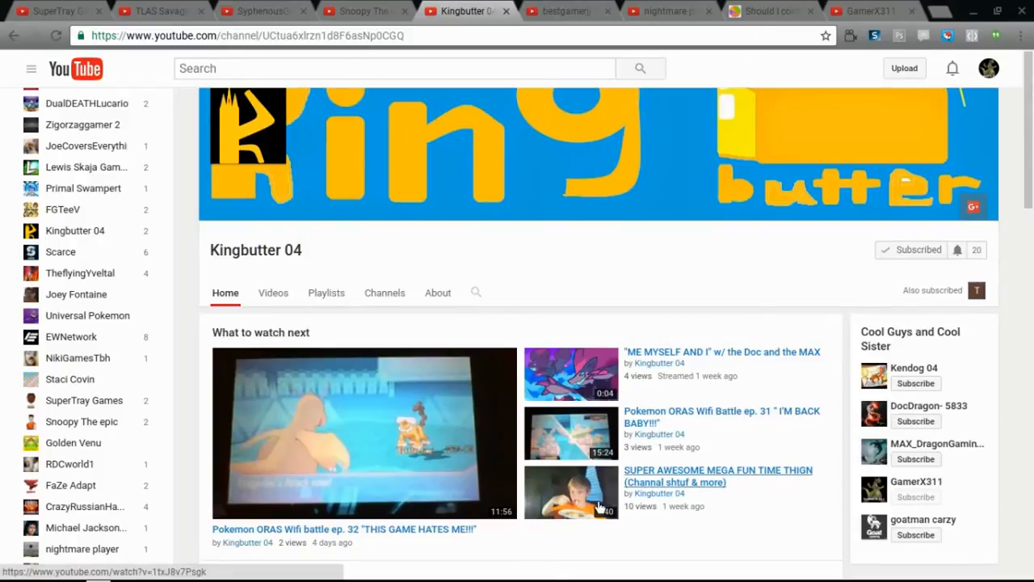
Load Kingbutter 04's Videos tab and browse down its uploads grid.
left_click(273, 293)
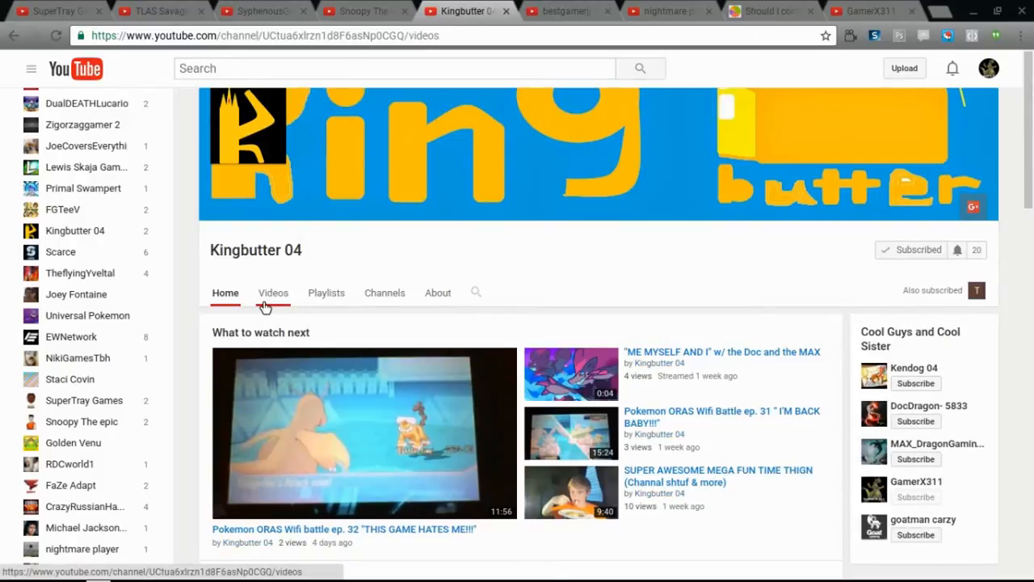
left_click(274, 292)
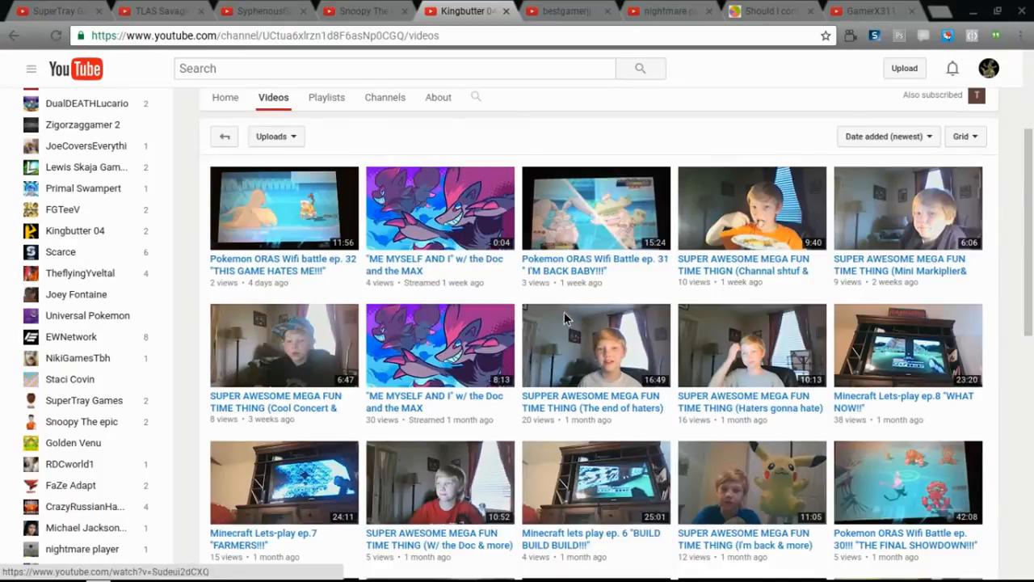
mouse_move(873, 262)
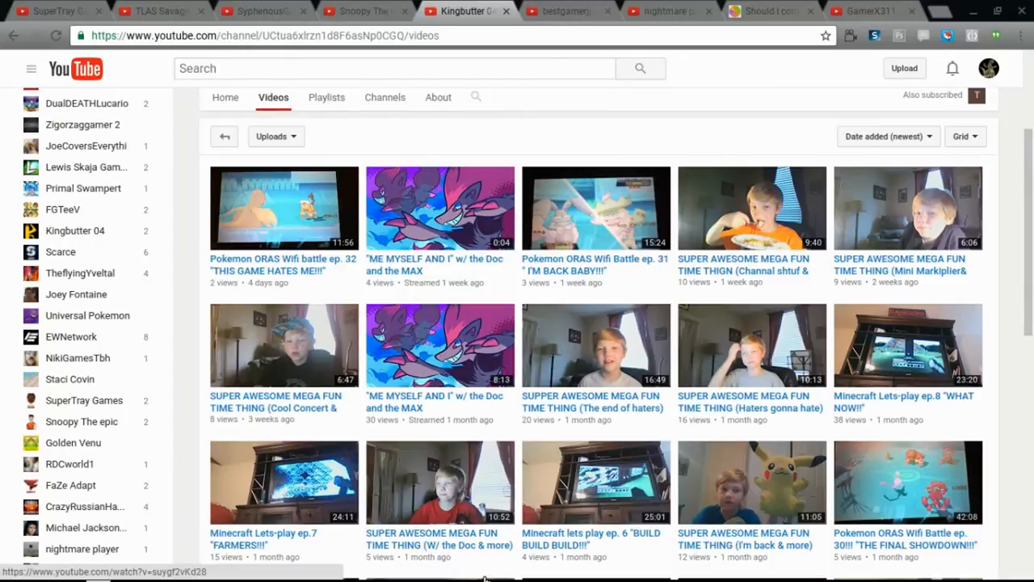
mouse_move(307, 257)
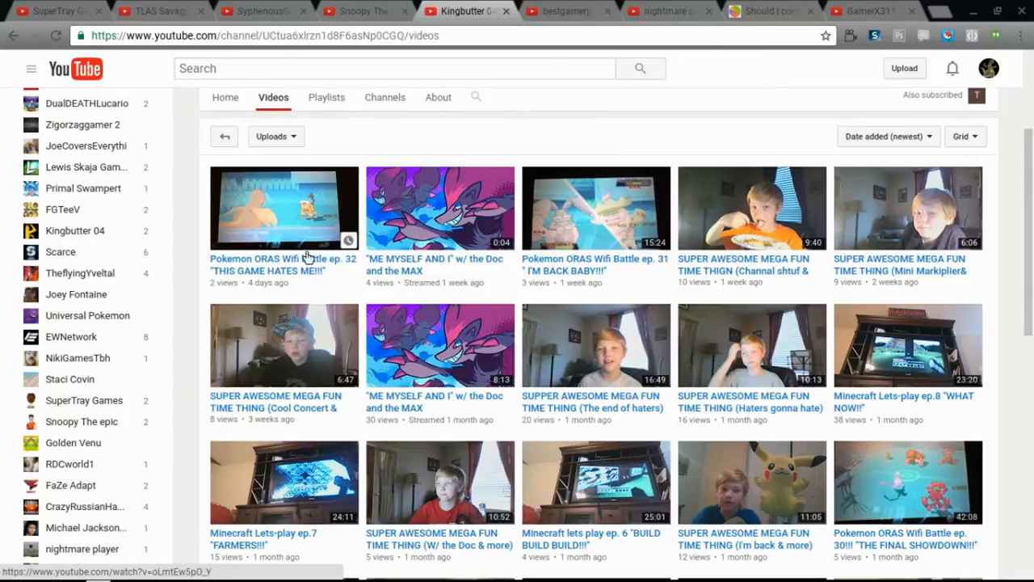
scroll("down", 3)
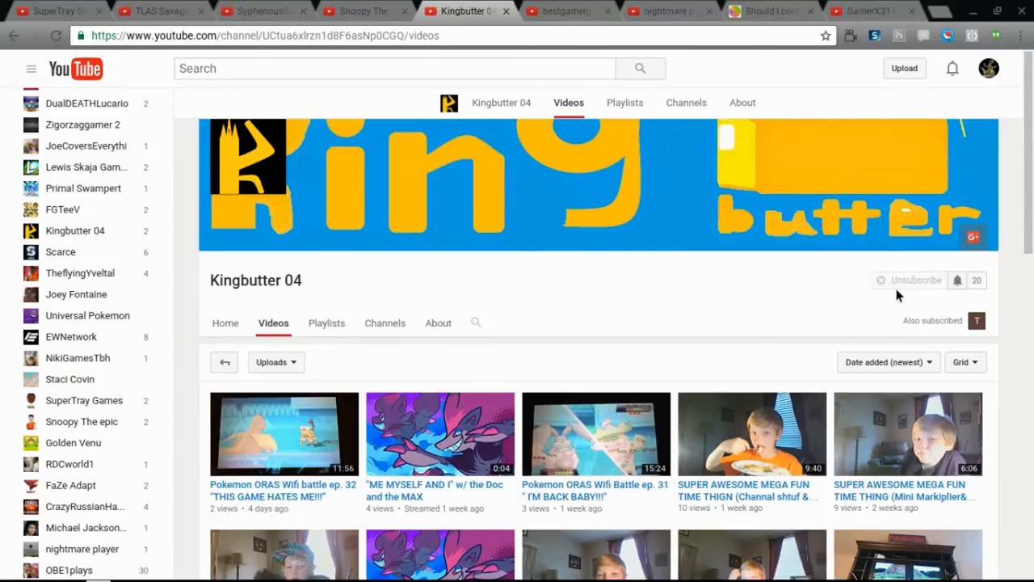
left_click(915, 280)
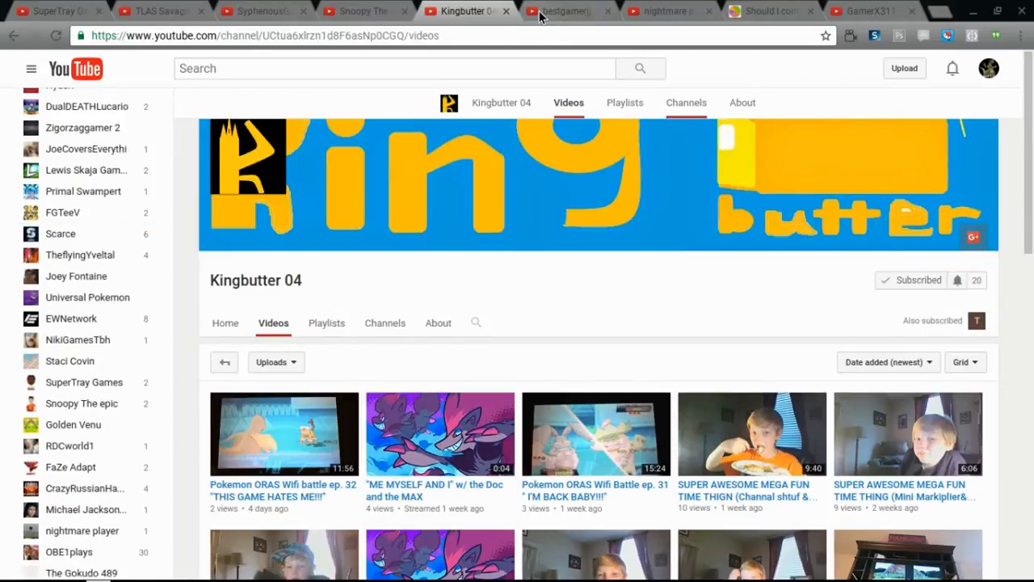
Briefly visit the Snoopy The epic tab, return to Kingbutter 04 and continue down its uploads.
left_click(359, 12)
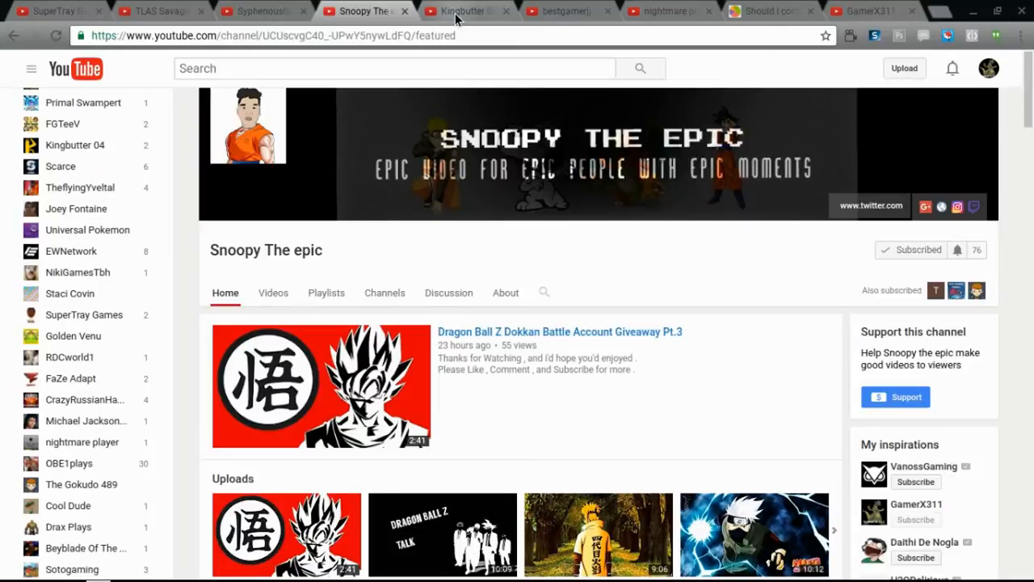
left_click(461, 13)
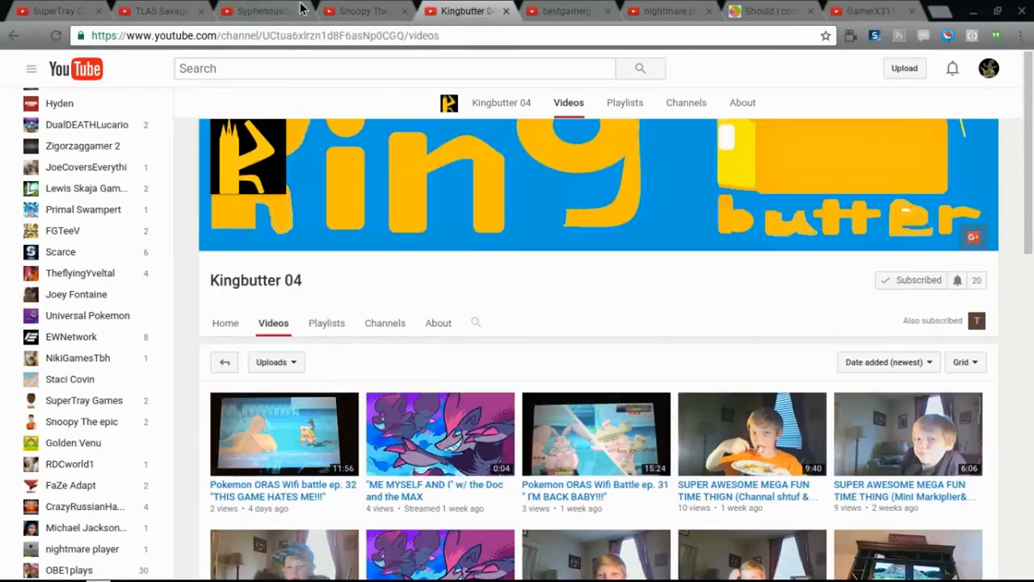
mouse_move(627, 260)
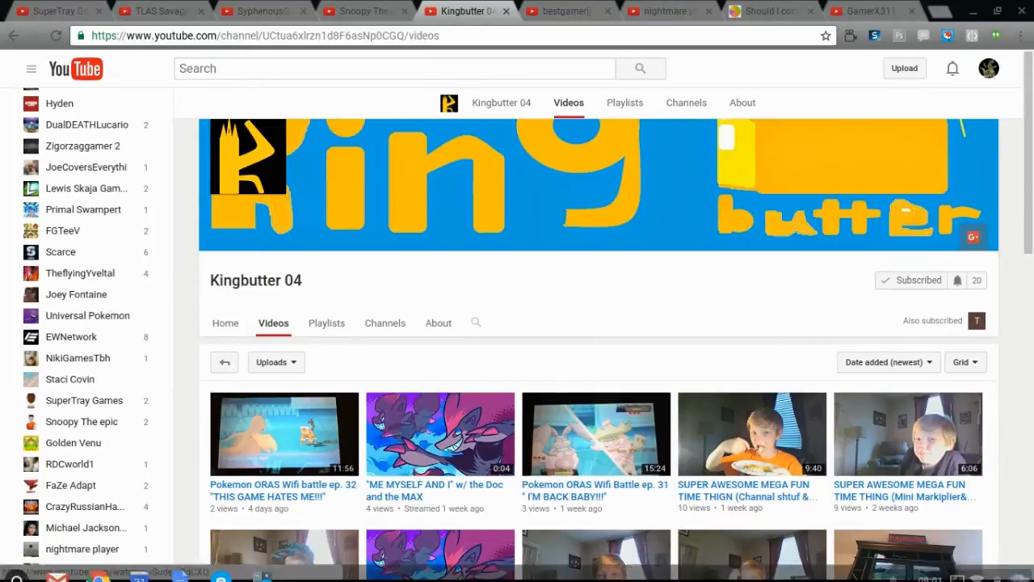
mouse_move(437, 504)
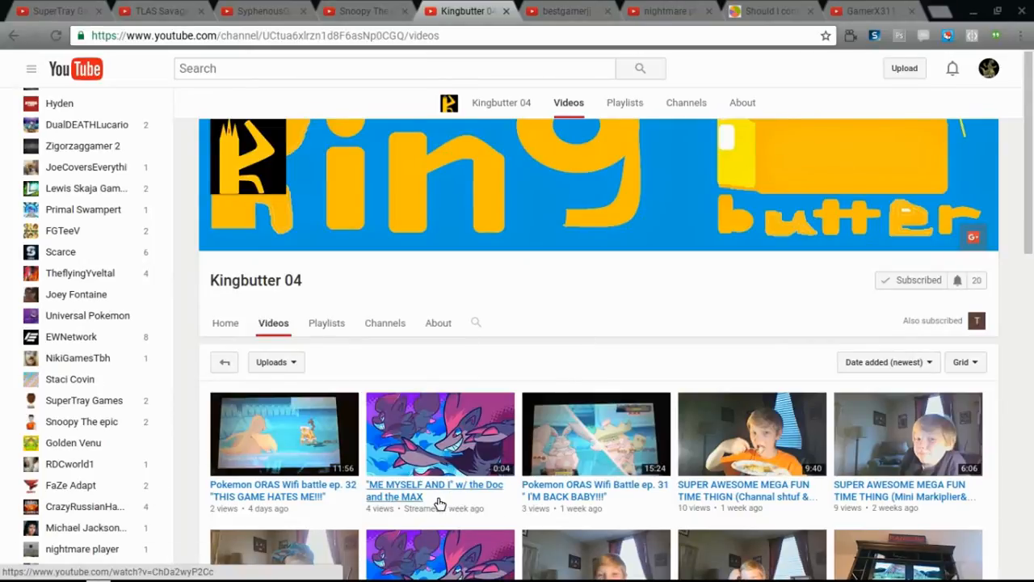
mouse_move(397, 493)
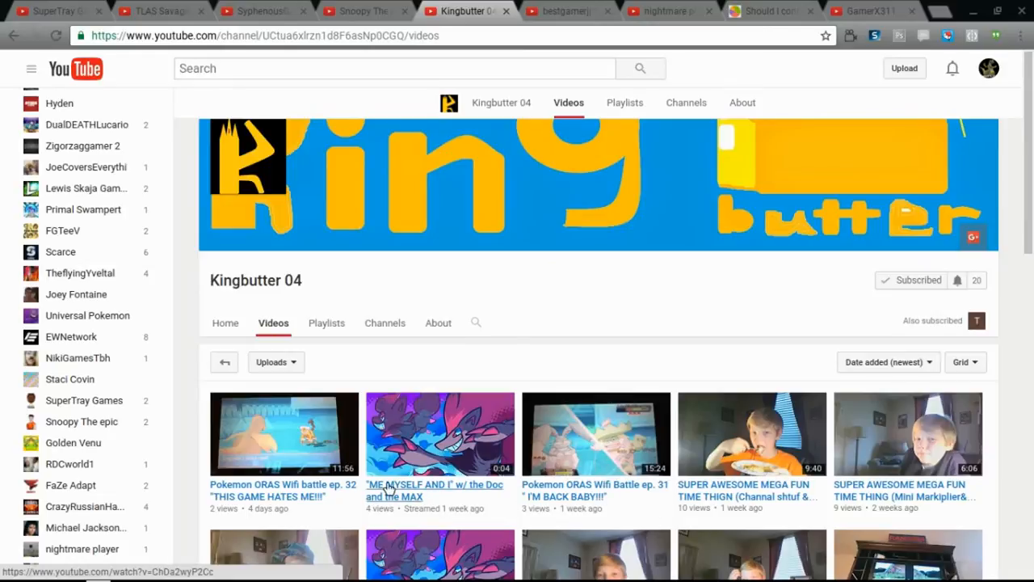
mouse_move(831, 123)
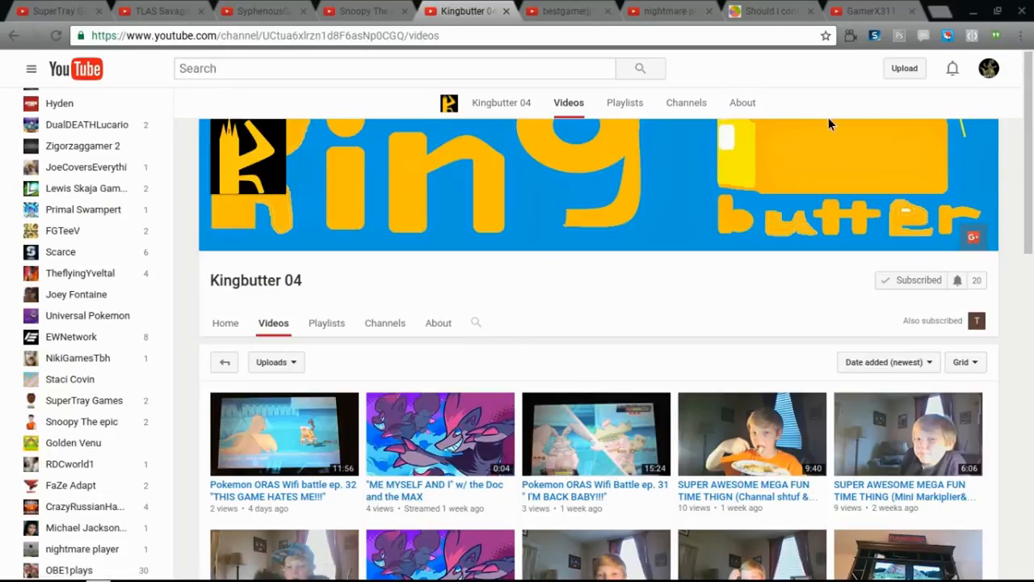
scroll("down", 3)
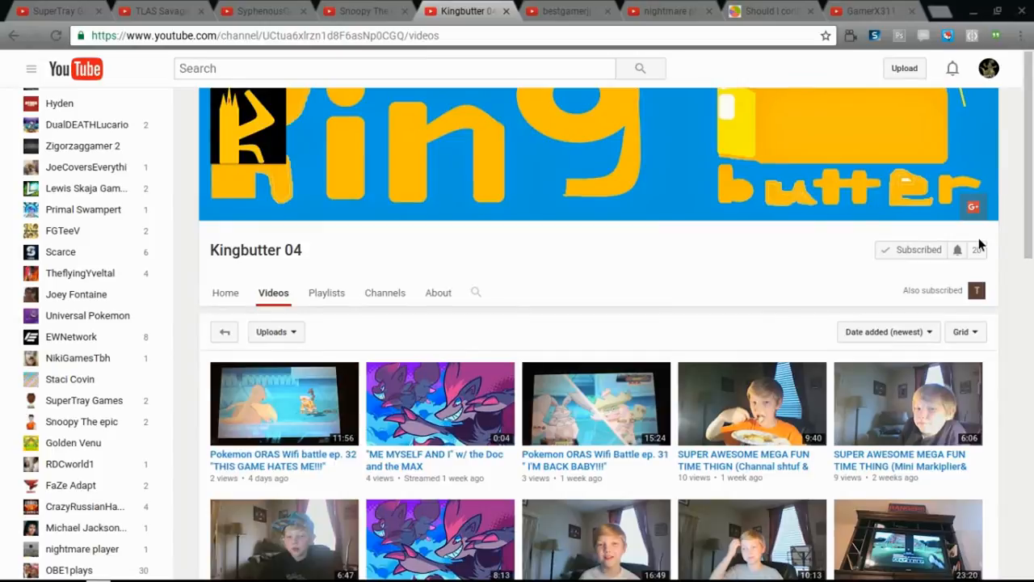
mouse_move(320, 29)
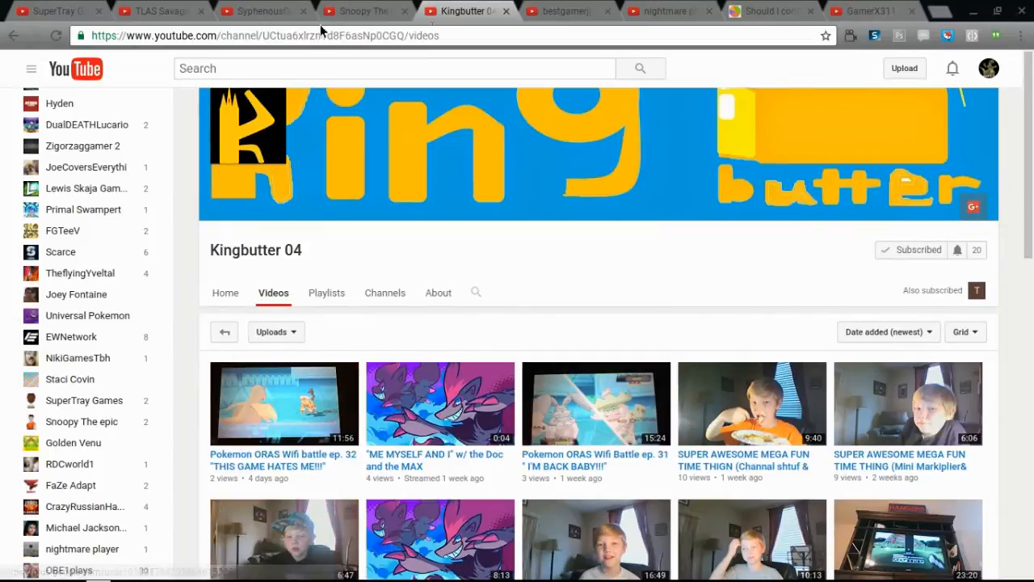
Switch to the bestgamerjj channel and scroll through its What to watch next and Uploads sections.
left_click(566, 11)
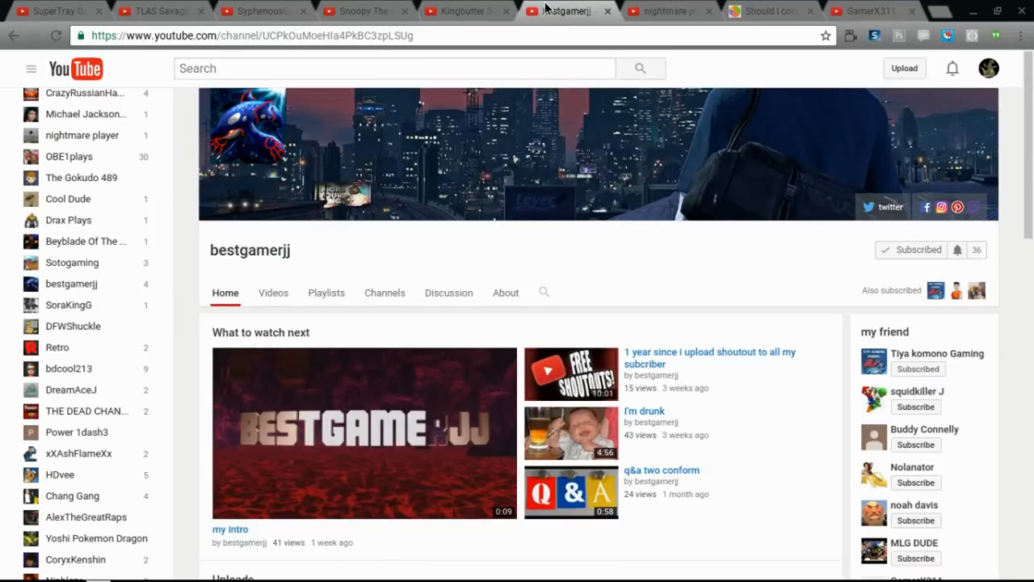
mouse_move(572, 375)
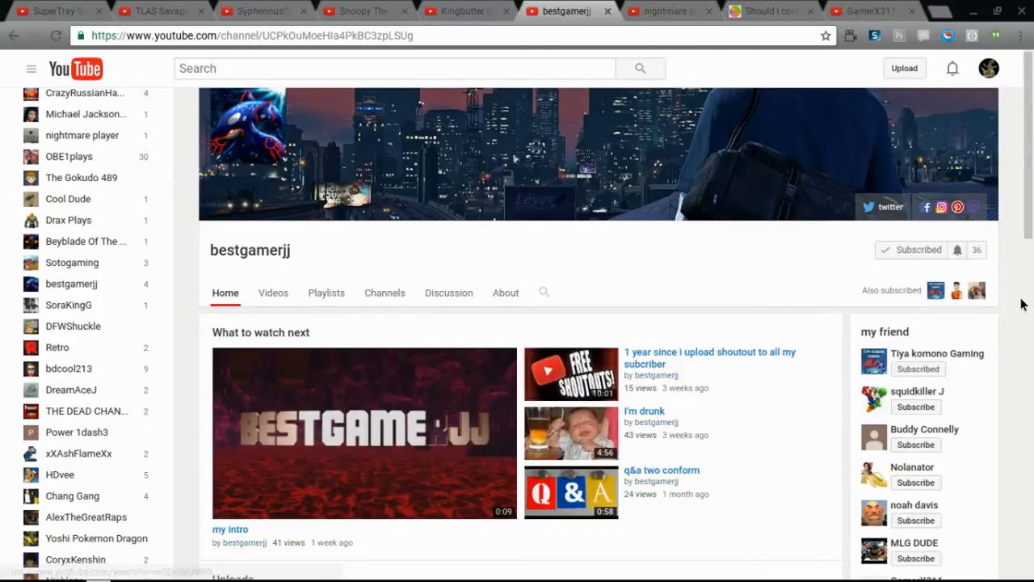
mouse_move(966, 297)
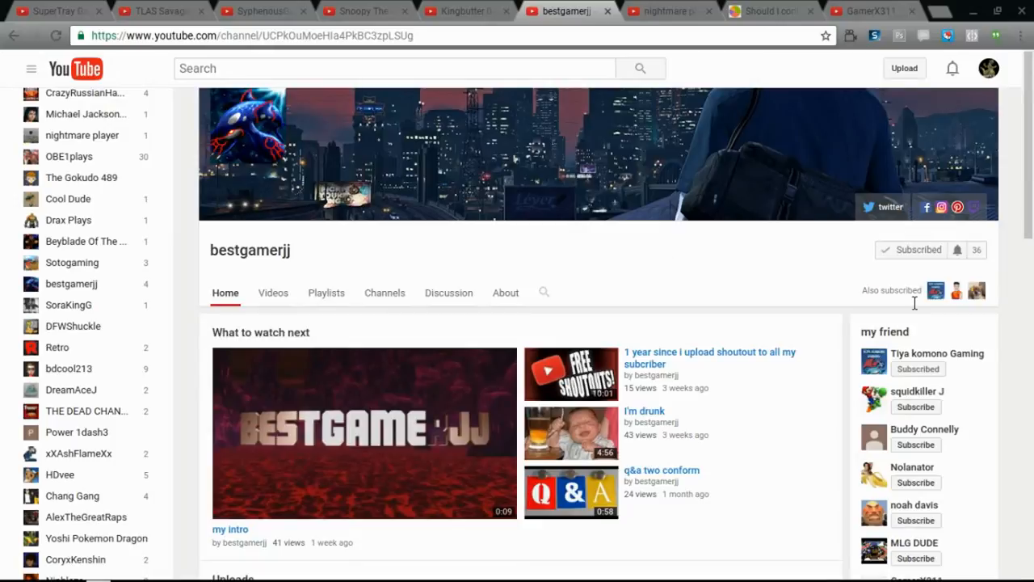
scroll("down", 3)
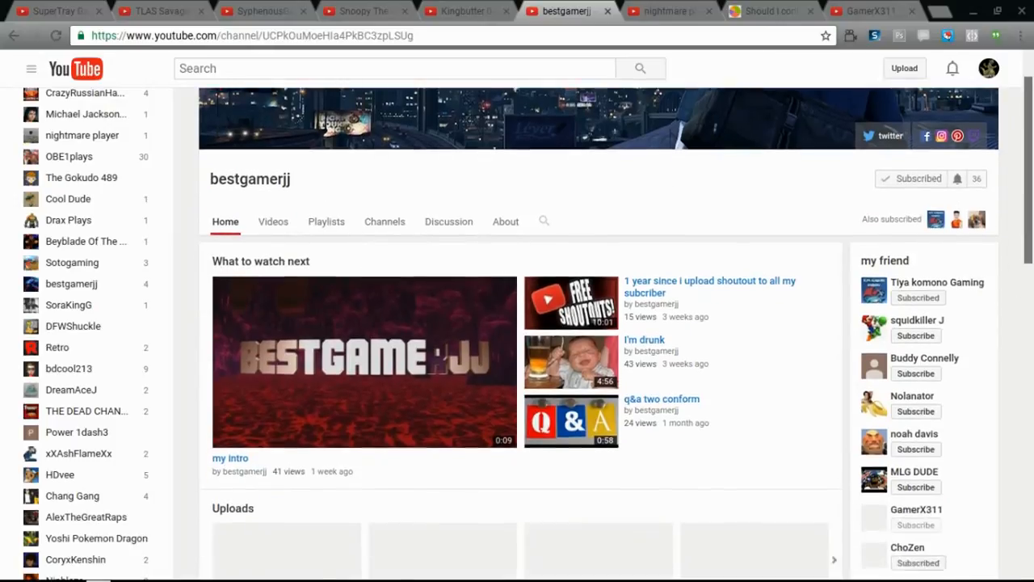
scroll("down", 3)
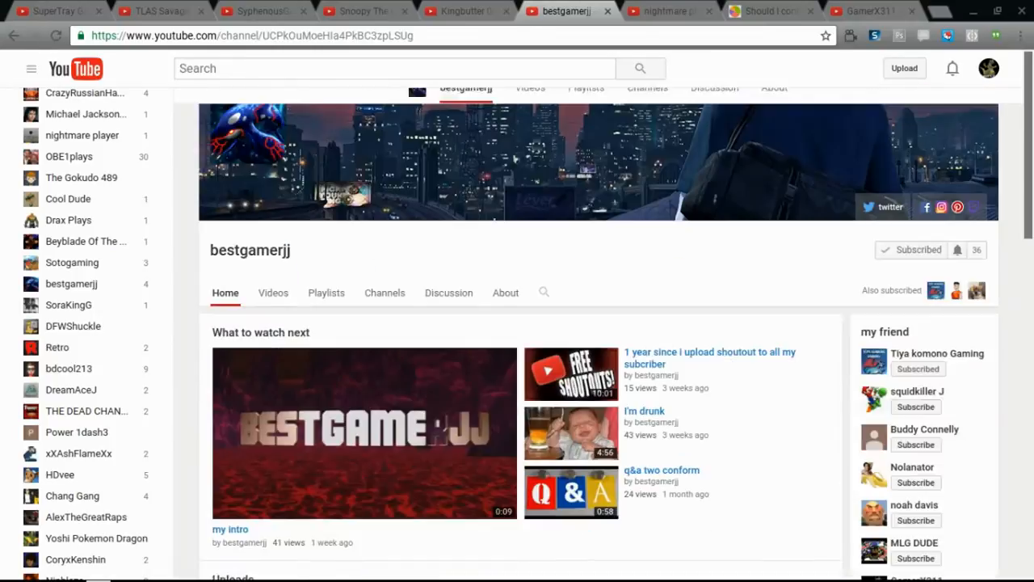
scroll("down", 3)
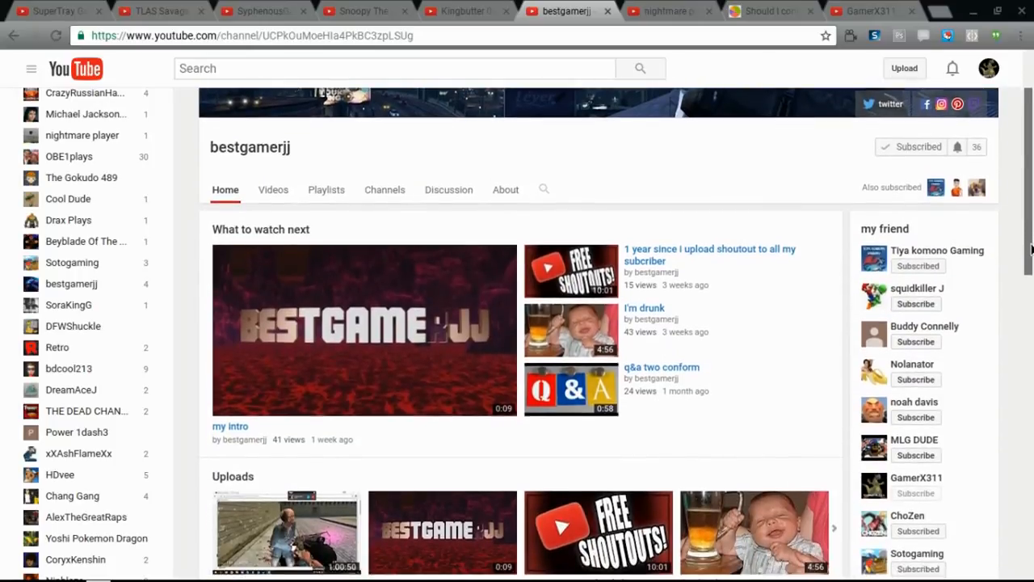
scroll("down", 3)
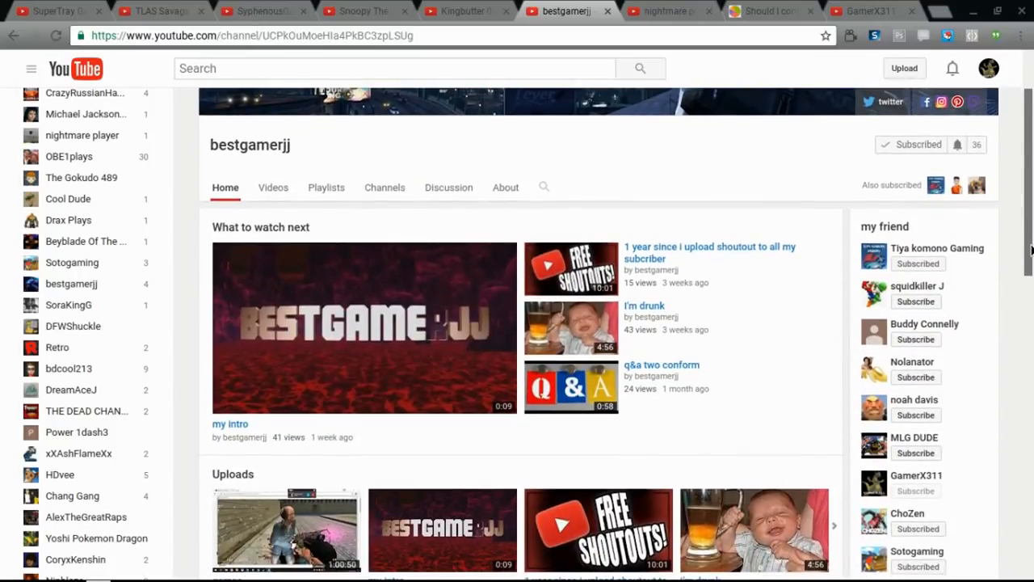
scroll("down", 3)
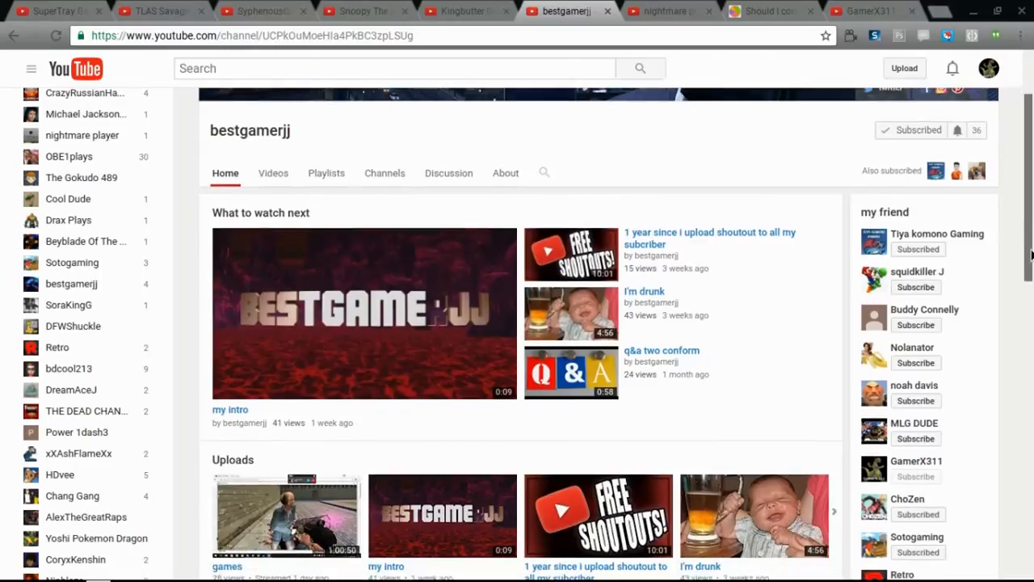
scroll("down", 3)
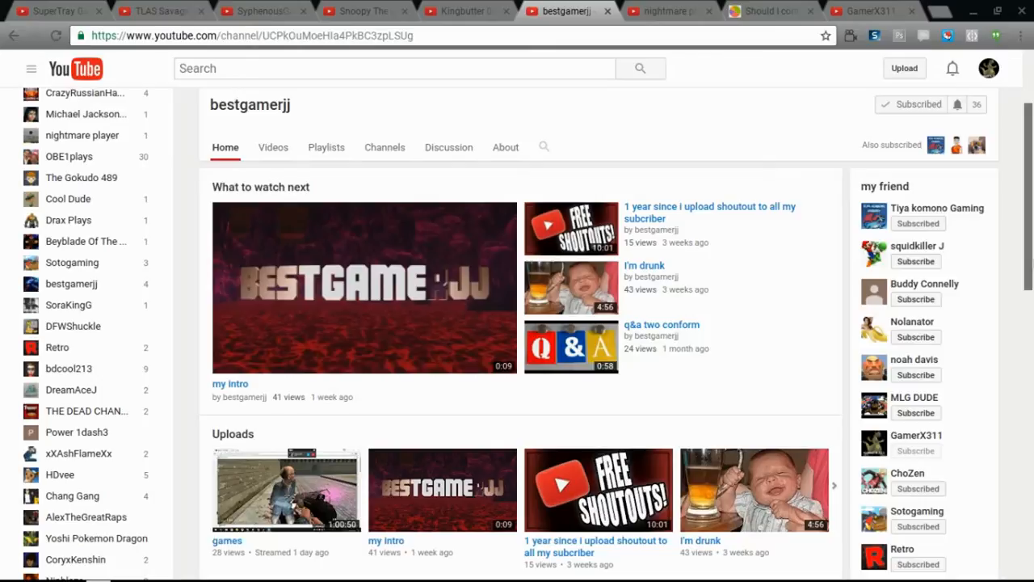
scroll("up", 3)
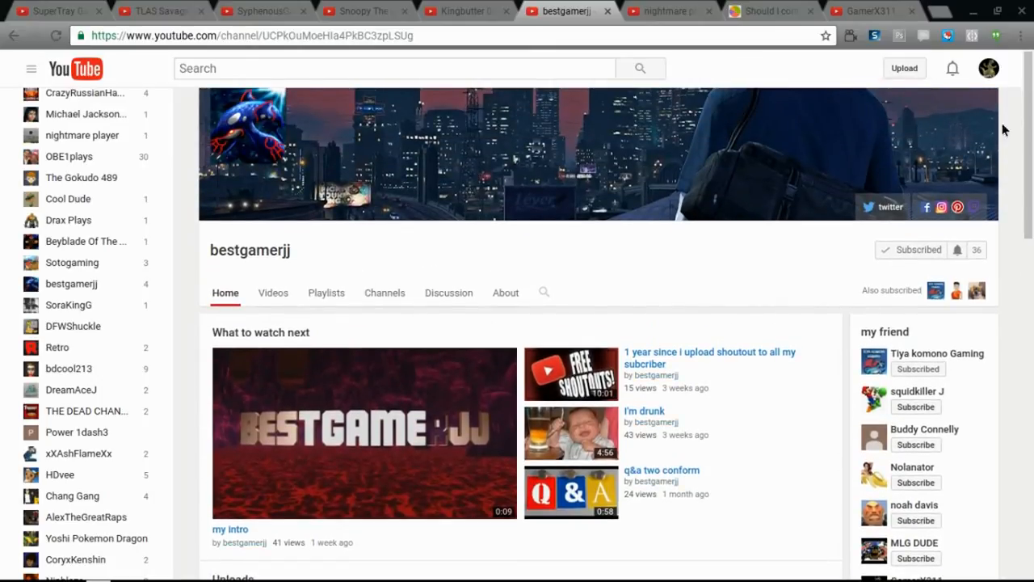
mouse_move(979, 208)
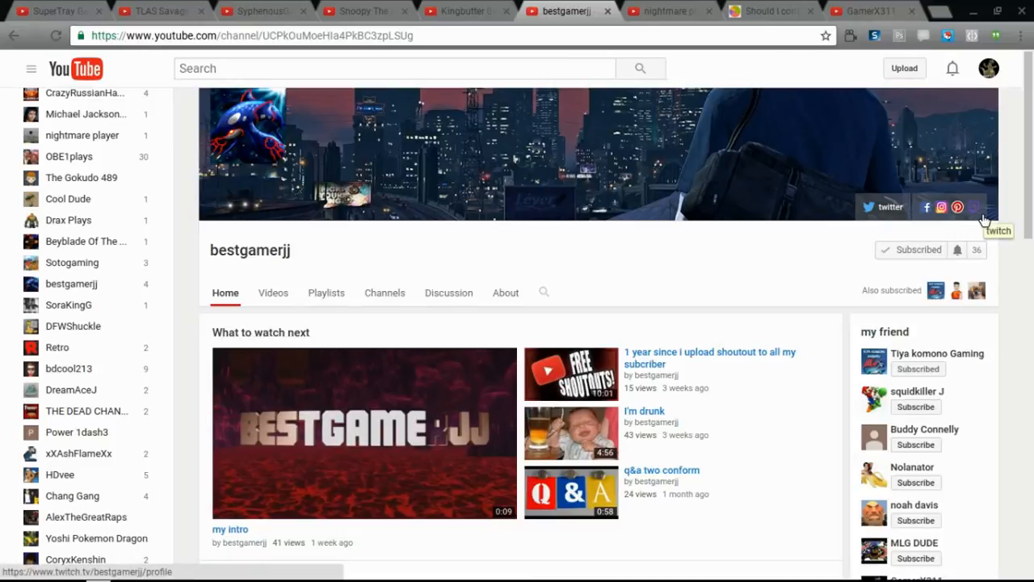
mouse_move(981, 217)
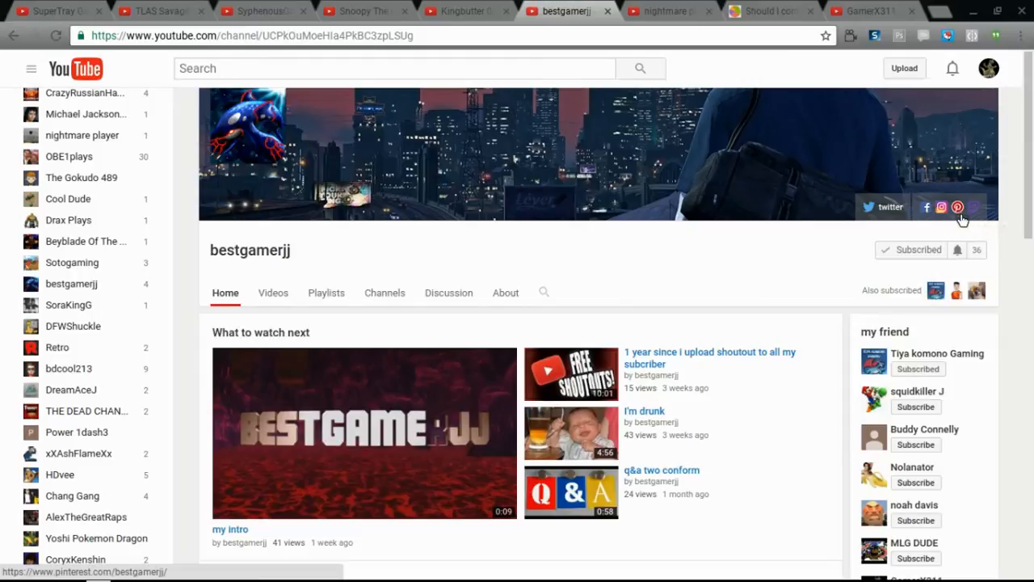
mouse_move(973, 215)
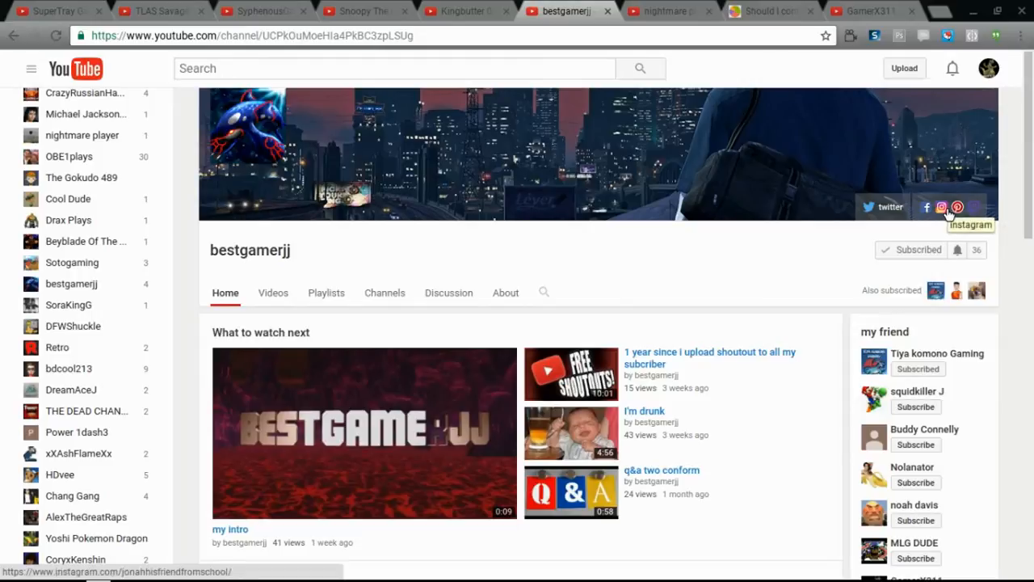
mouse_move(889, 206)
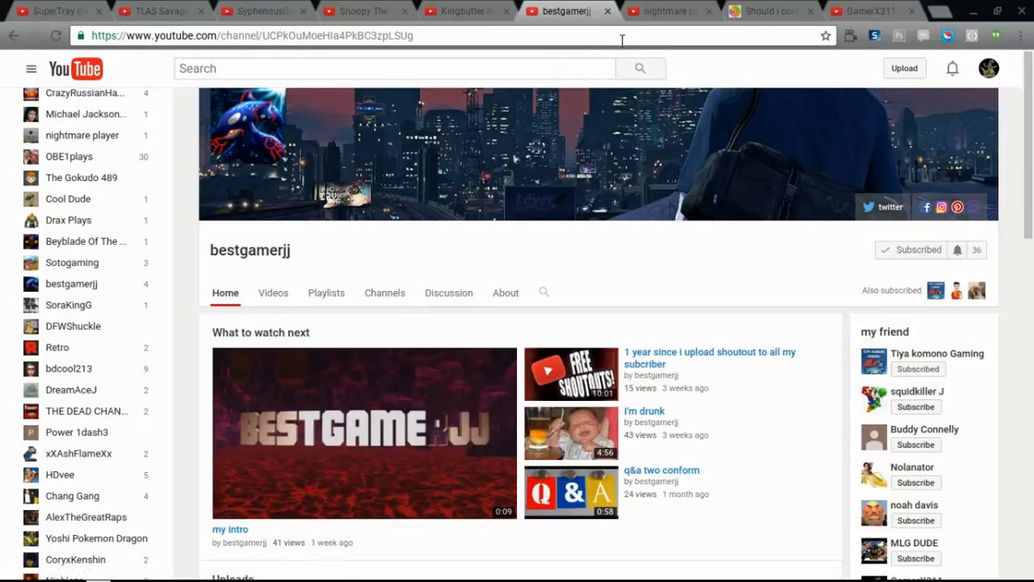
mouse_move(677, 12)
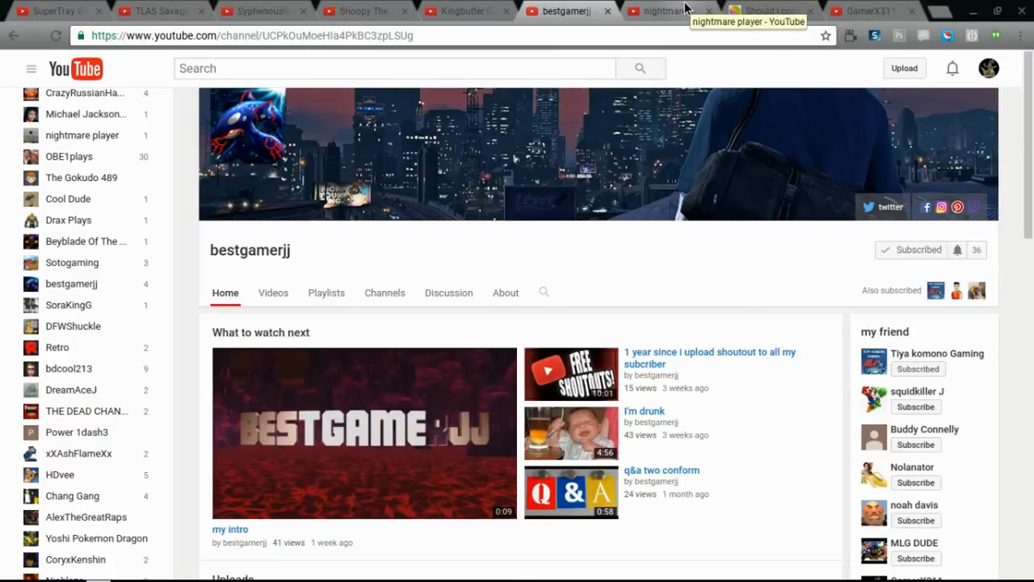
Switch to the nightmare player channel and scroll through its page.
left_click(660, 12)
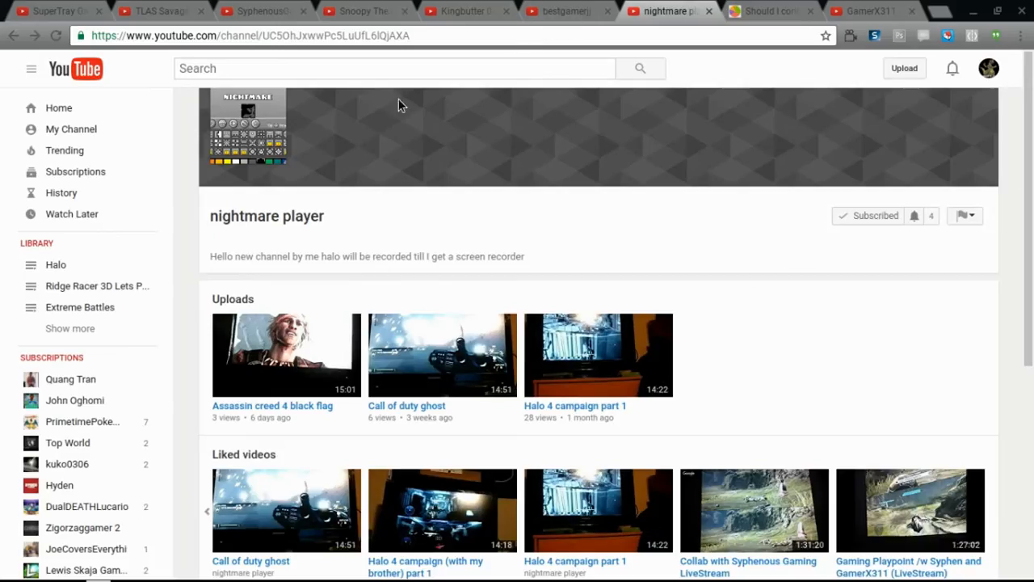
scroll("down", 3)
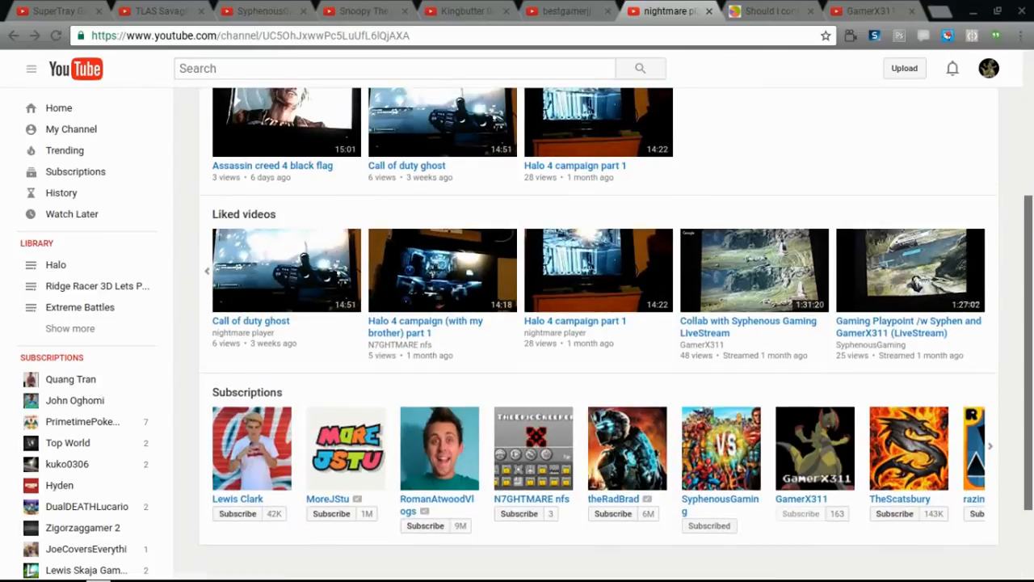
scroll("down", 3)
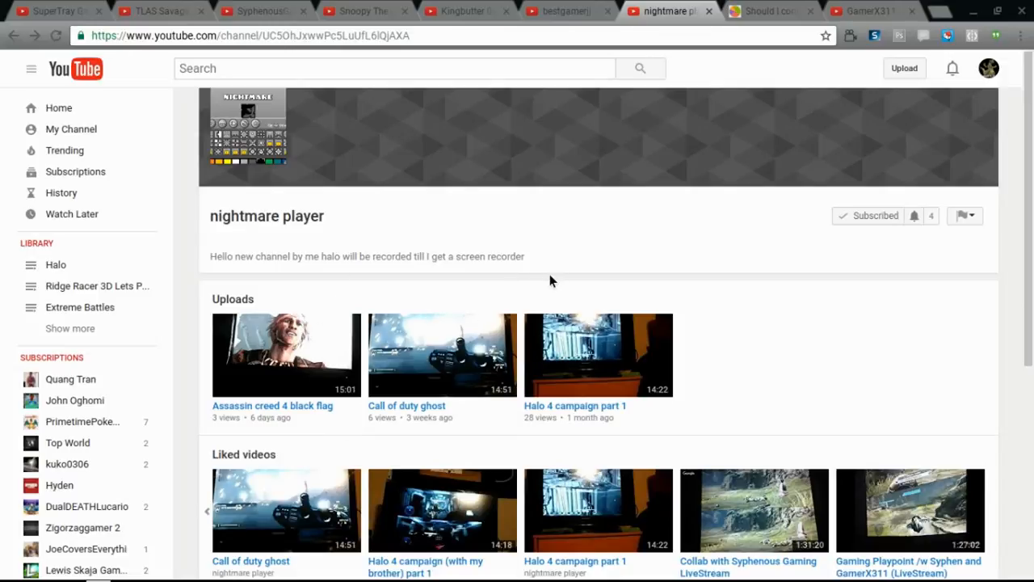
mouse_move(298, 407)
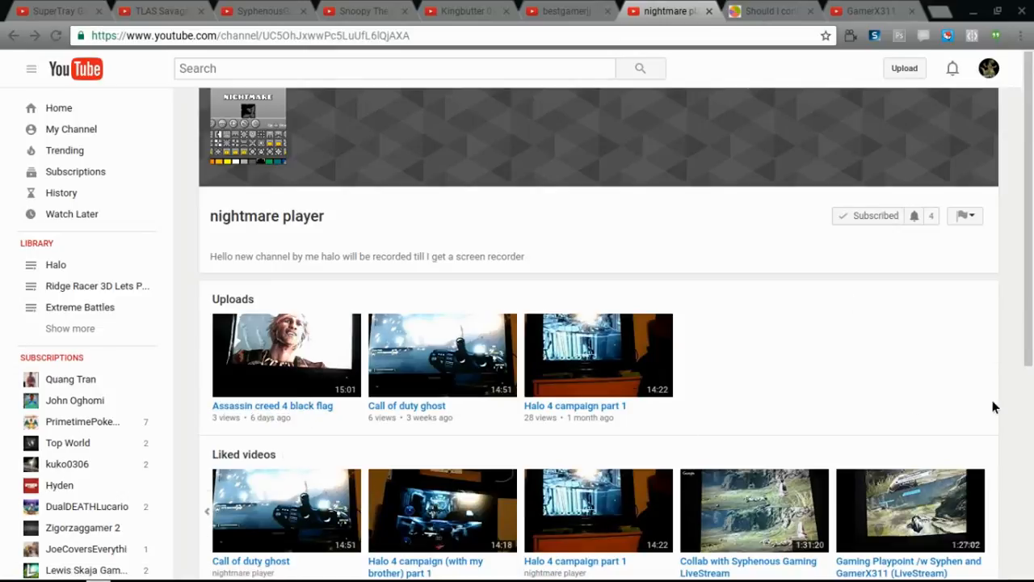
mouse_move(97, 285)
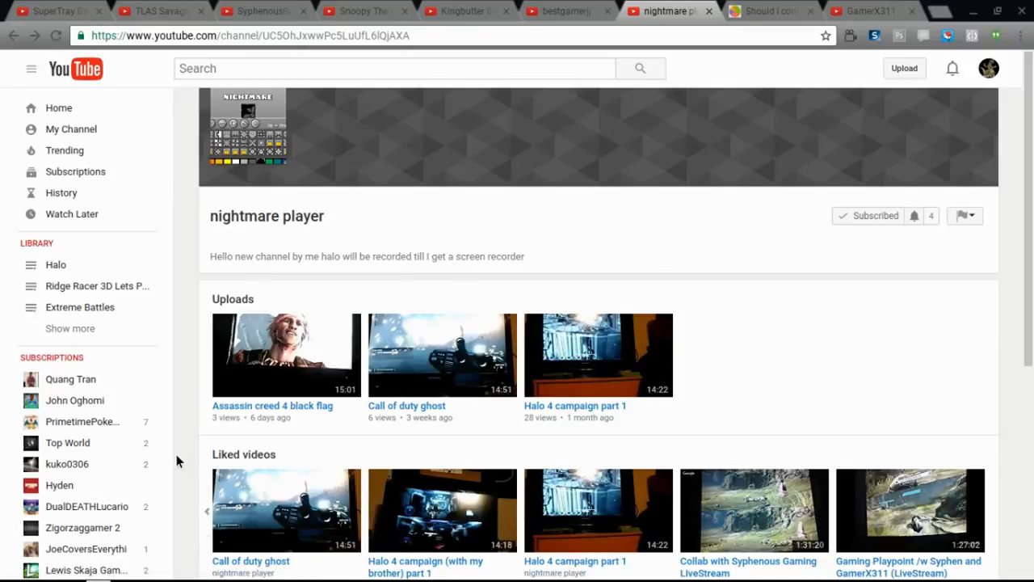
mouse_move(249, 438)
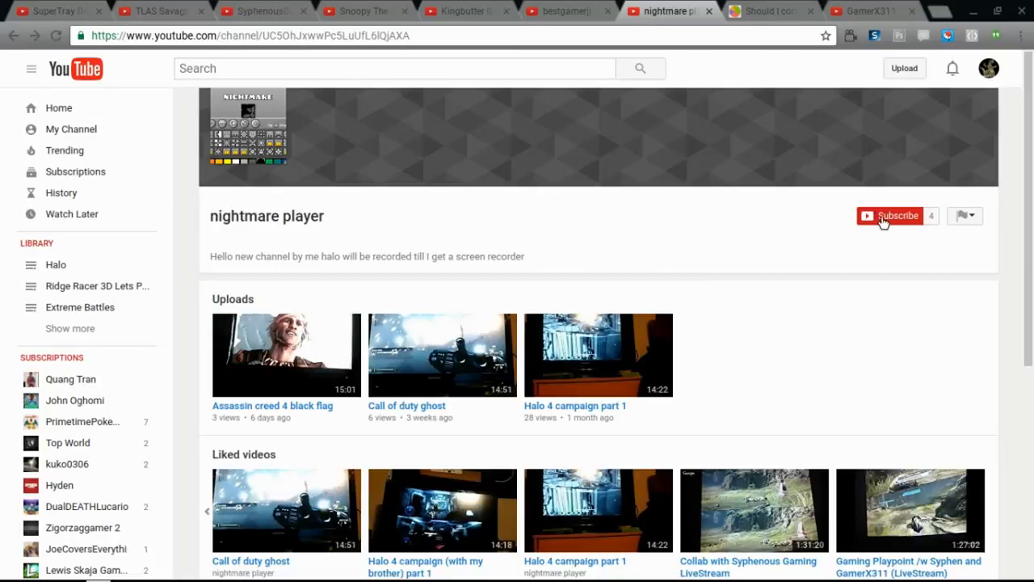
Unsubscribe and resubscribe so nightmare player is listed under Subscriptions.
left_click(896, 217)
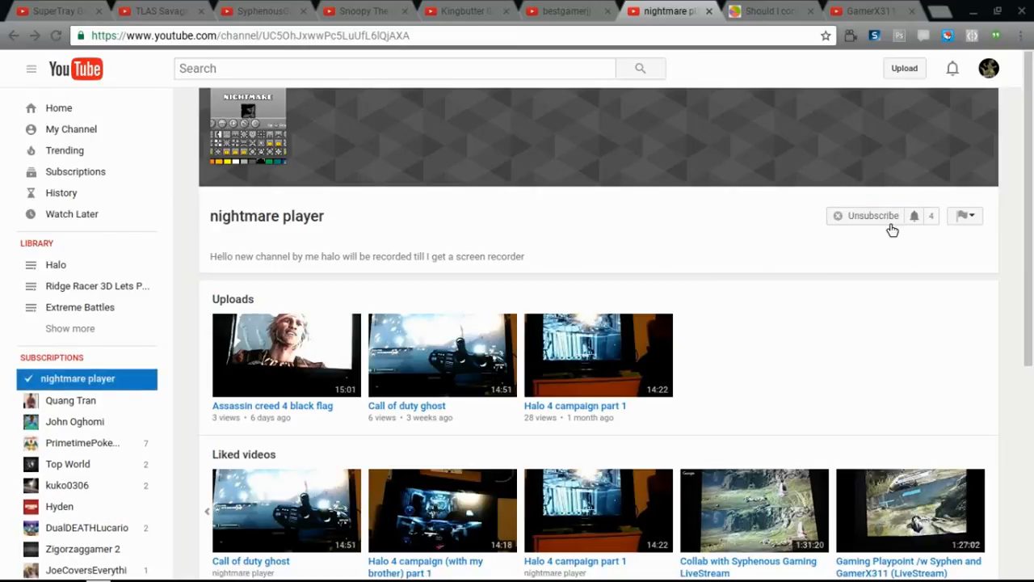
left_click(870, 216)
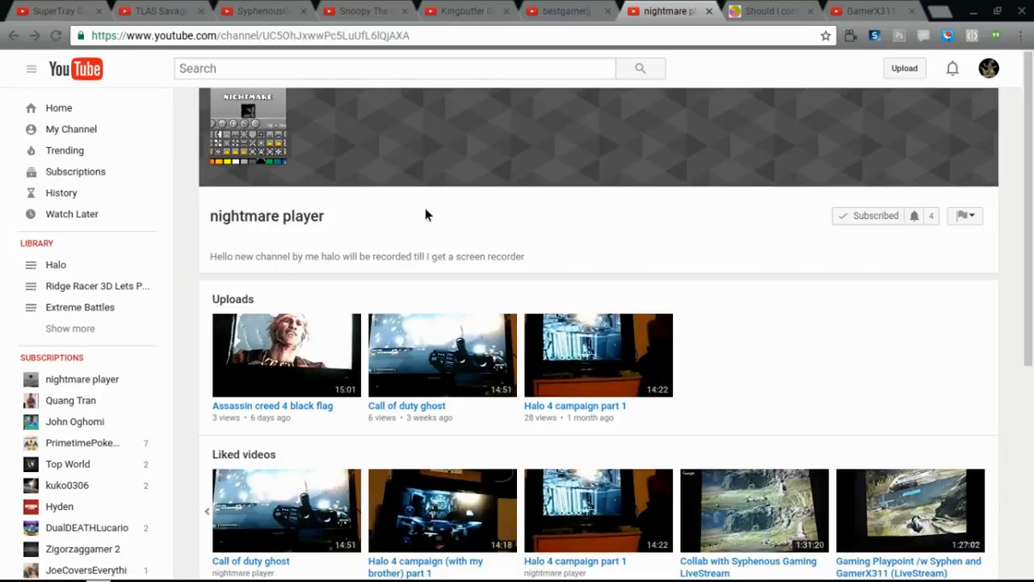
mouse_move(259, 296)
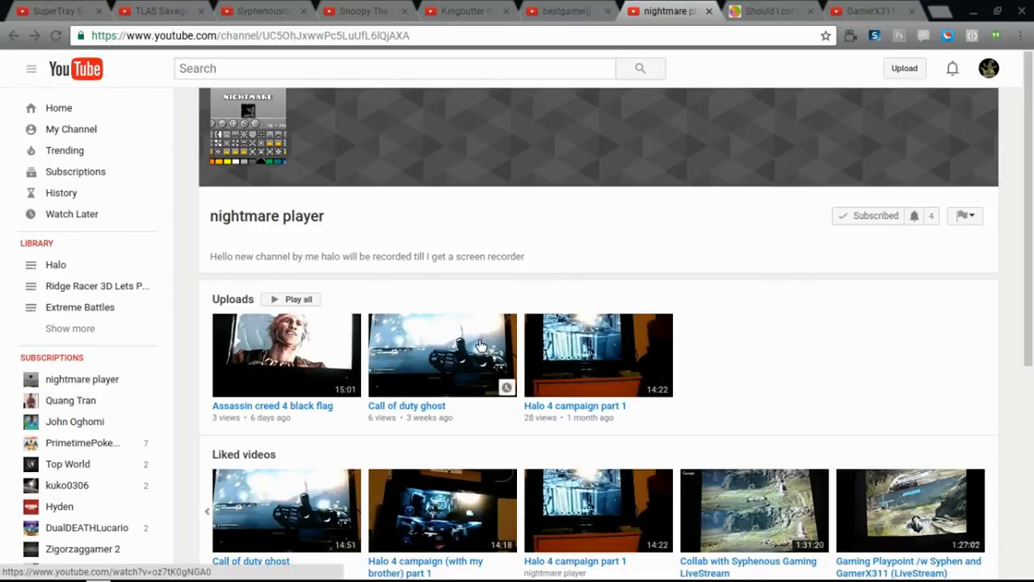
mouse_move(271, 396)
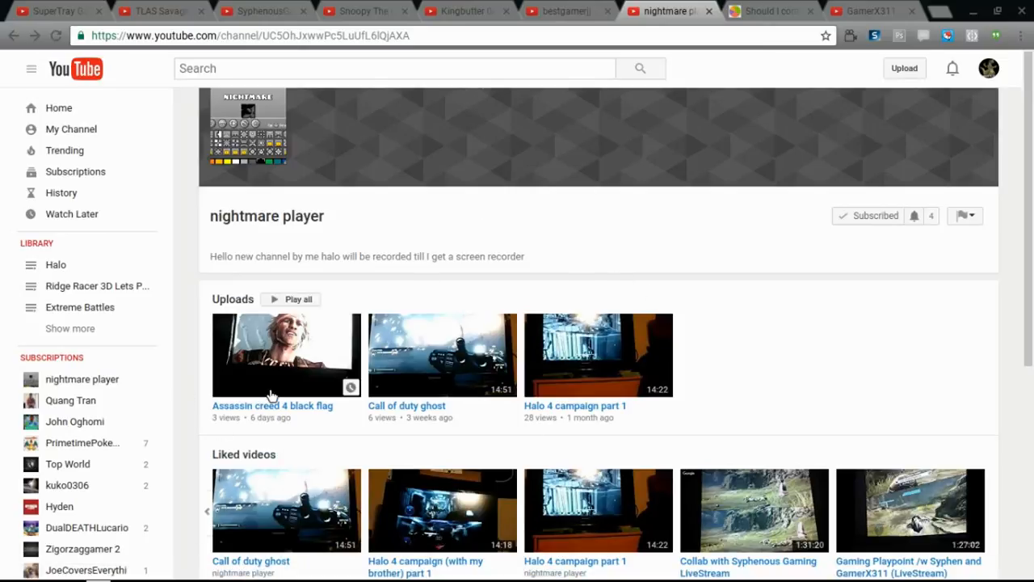